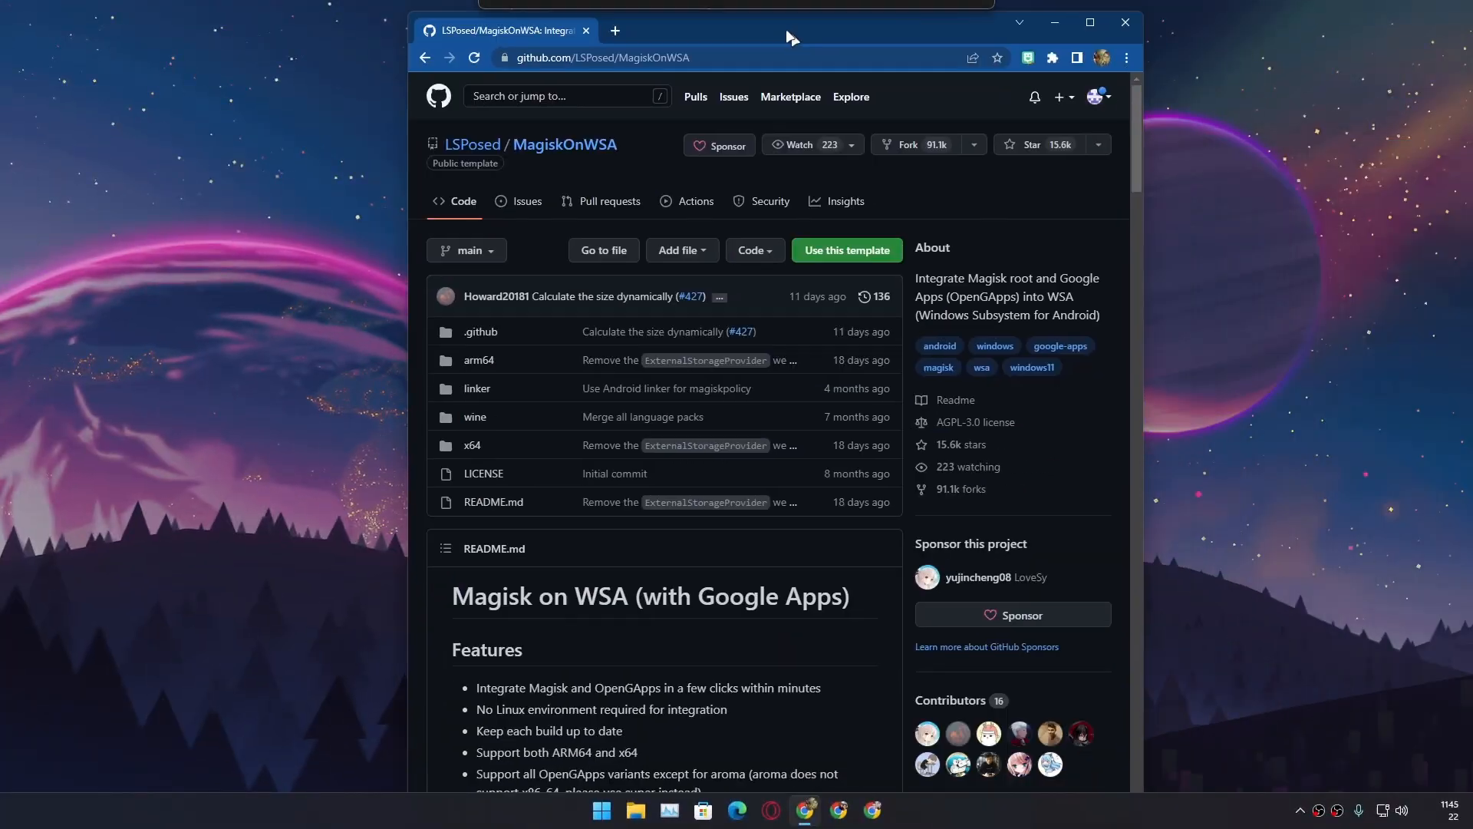
# Maximize the browser on the MagiskOnWSA repository, scroll through the README, and return to the top
pyautogui.click(1090, 23)
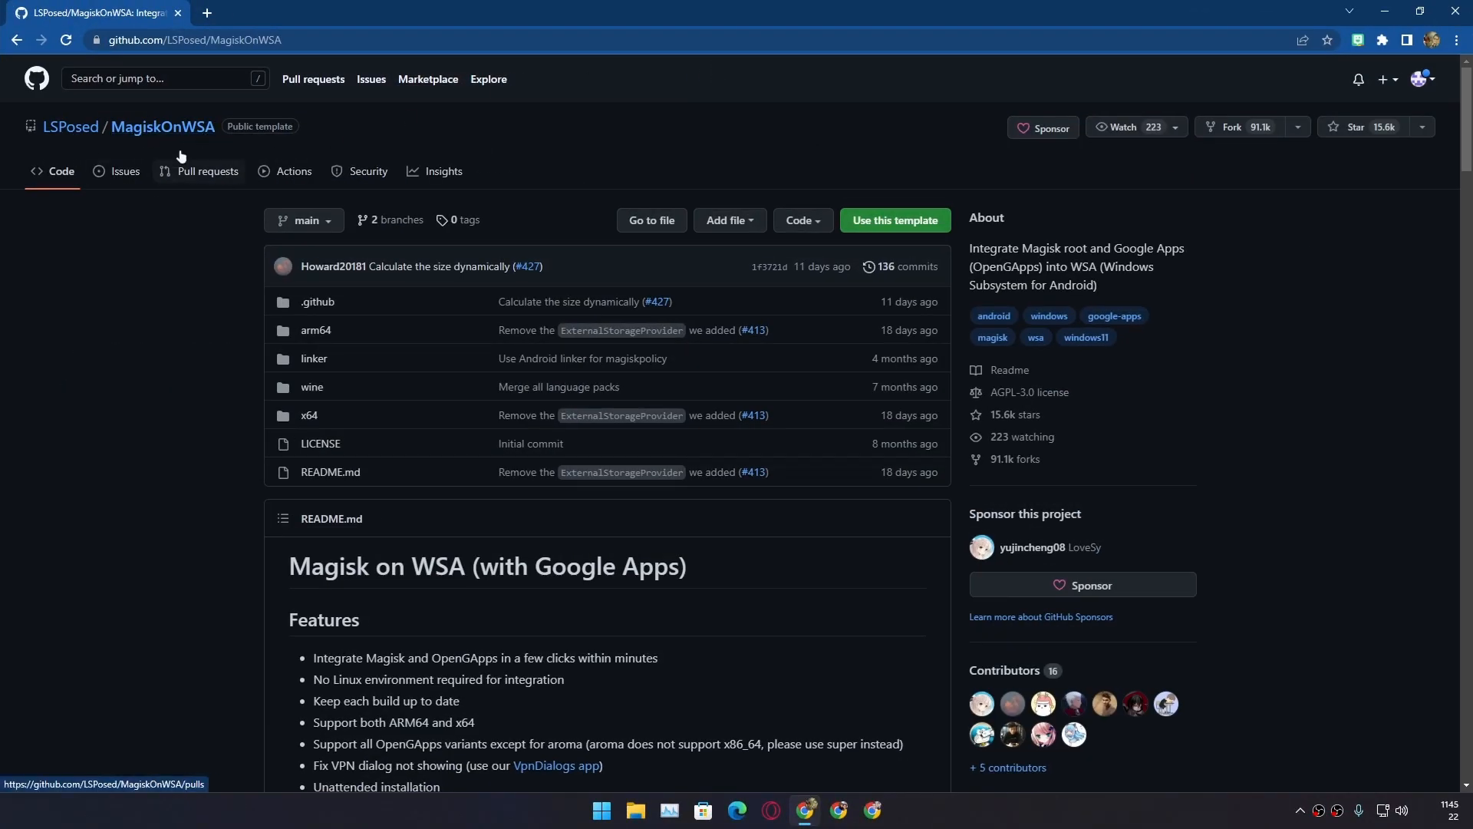
pyautogui.moveTo(161, 141)
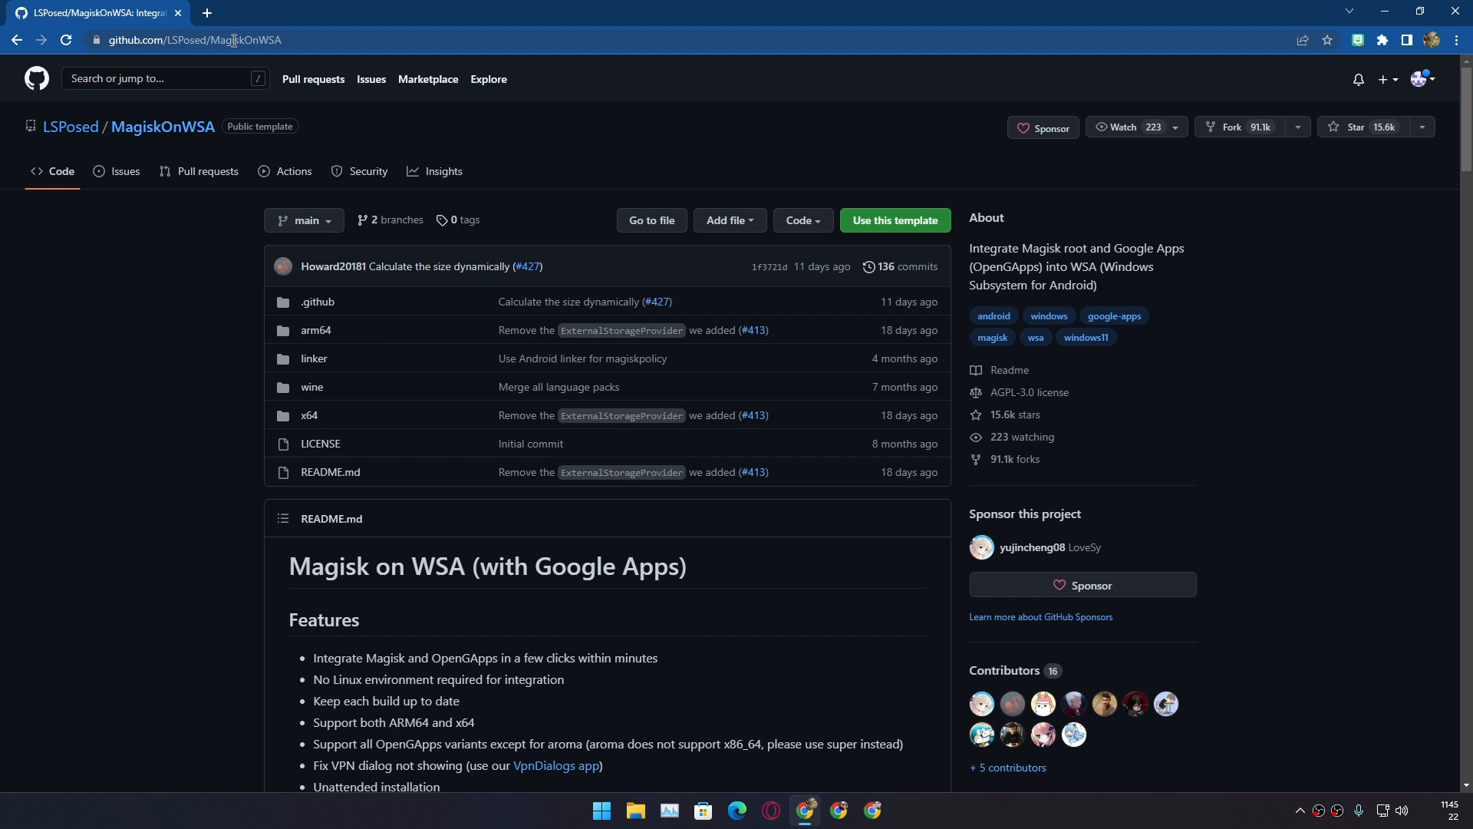
pyautogui.moveTo(279, 362)
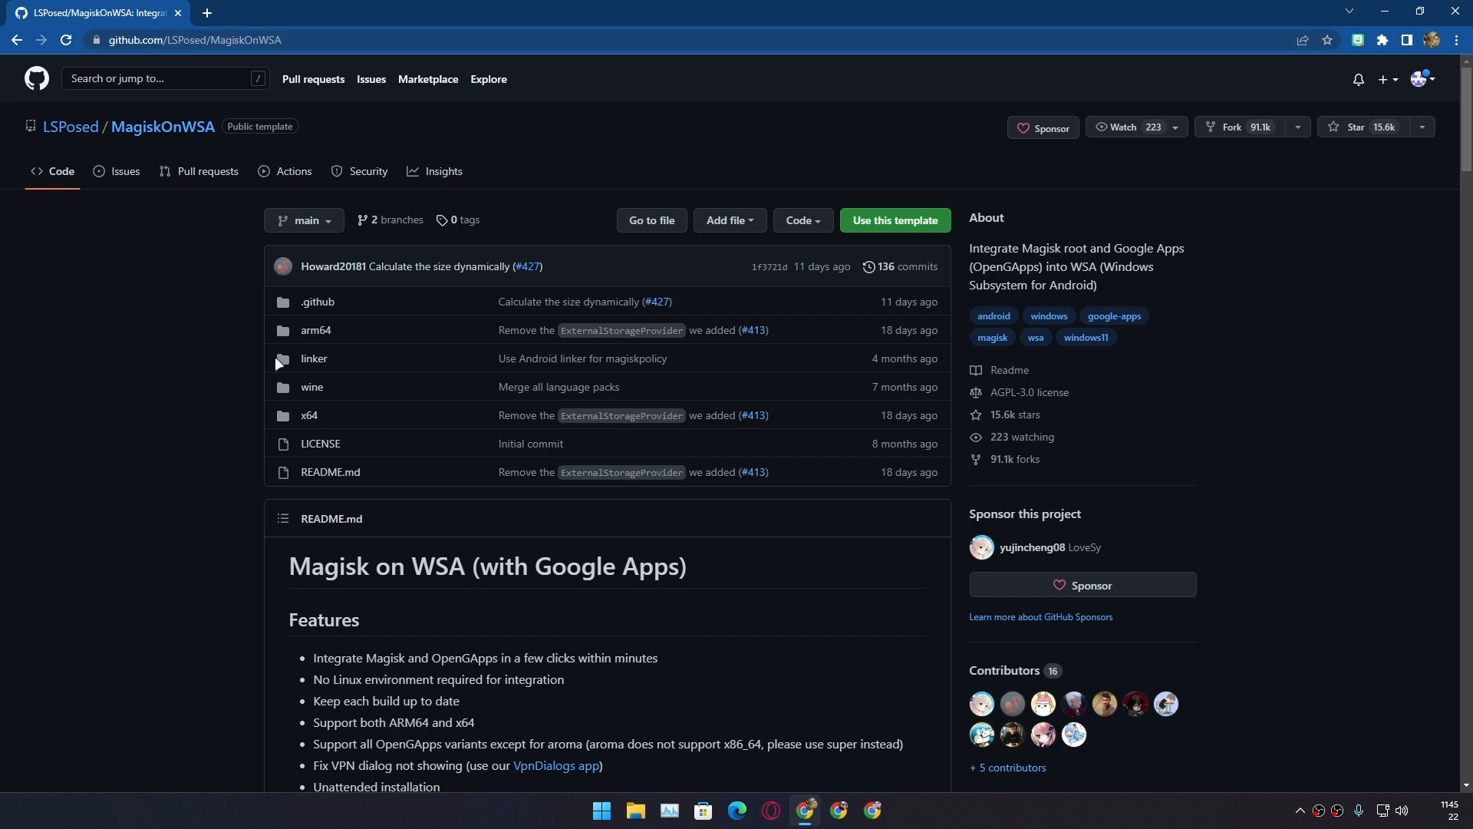
pyautogui.scroll(-3)
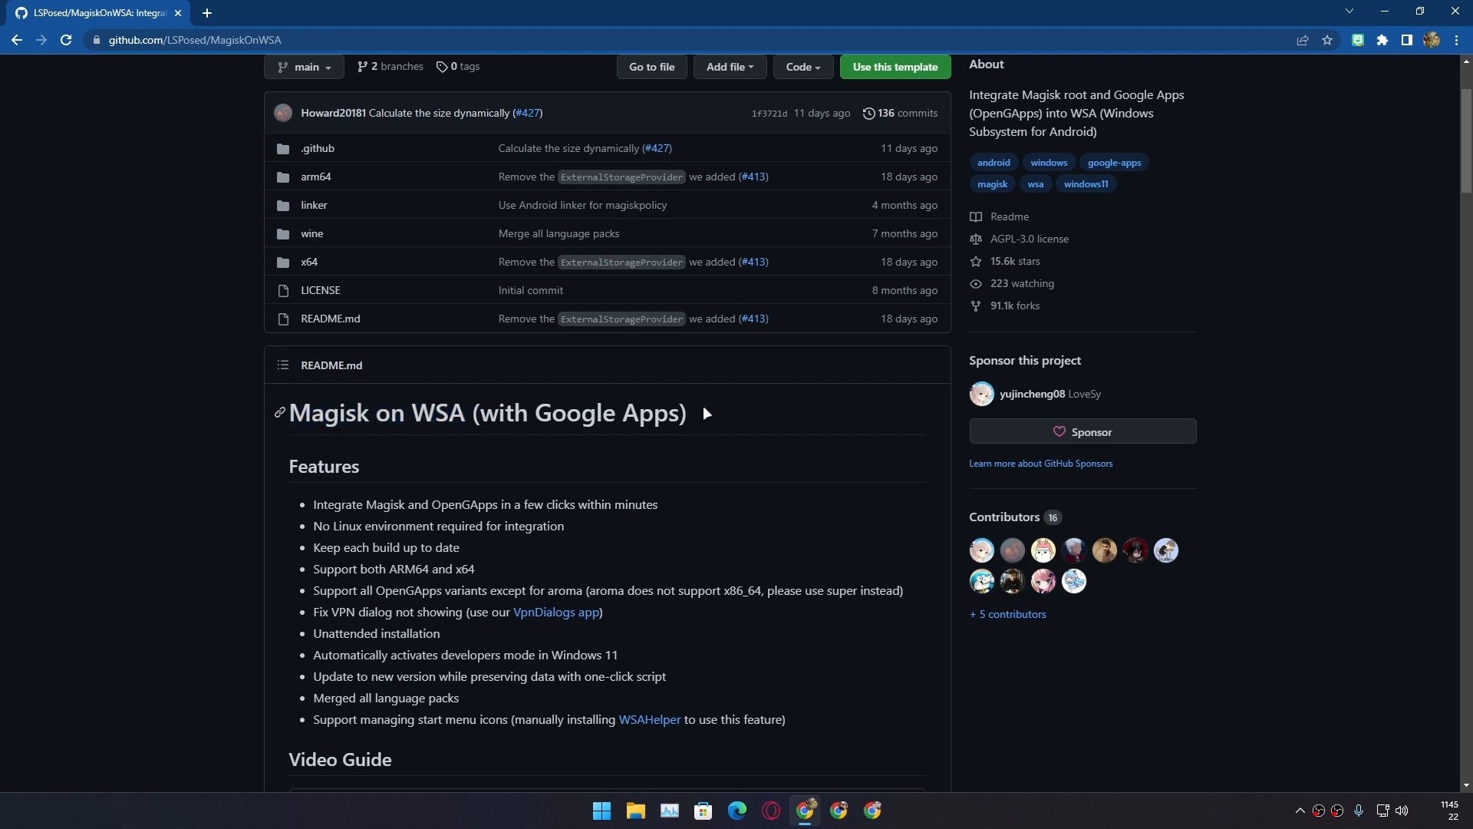
pyautogui.doubleClick(436, 412)
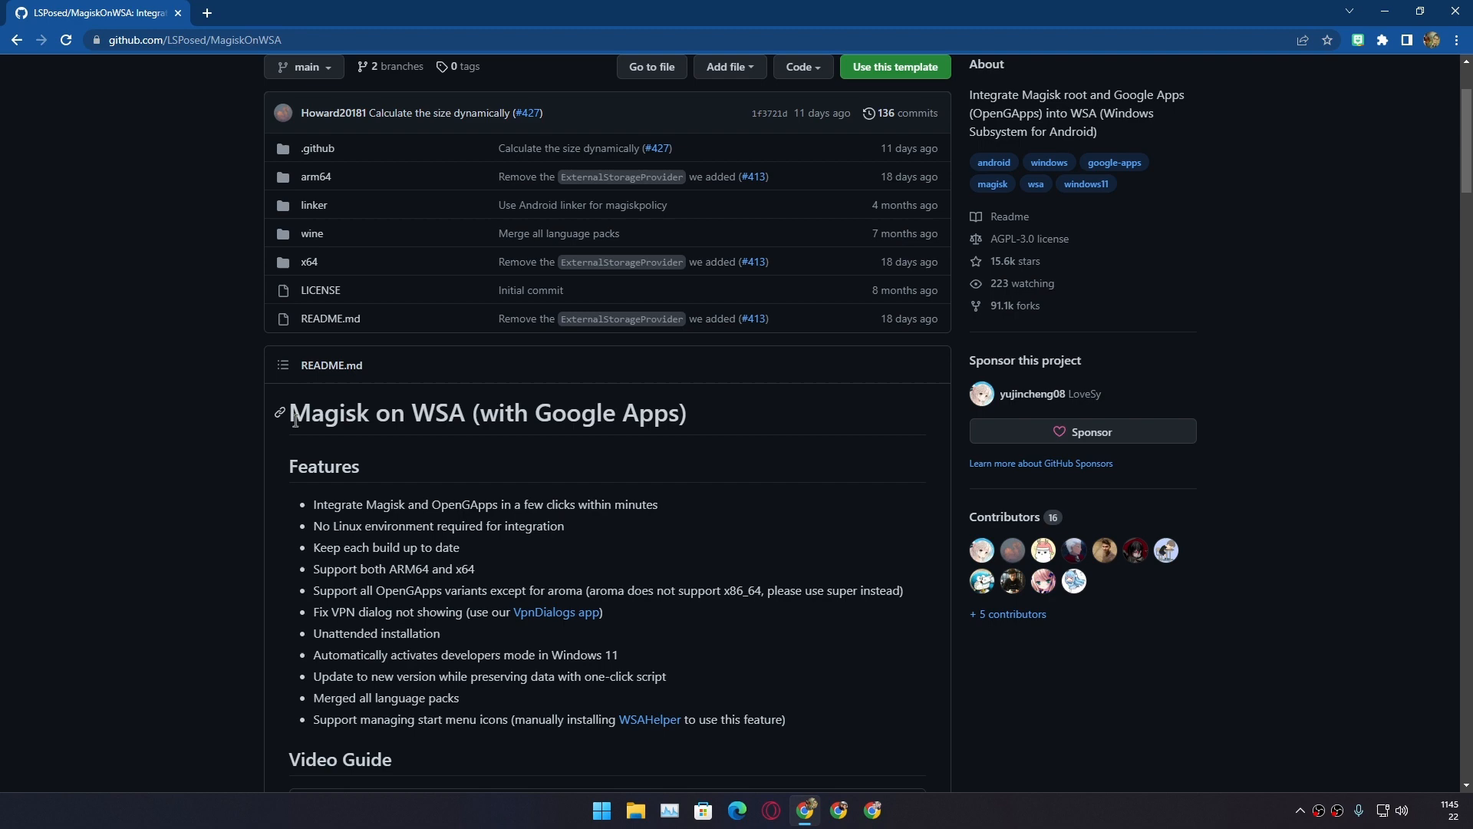
pyautogui.doubleClick(327, 413)
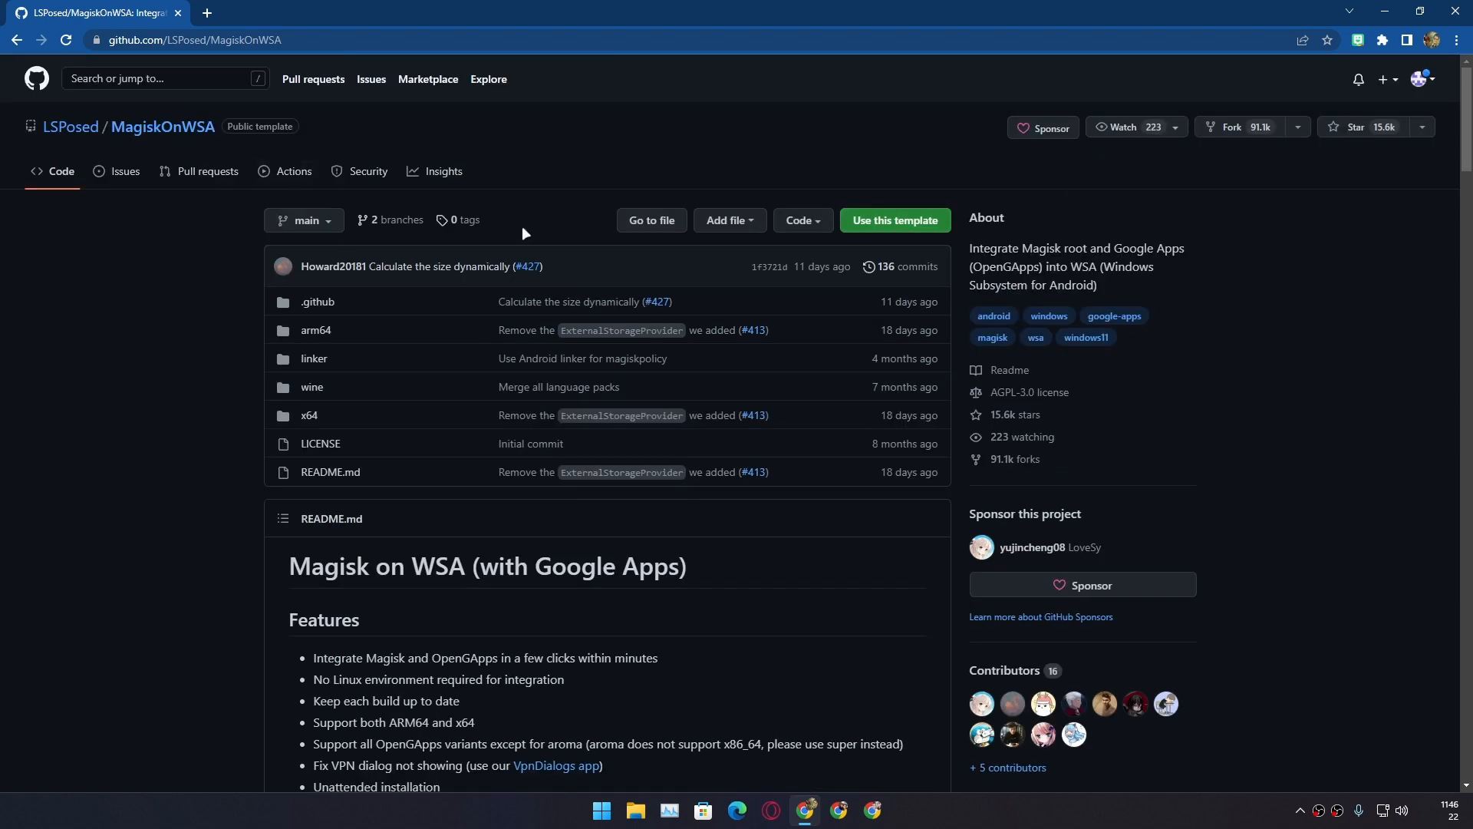
# Check the signed-in GitHub account, then start forking MagiskOnWSA
pyautogui.click(1420, 79)
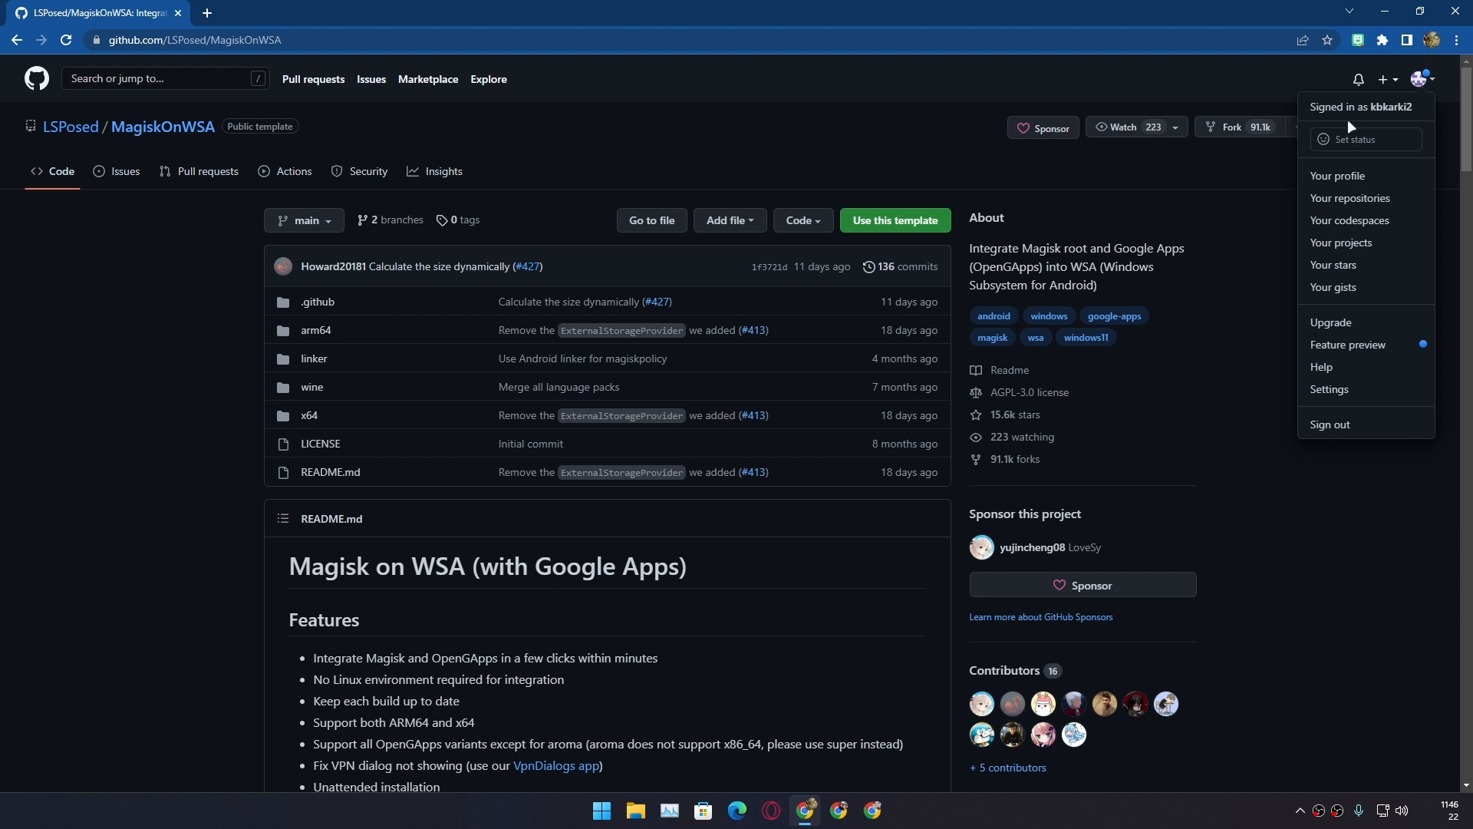
pyautogui.moveTo(1392, 110)
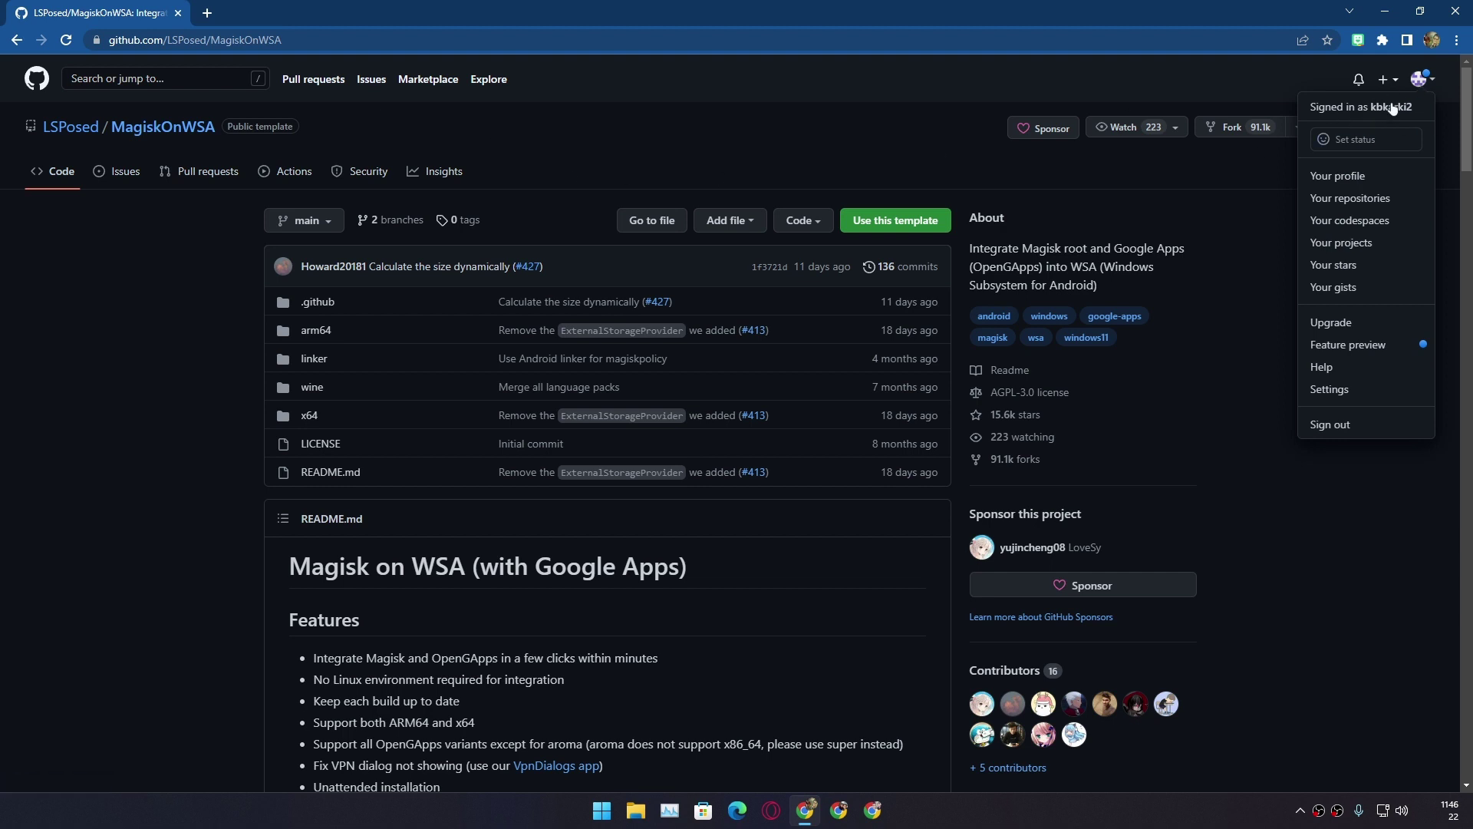
pyautogui.moveTo(1351, 112)
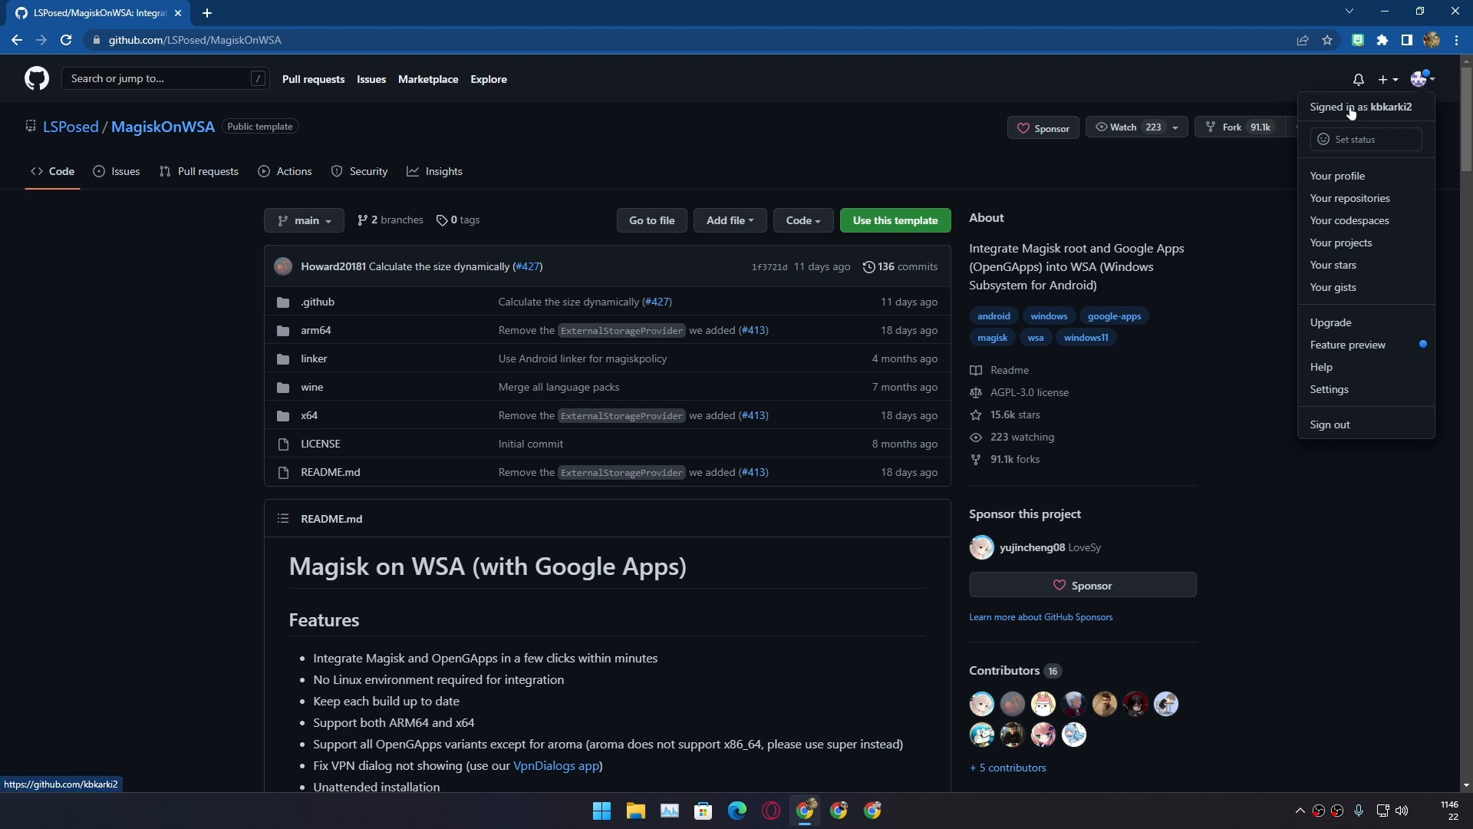
pyautogui.moveTo(1268, 102)
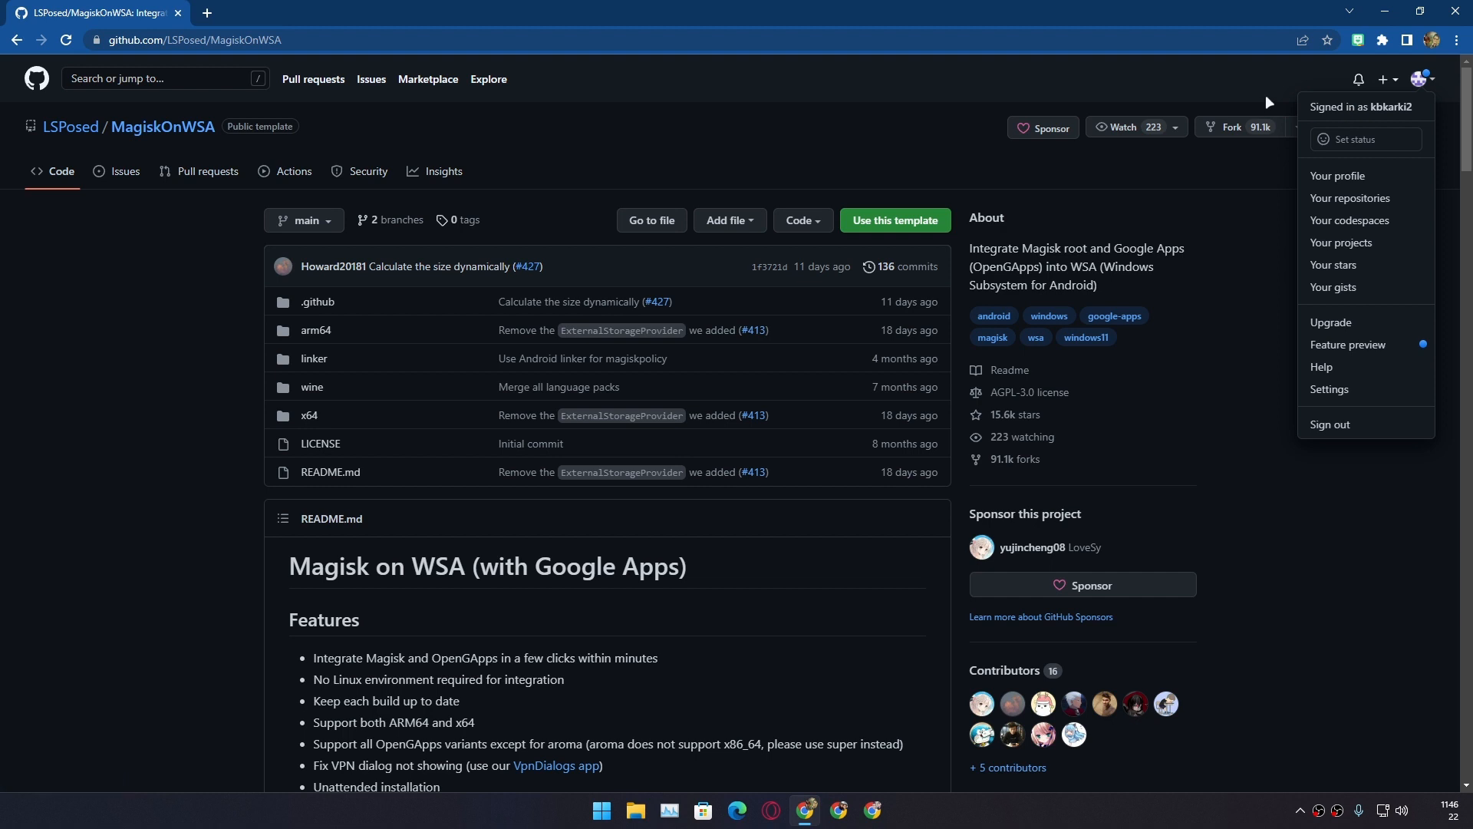
pyautogui.moveTo(643, 171)
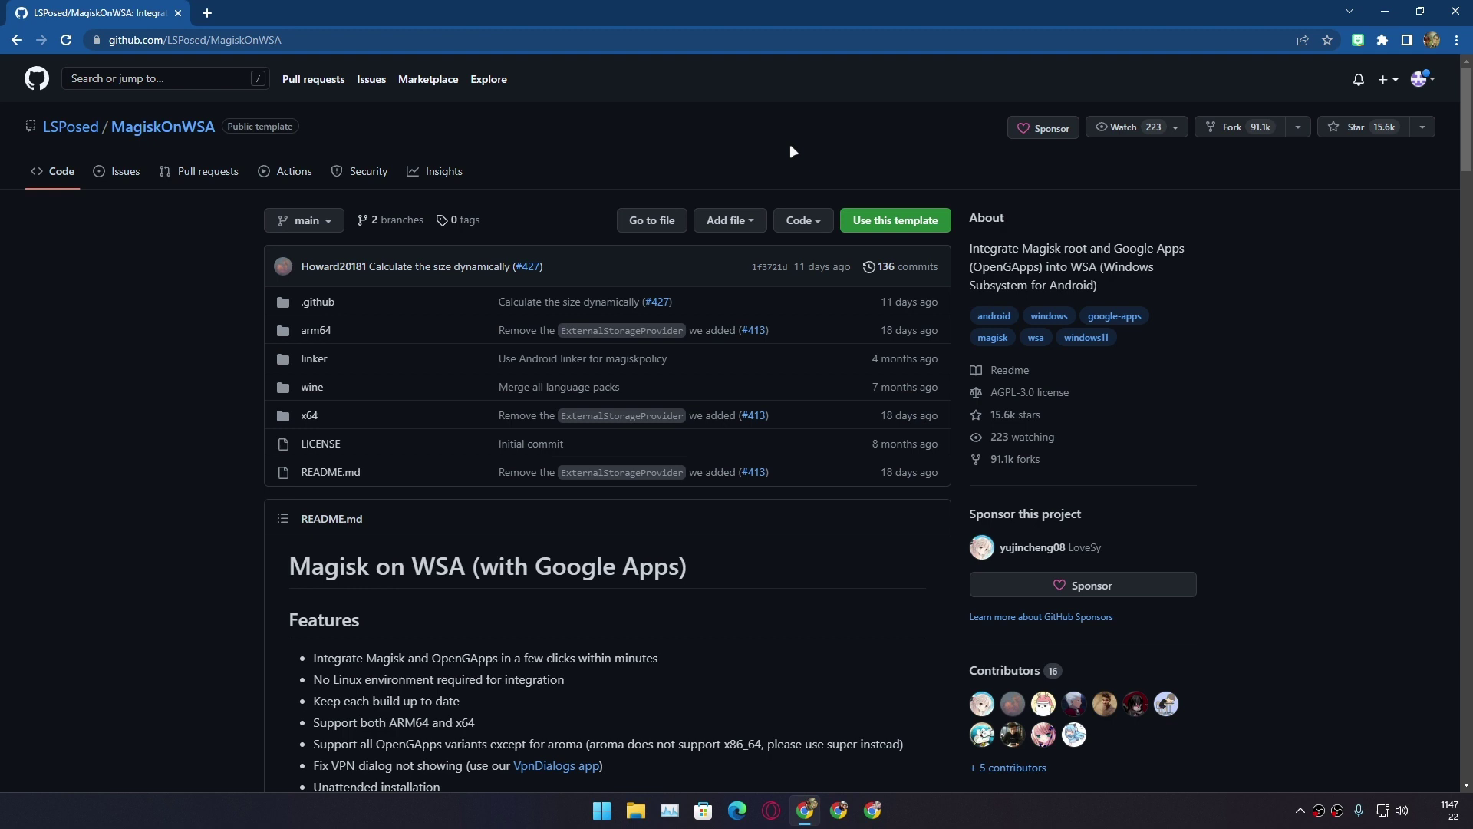
pyautogui.moveTo(1221, 130)
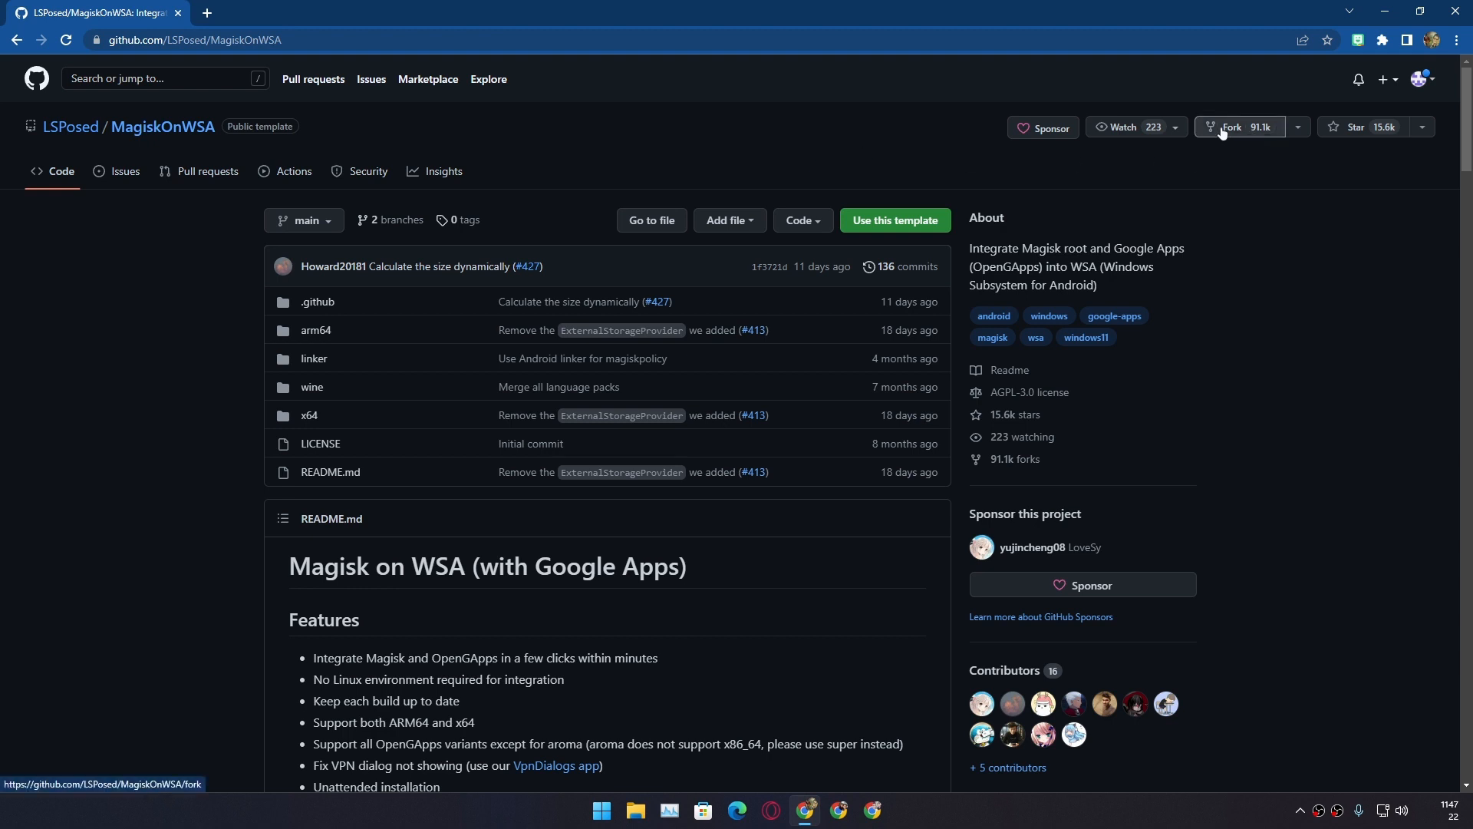
pyautogui.click(1233, 126)
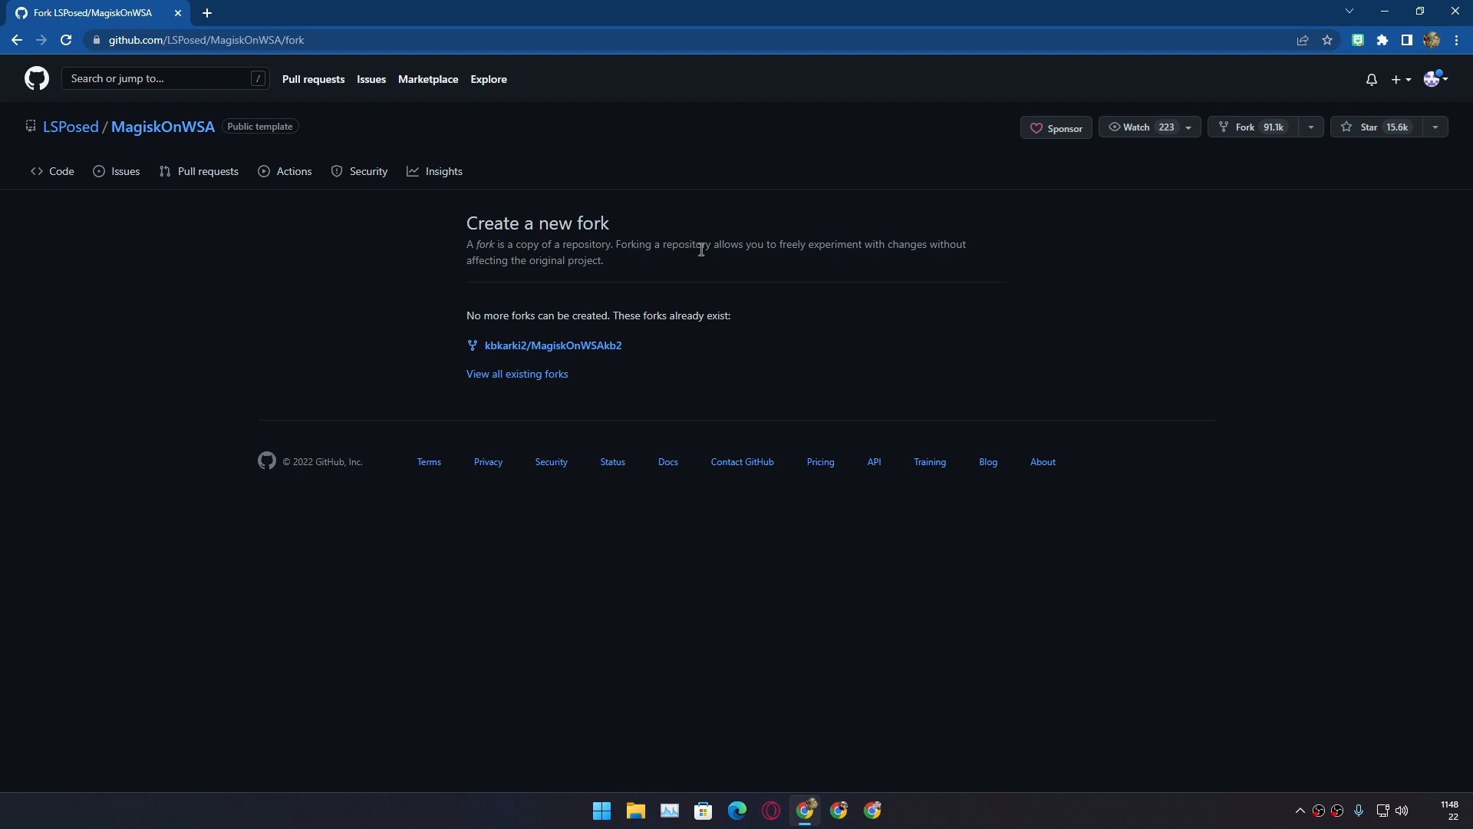
pyautogui.moveTo(680, 426)
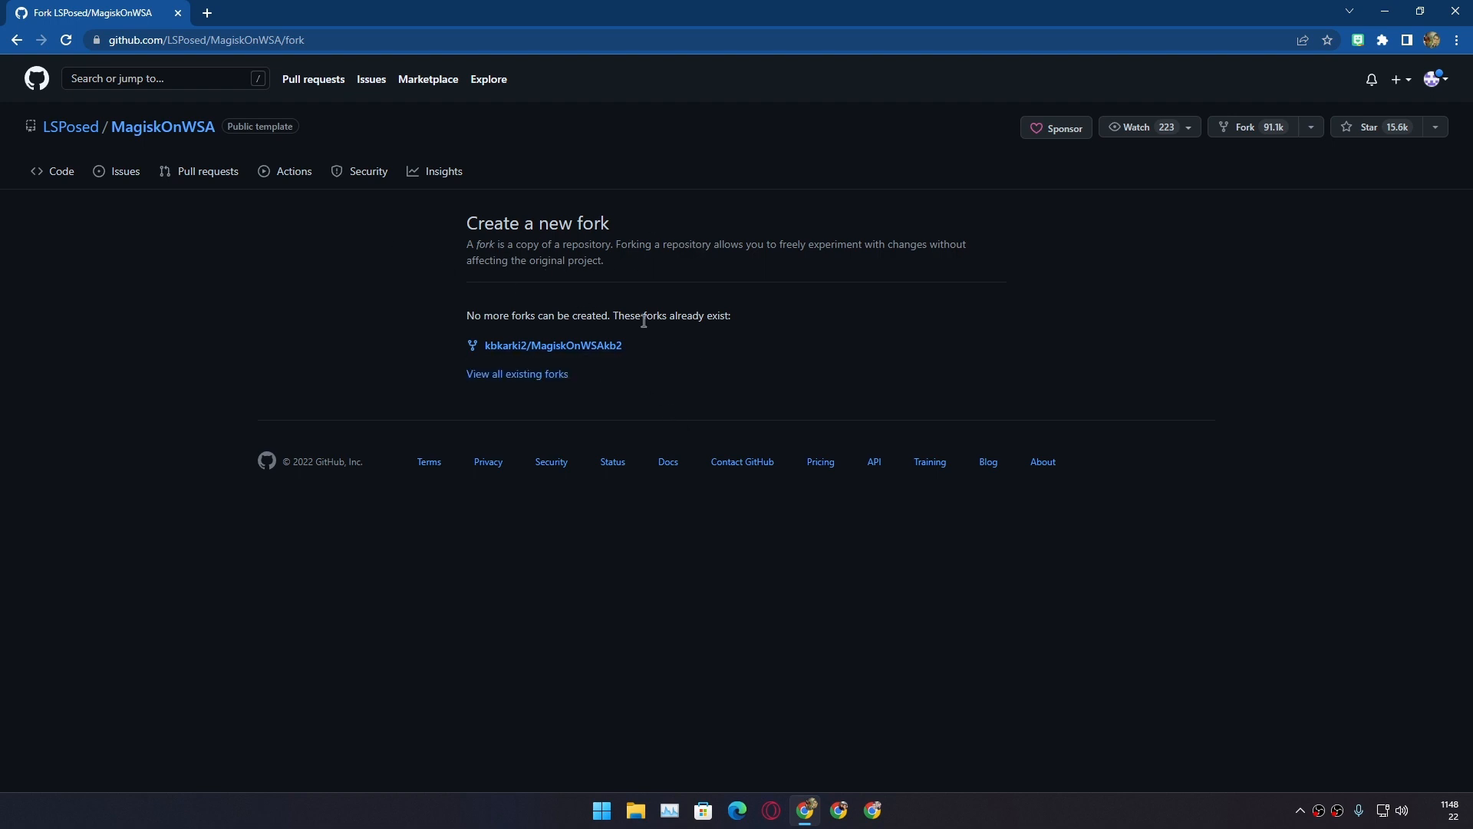
pyautogui.moveTo(702, 316)
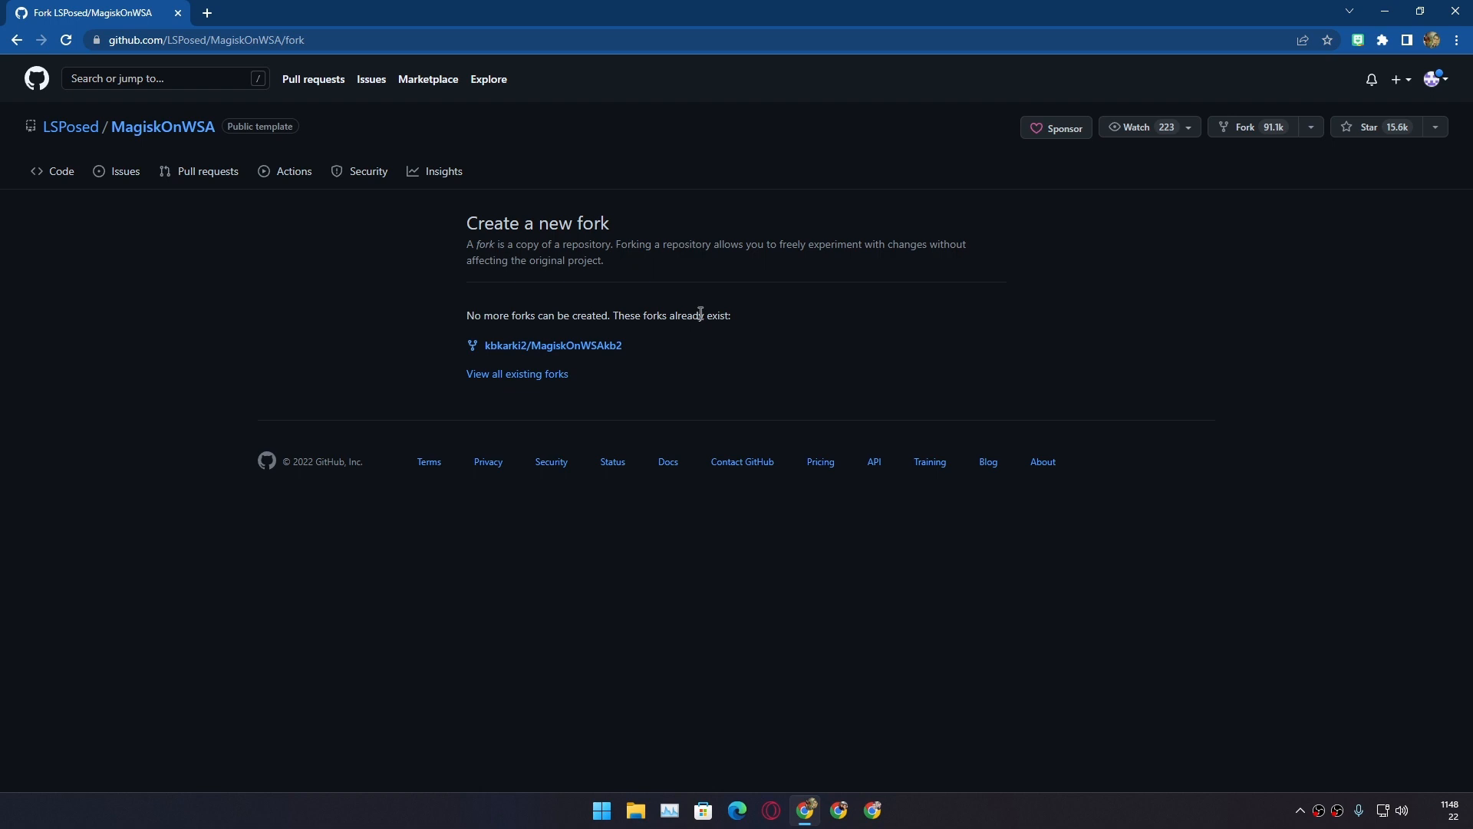
pyautogui.moveTo(548, 351)
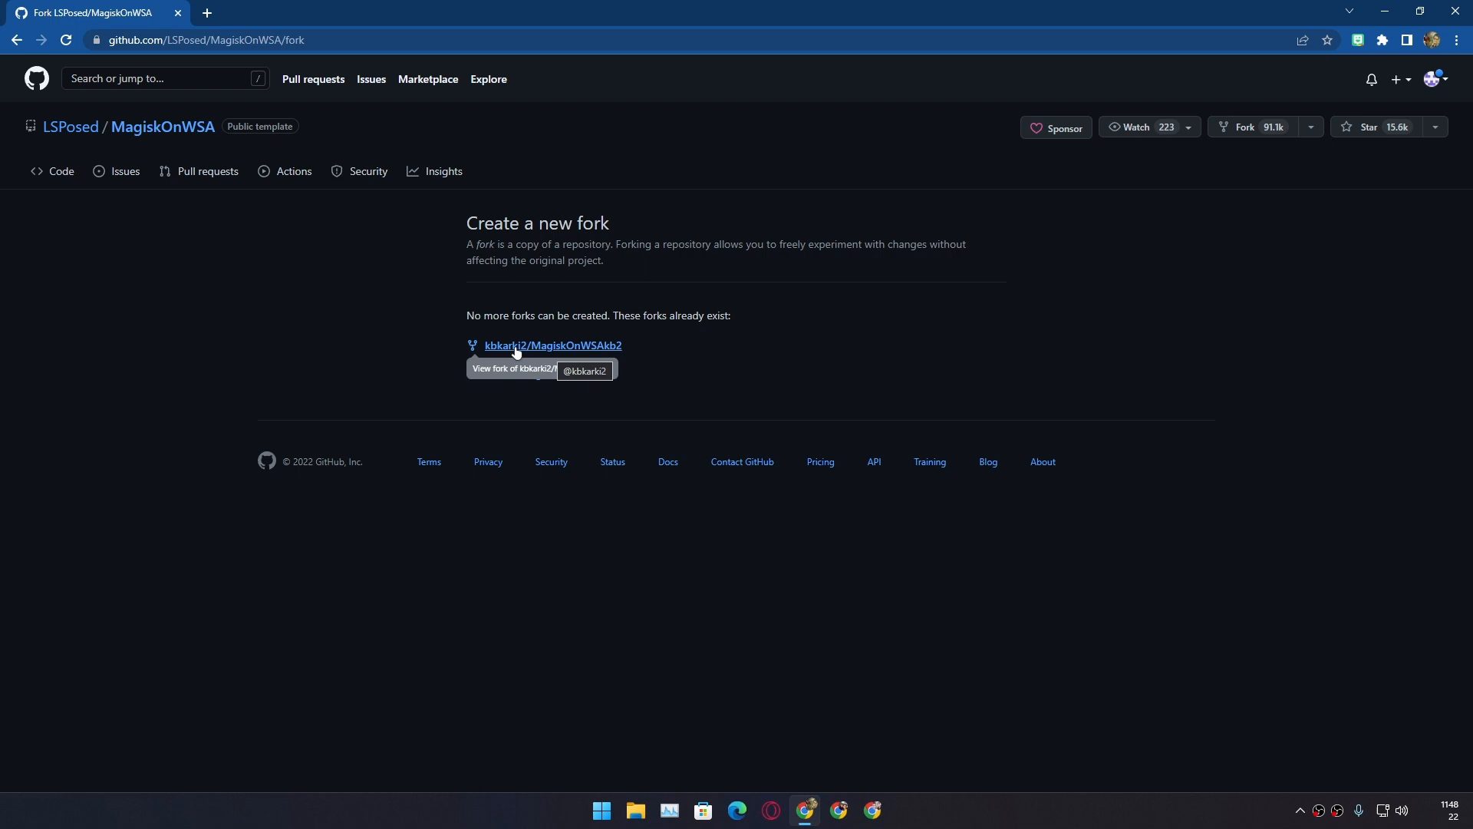
# Go to the existing MagiskOnWSA fork's Actions and select the Build WSA workflow
pyautogui.click(552, 346)
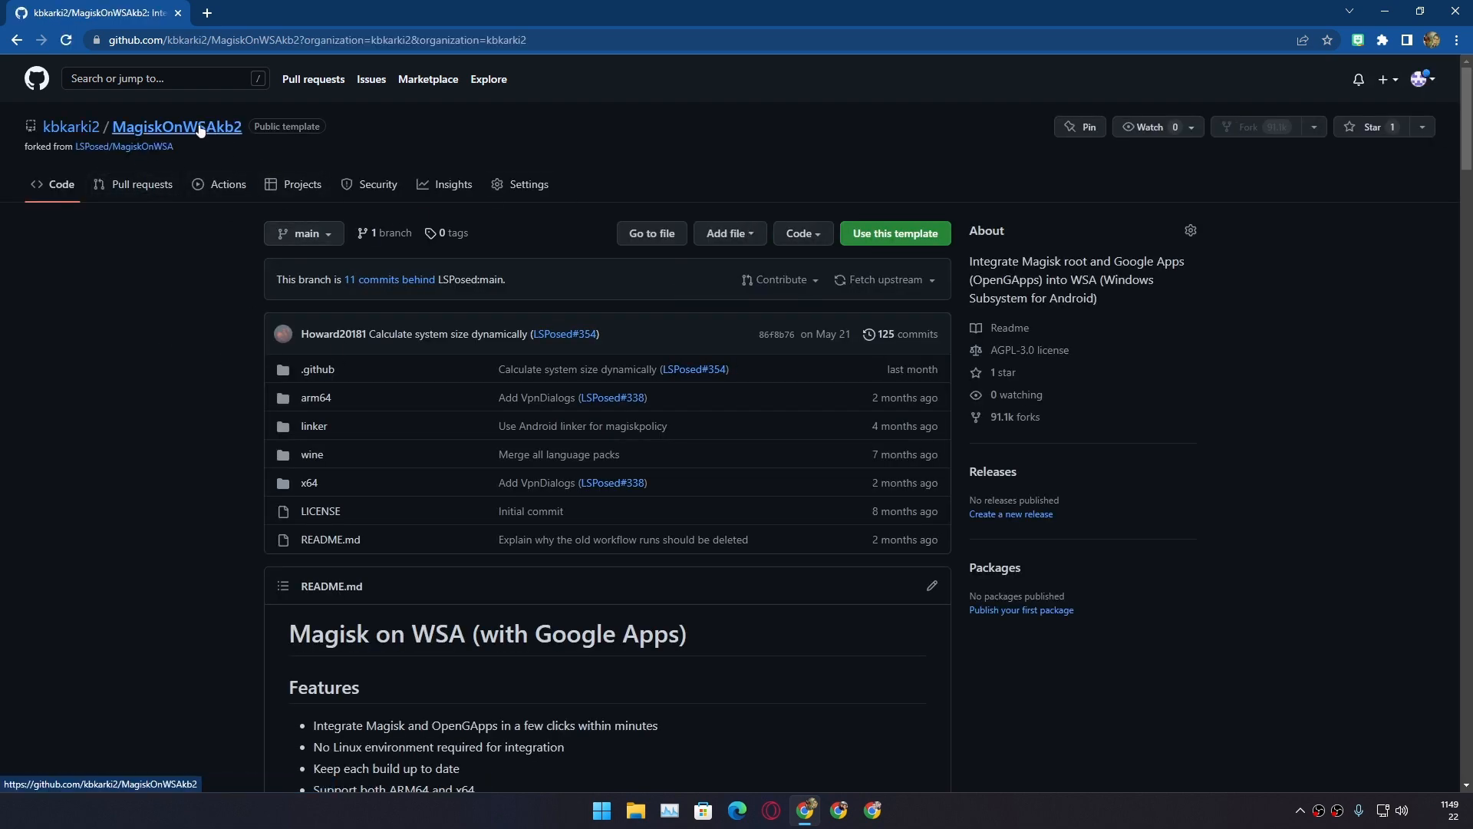
pyautogui.moveTo(766, 186)
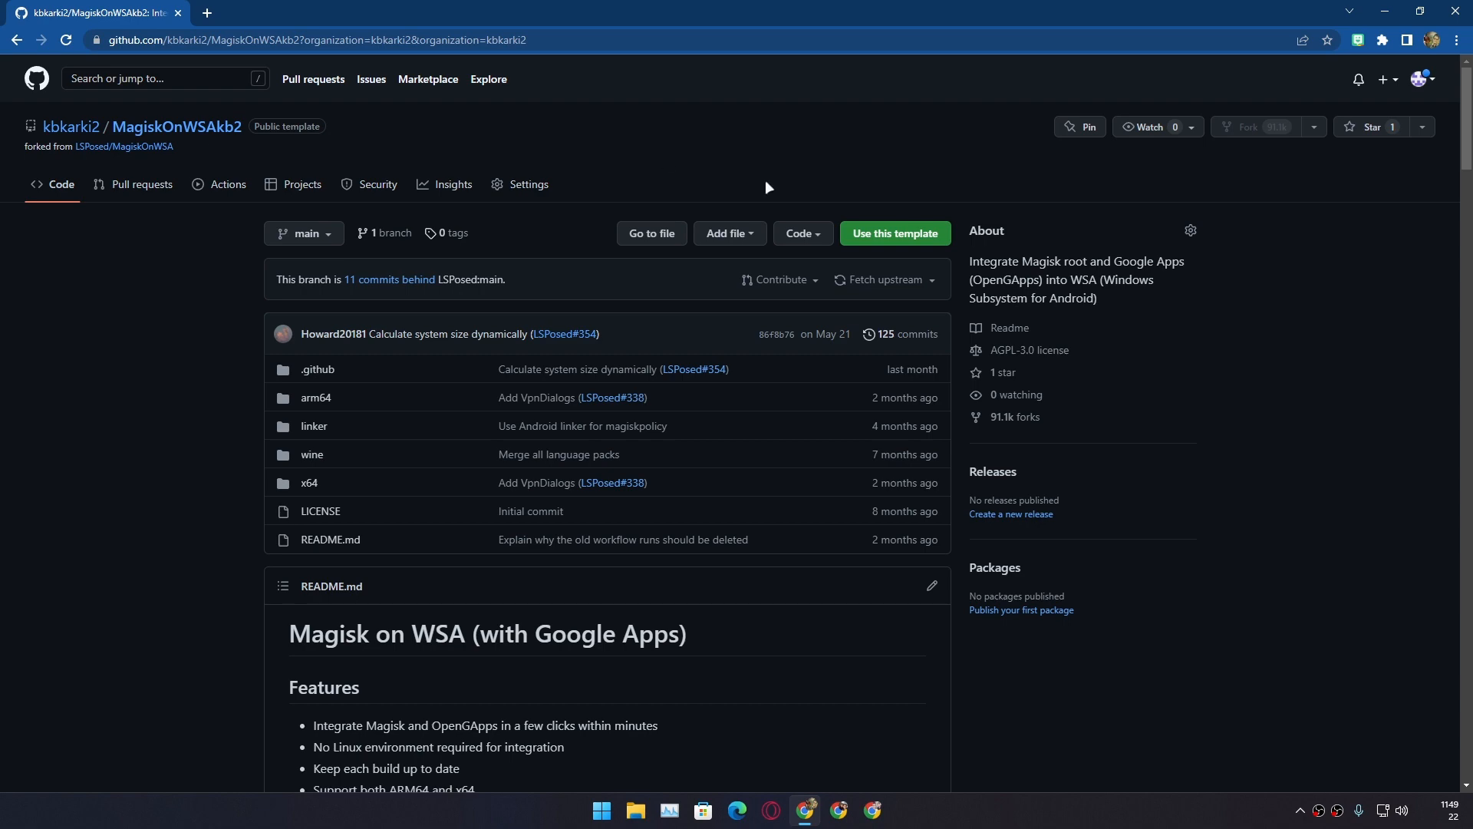
pyautogui.scroll(-3)
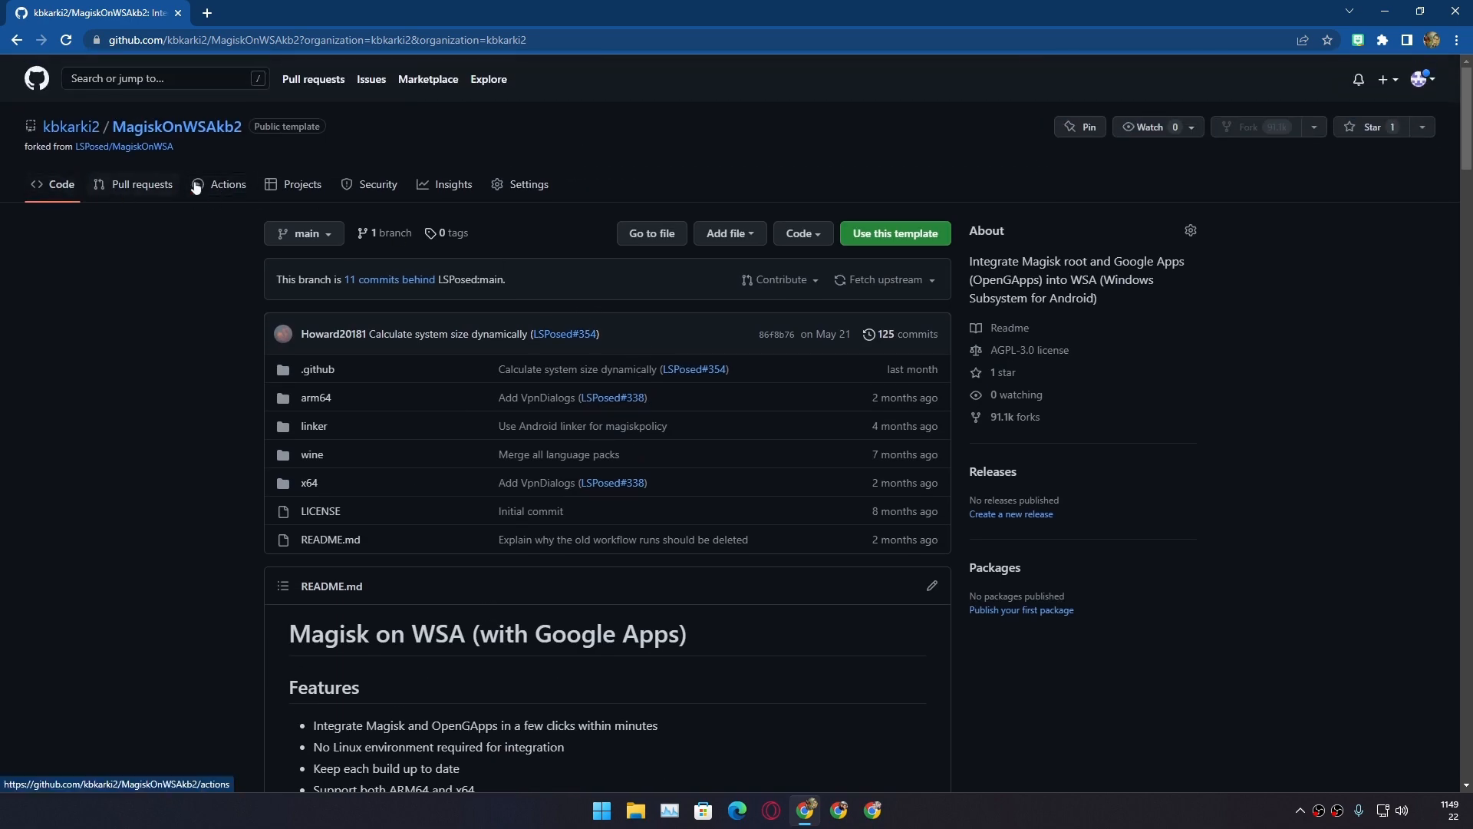
pyautogui.moveTo(224, 194)
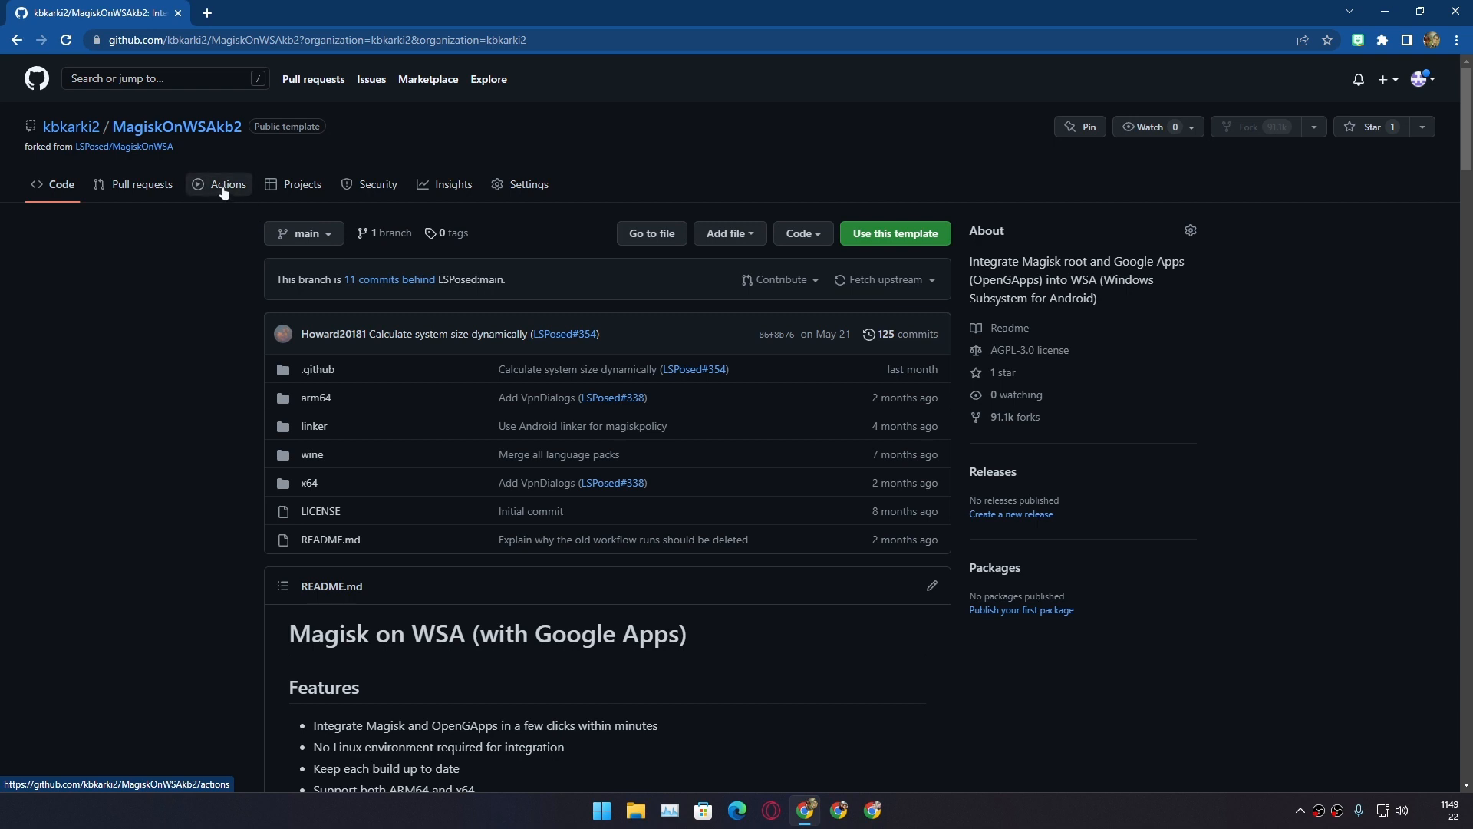
pyautogui.click(227, 184)
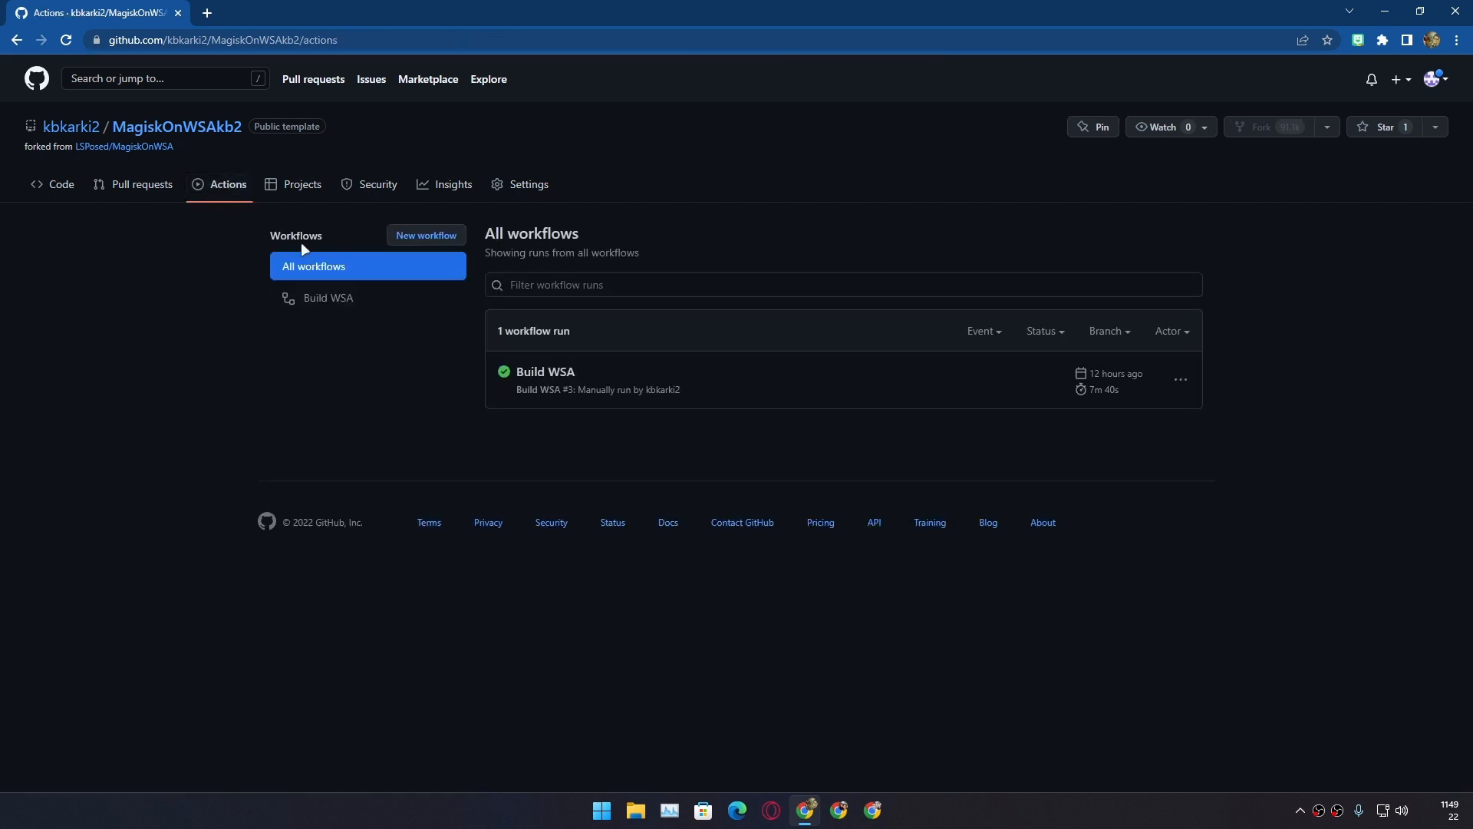
pyautogui.moveTo(328, 302)
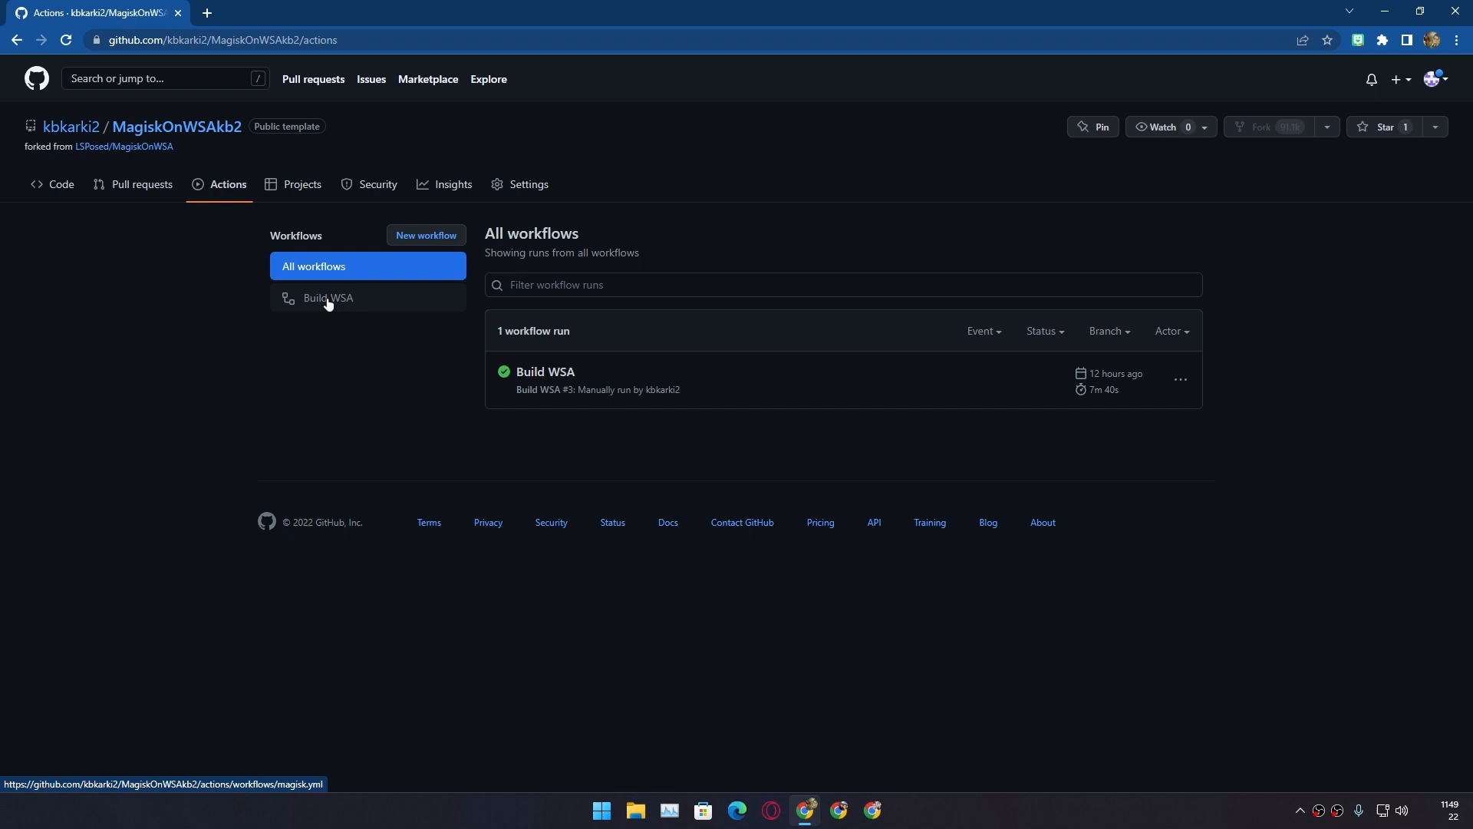
pyautogui.moveTo(344, 306)
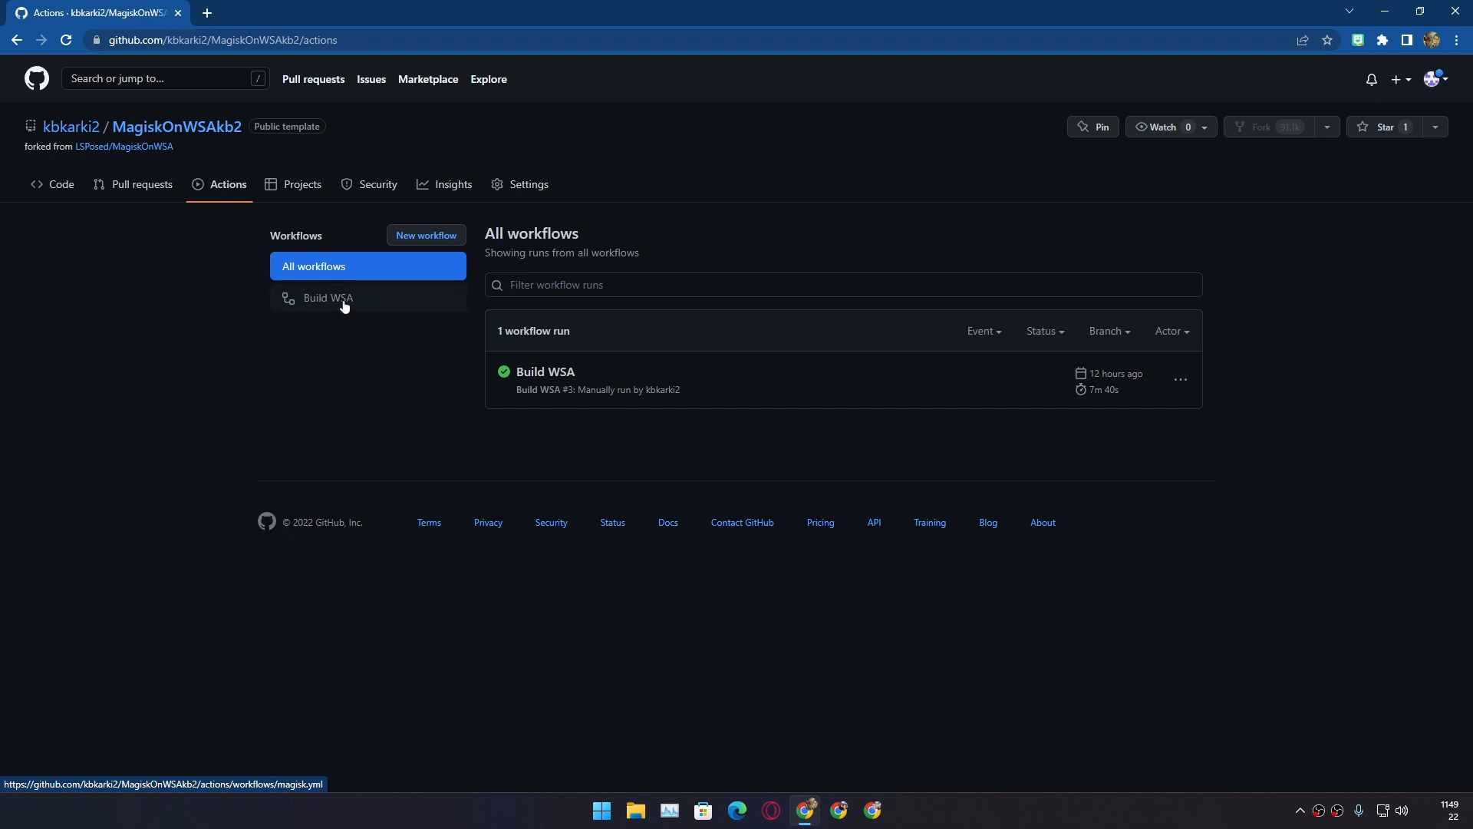
pyautogui.click(328, 298)
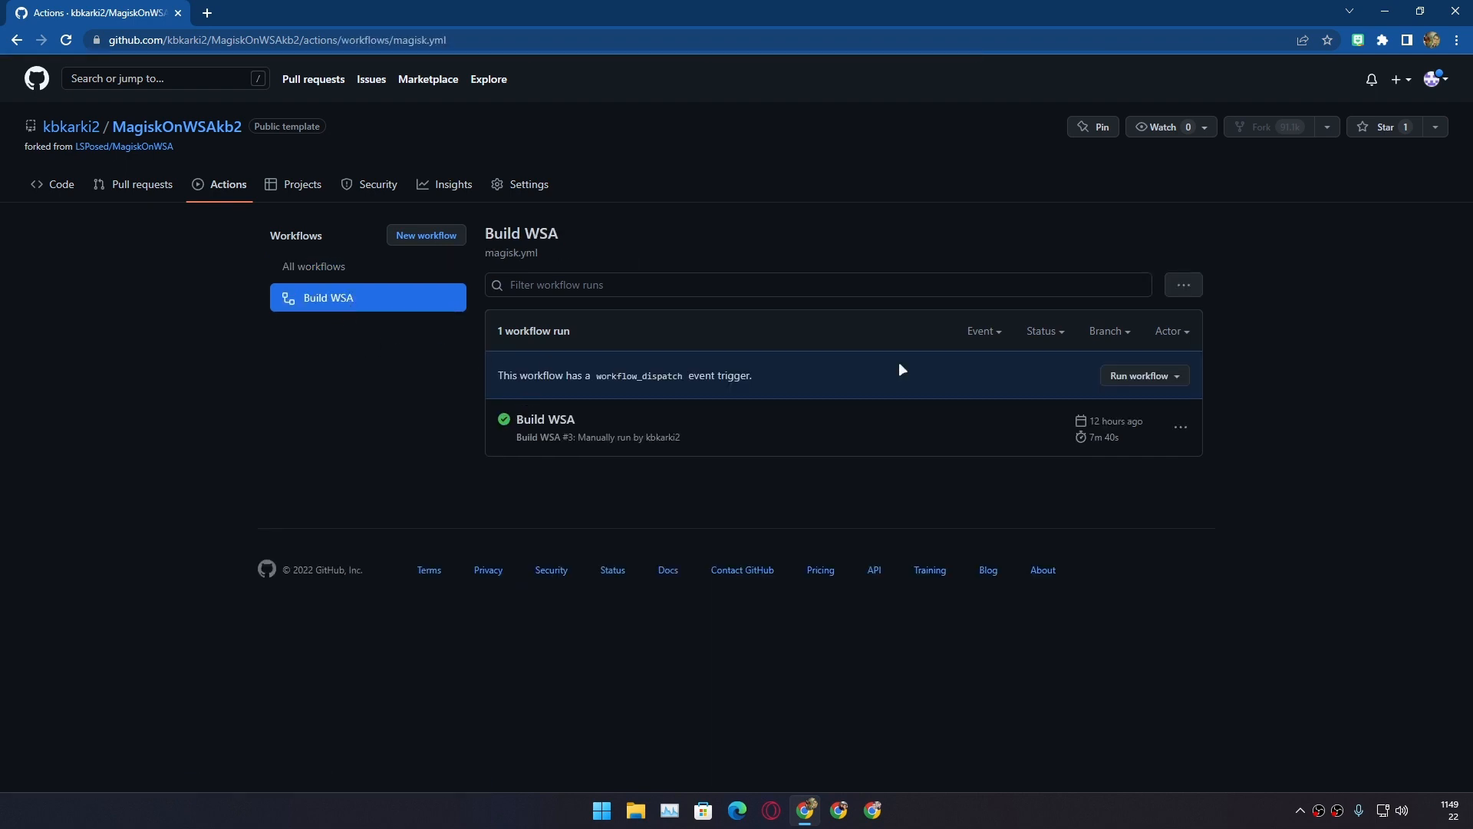
pyautogui.moveTo(1144, 387)
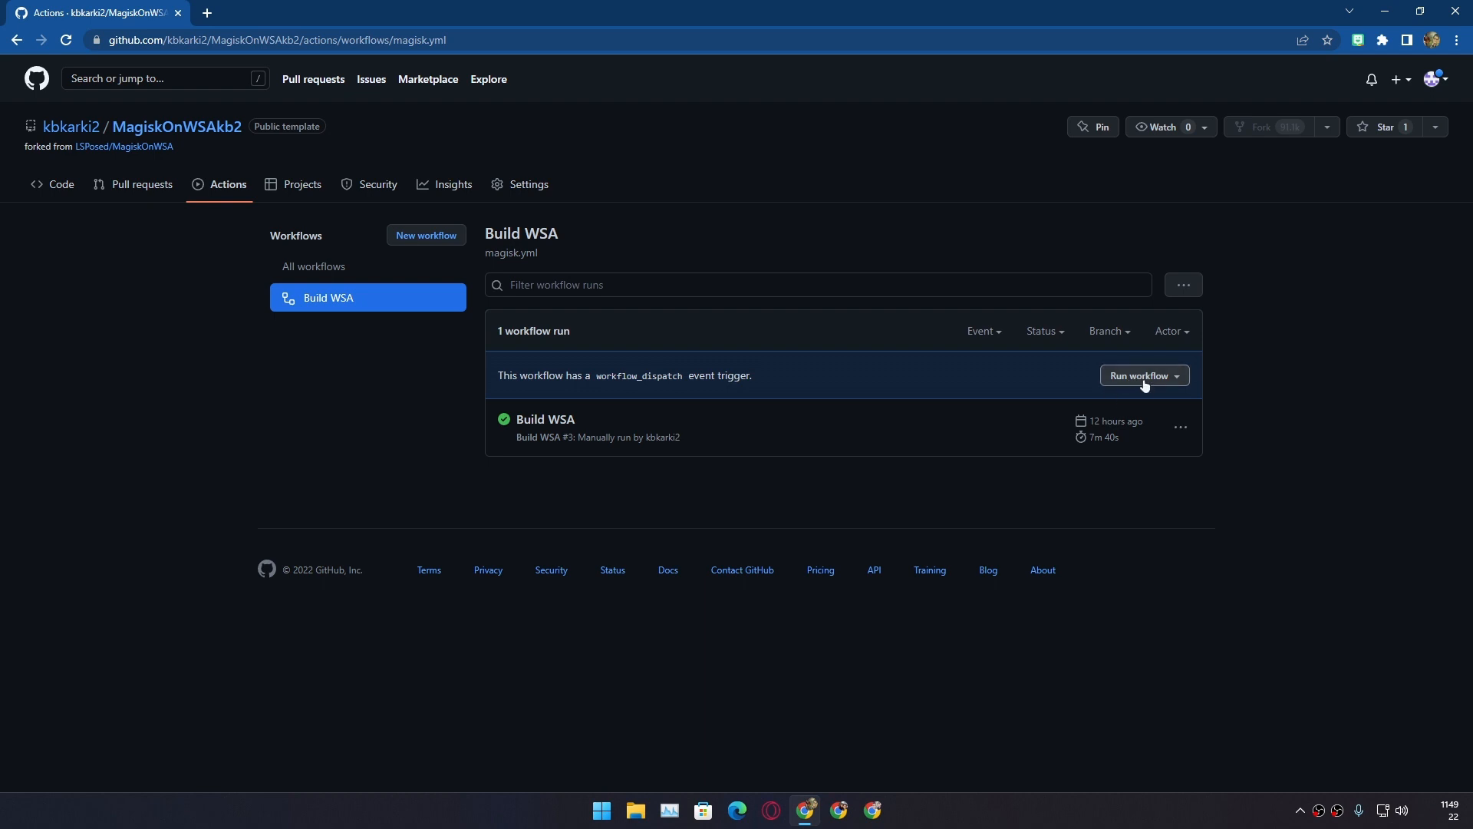
# Open the Run workflow form and keep Build arch at x64
pyautogui.click(1143, 375)
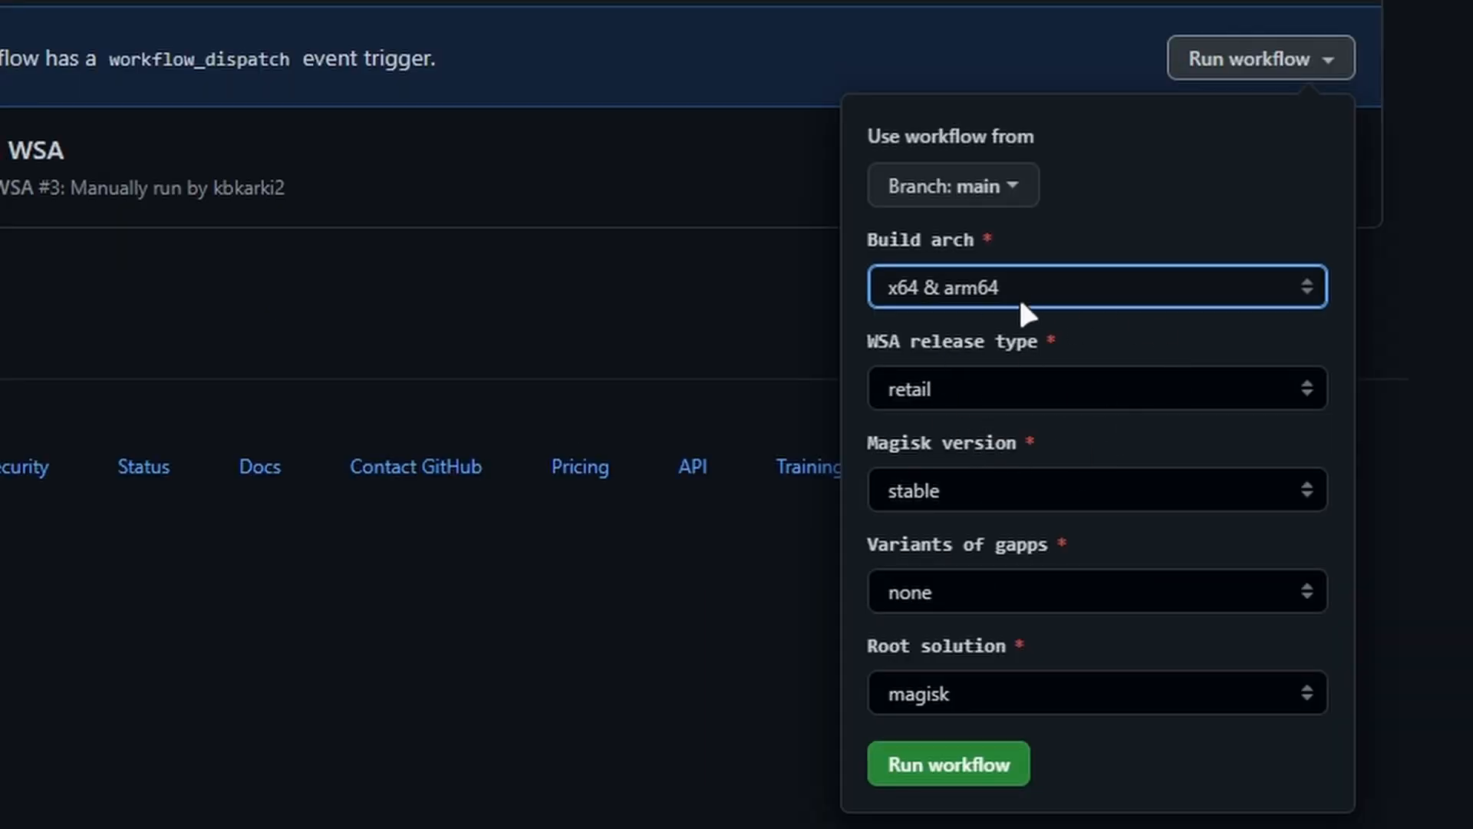
pyautogui.moveTo(909, 537)
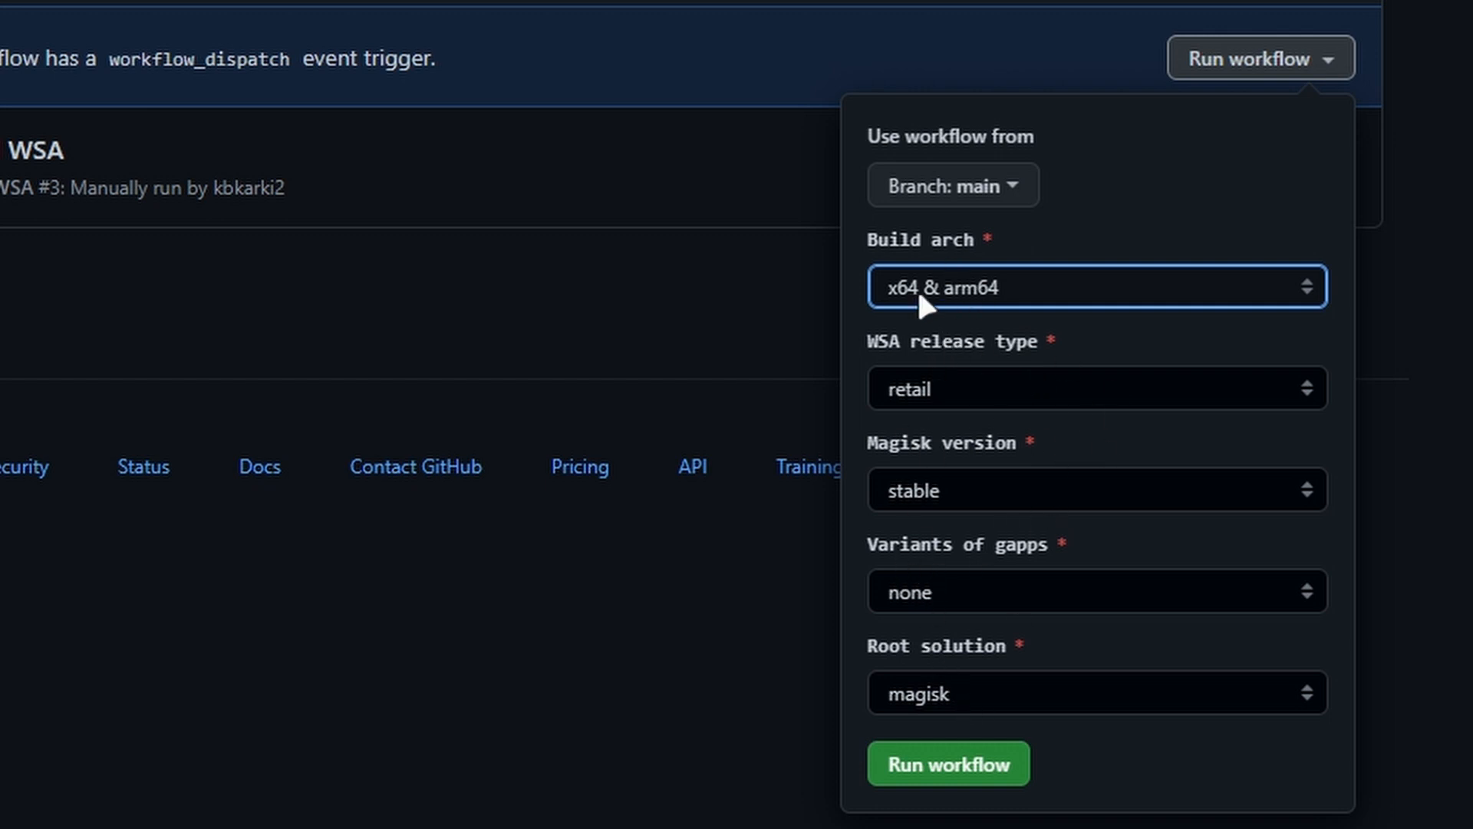
pyautogui.click(1097, 287)
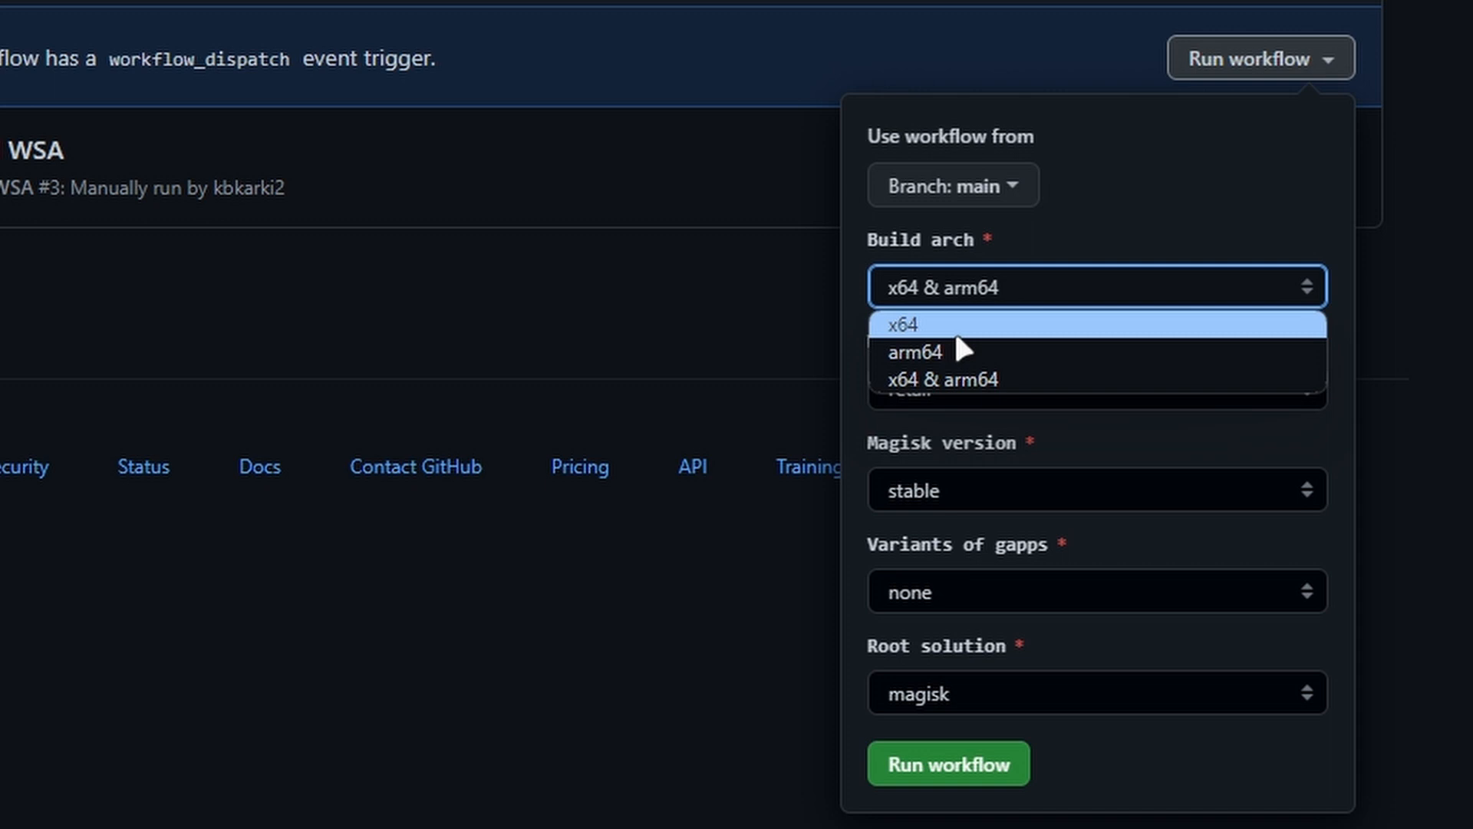
pyautogui.click(903, 323)
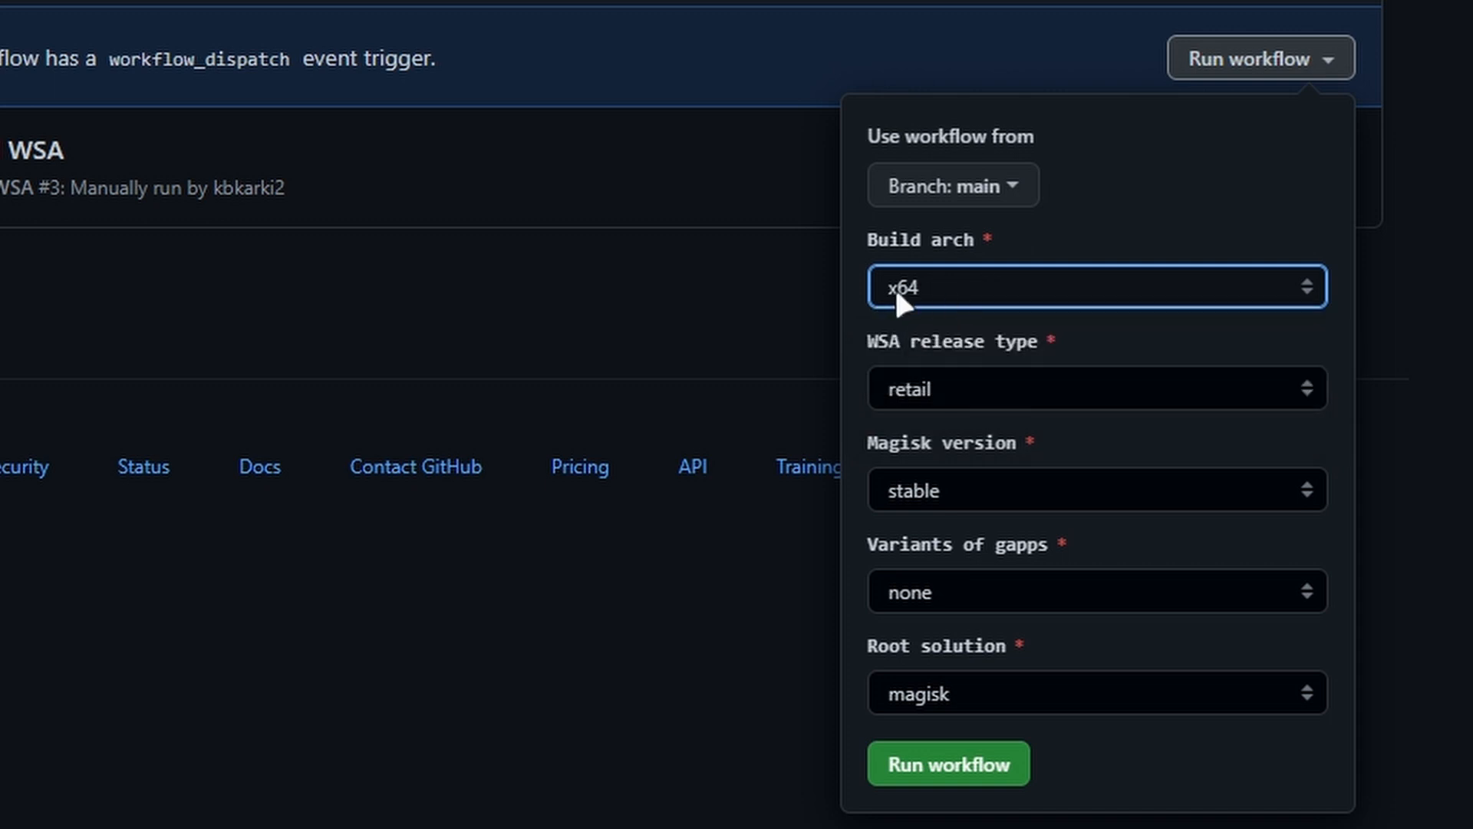
pyautogui.click(1097, 287)
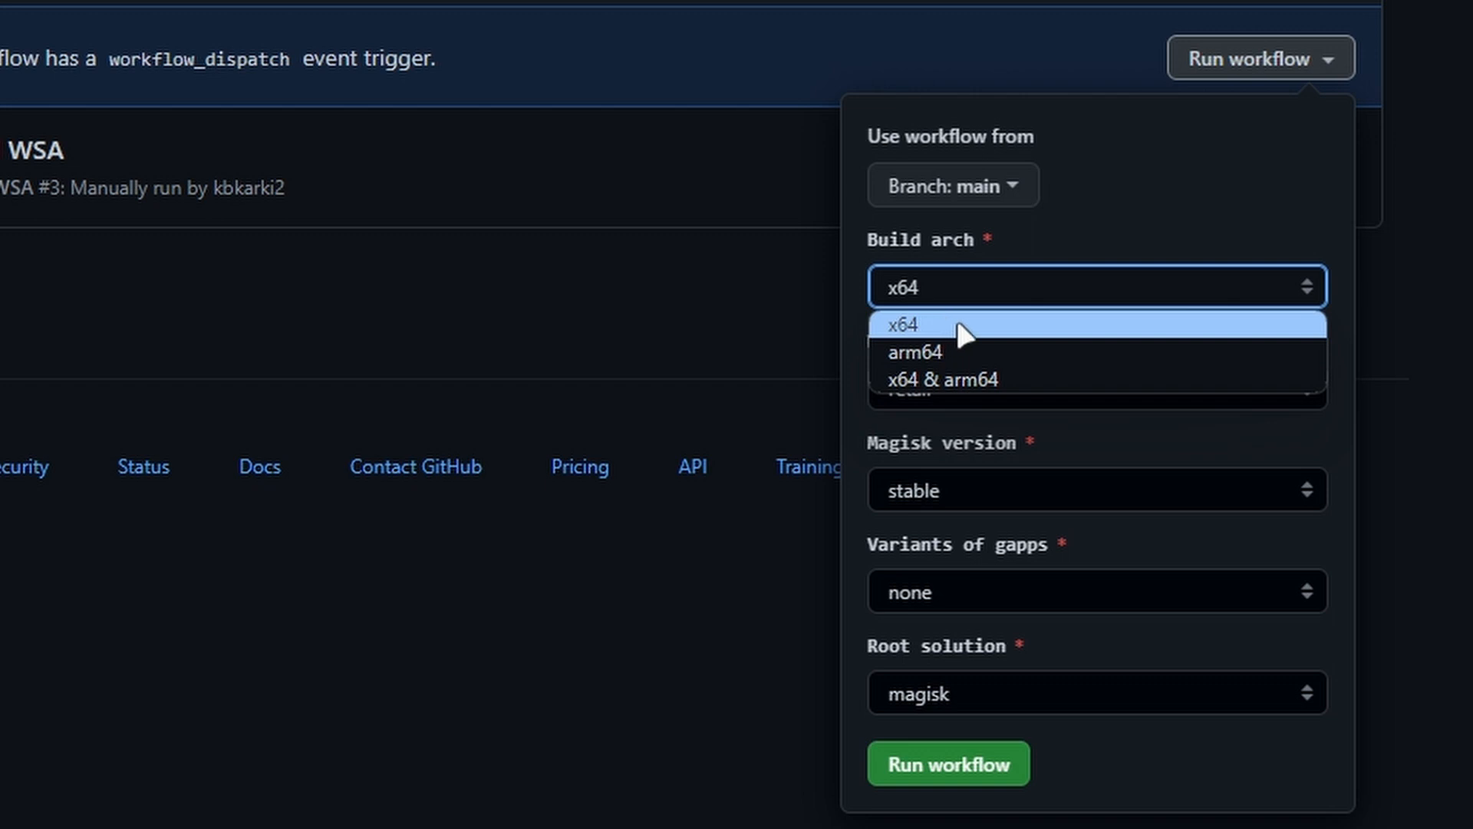
pyautogui.click(904, 325)
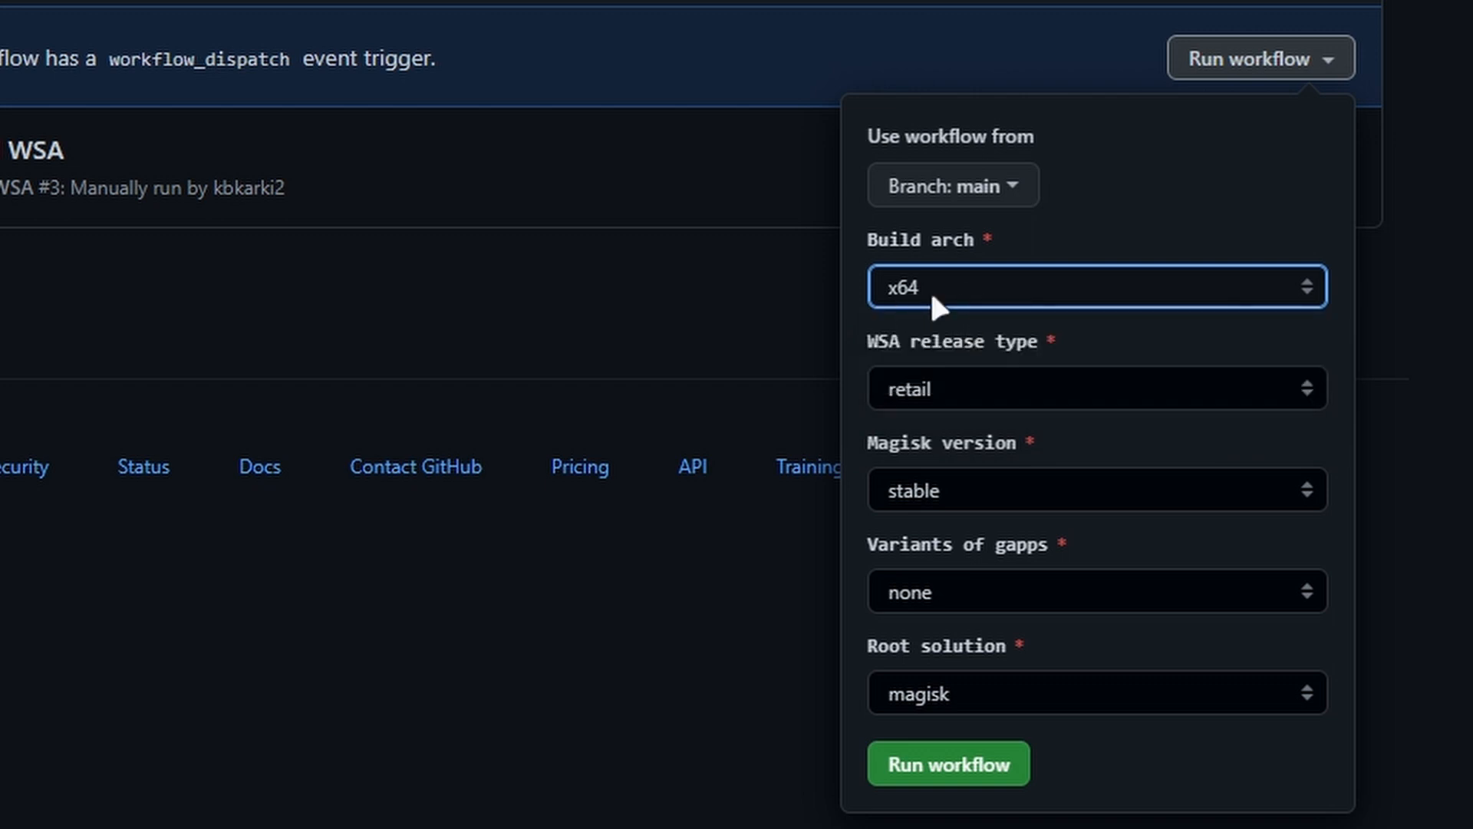
pyautogui.click(1097, 287)
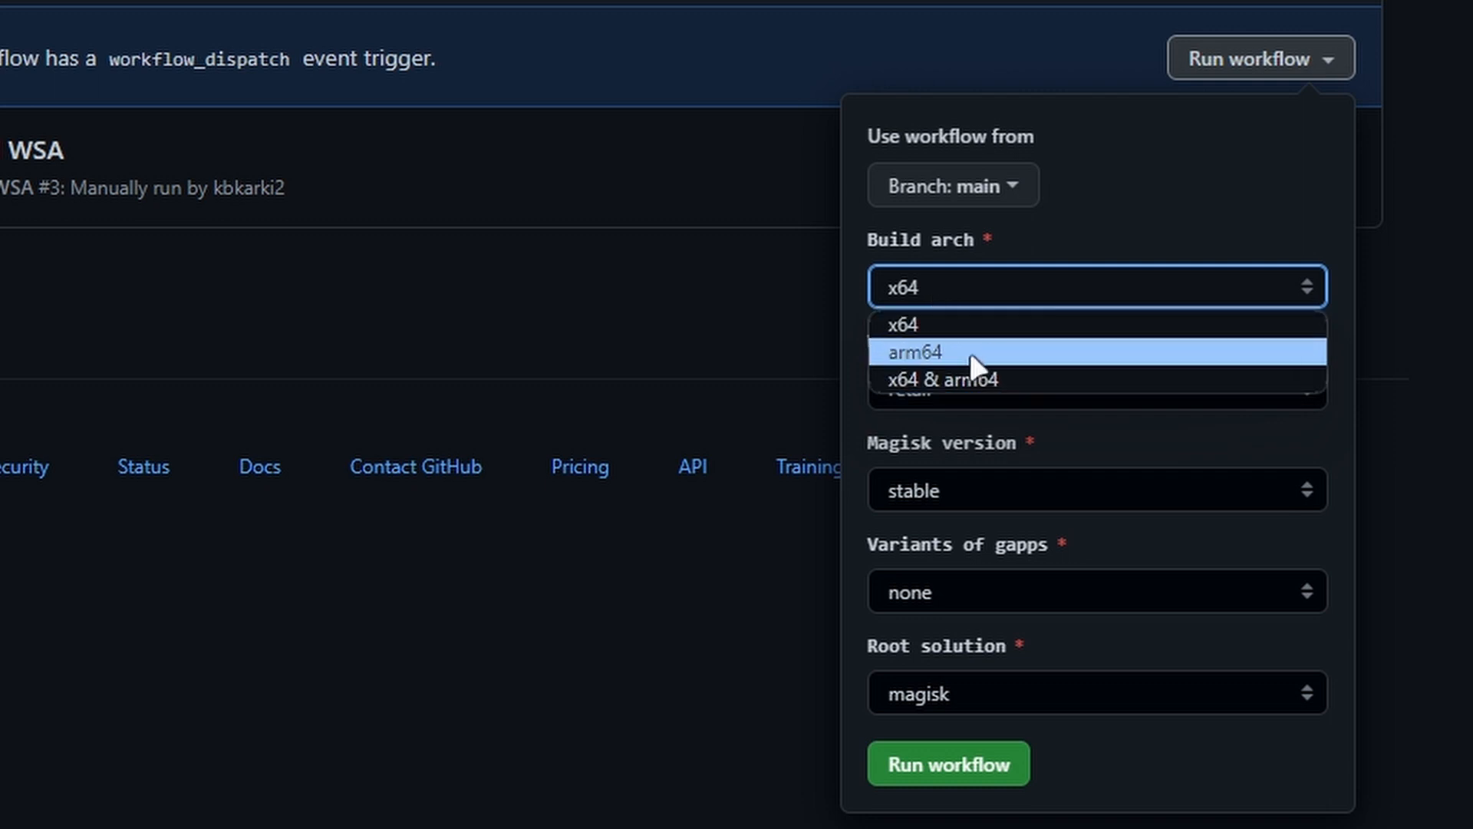
pyautogui.moveTo(971, 366)
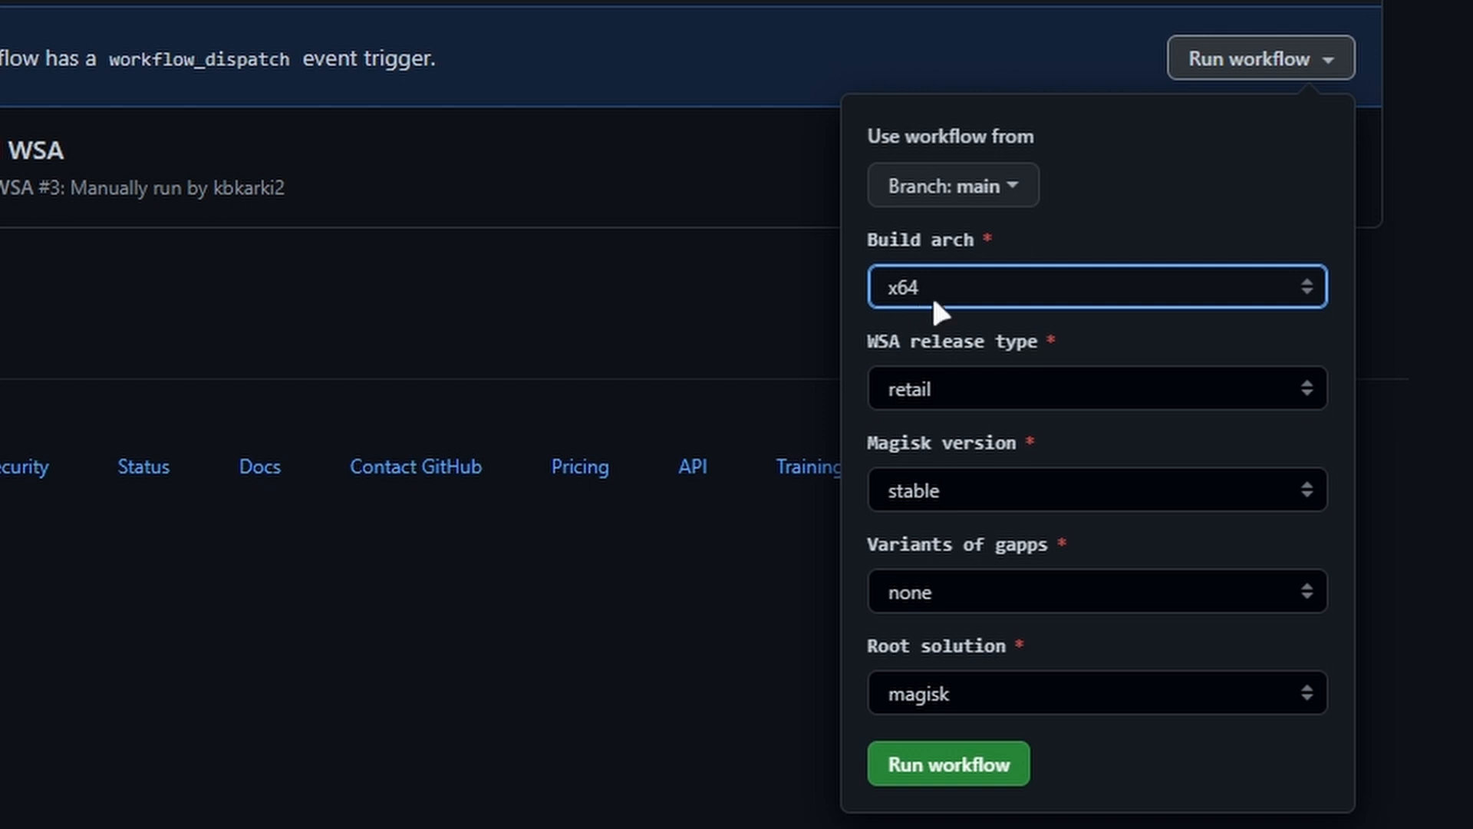
pyautogui.click(1097, 388)
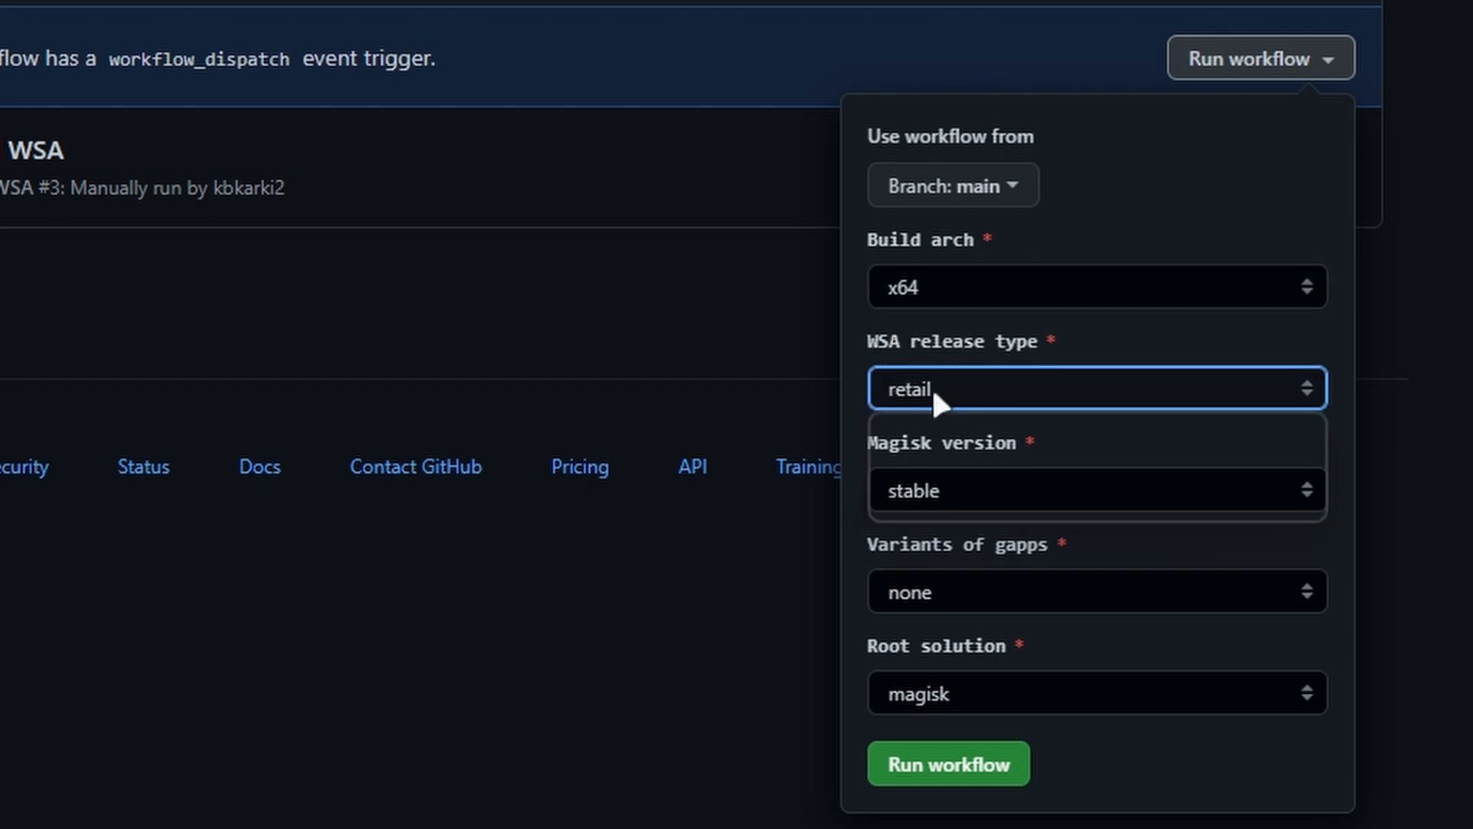
pyautogui.click(1096, 387)
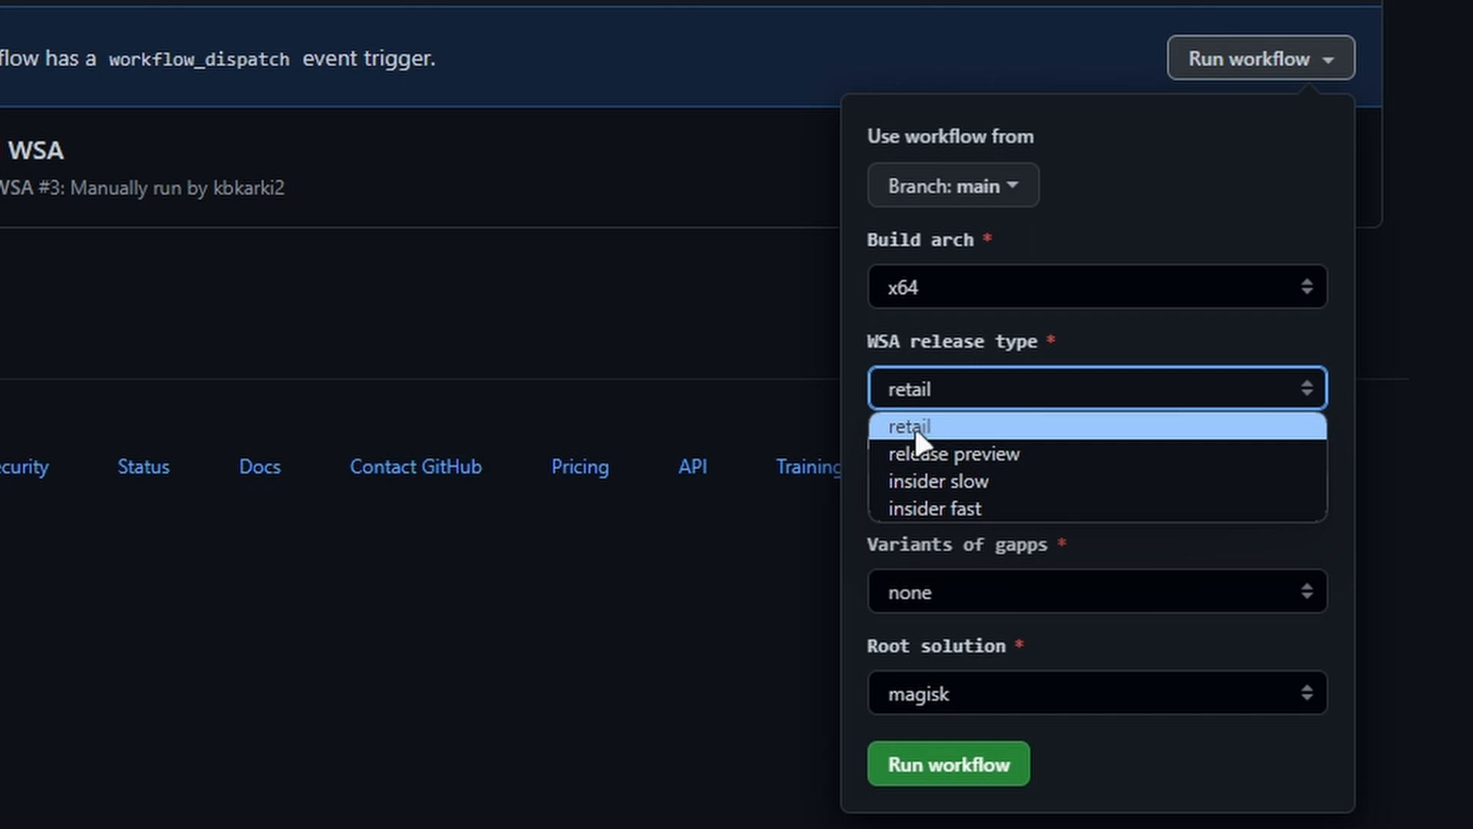
pyautogui.moveTo(931, 461)
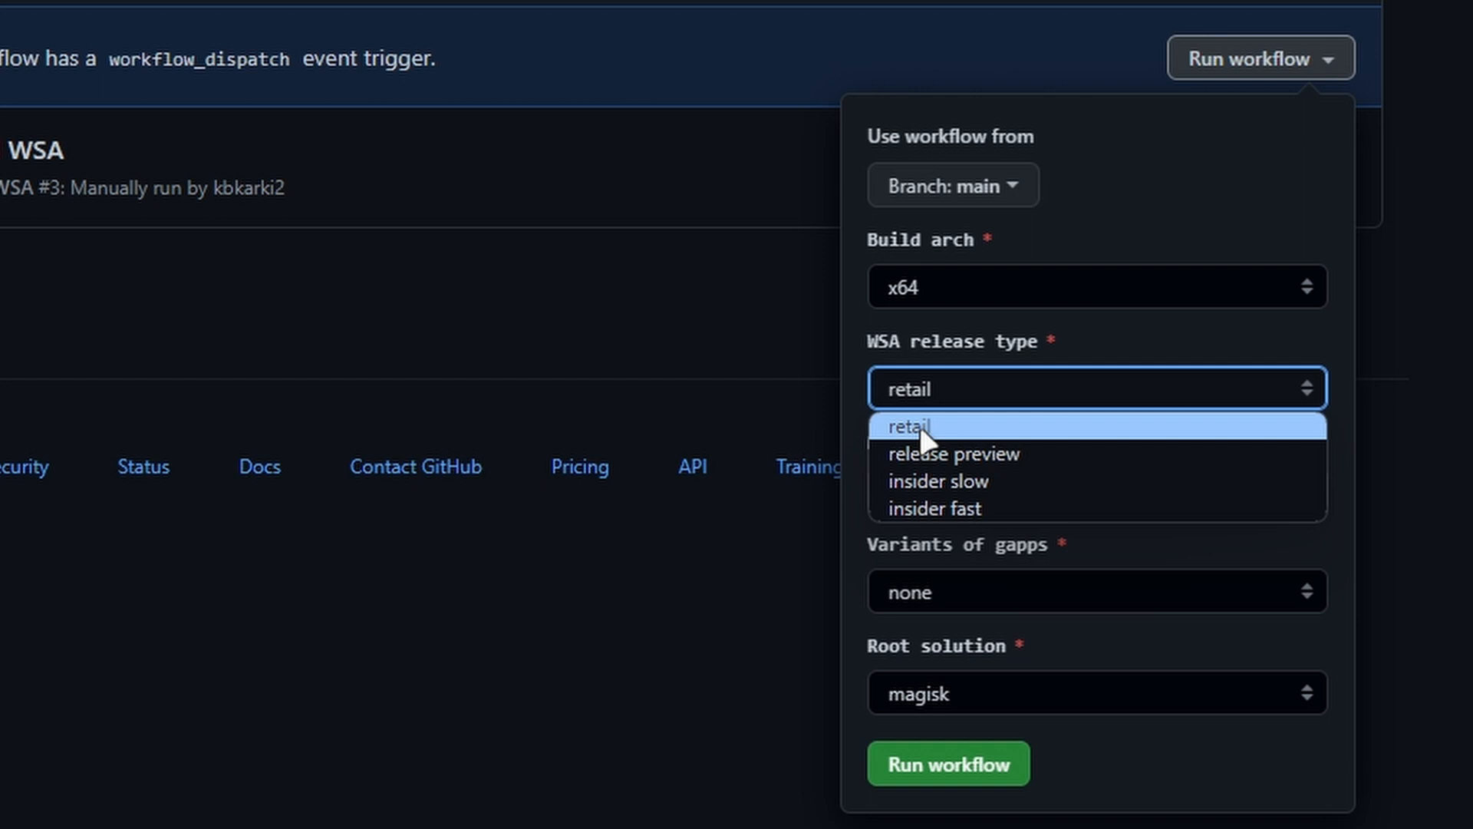
pyautogui.moveTo(1007, 474)
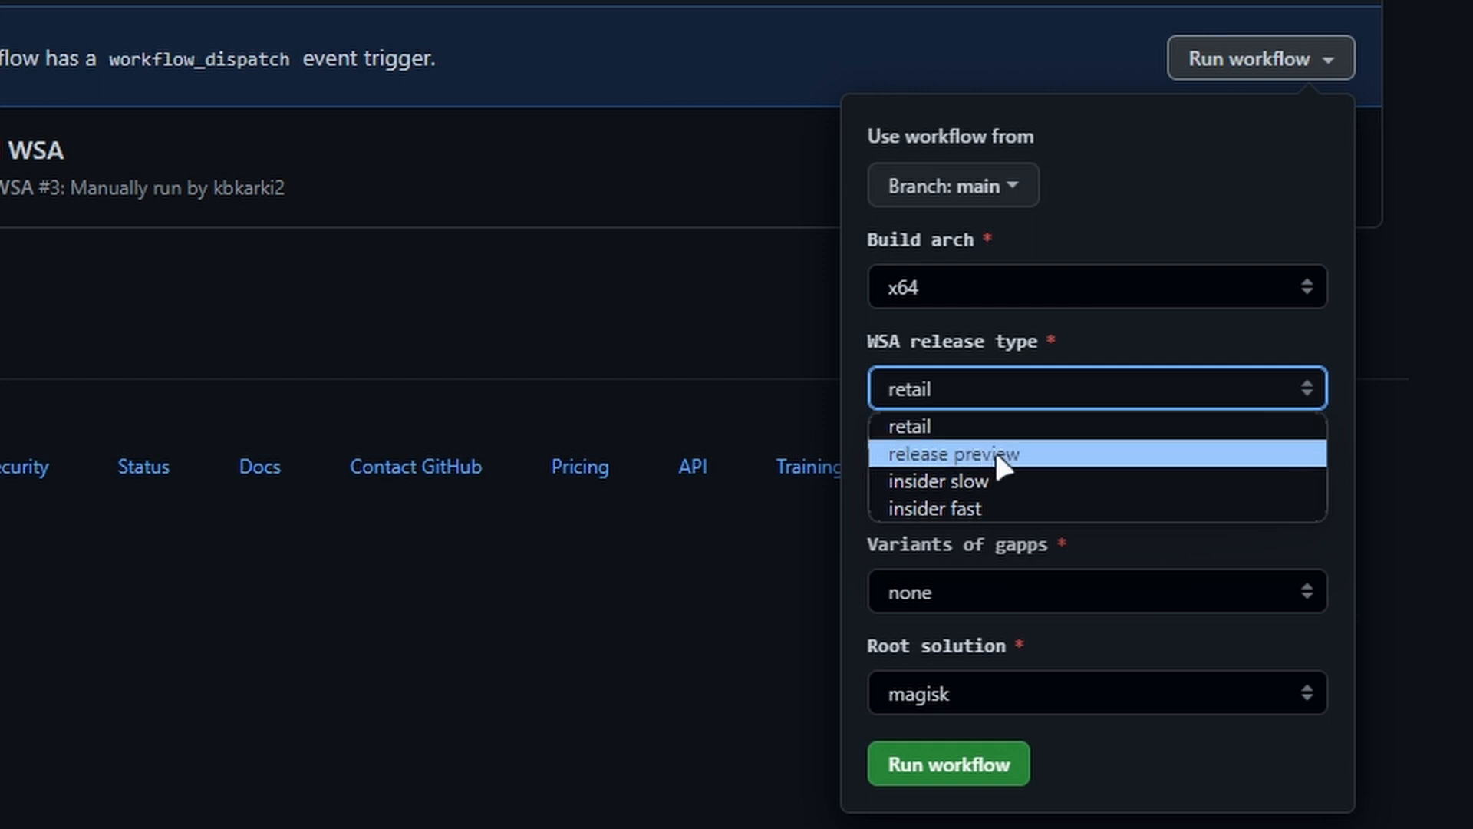
pyautogui.moveTo(995, 485)
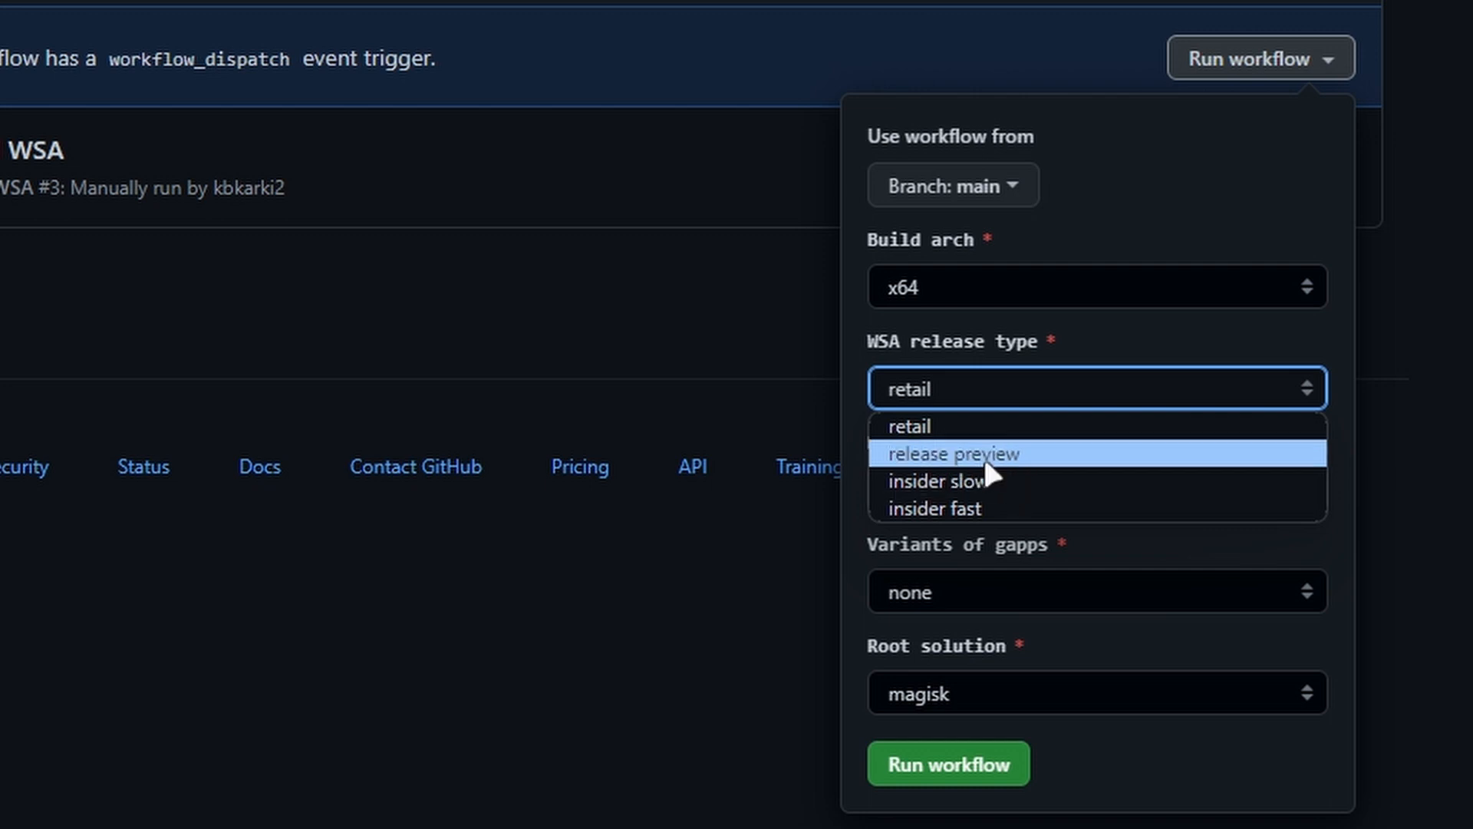
pyautogui.moveTo(970, 492)
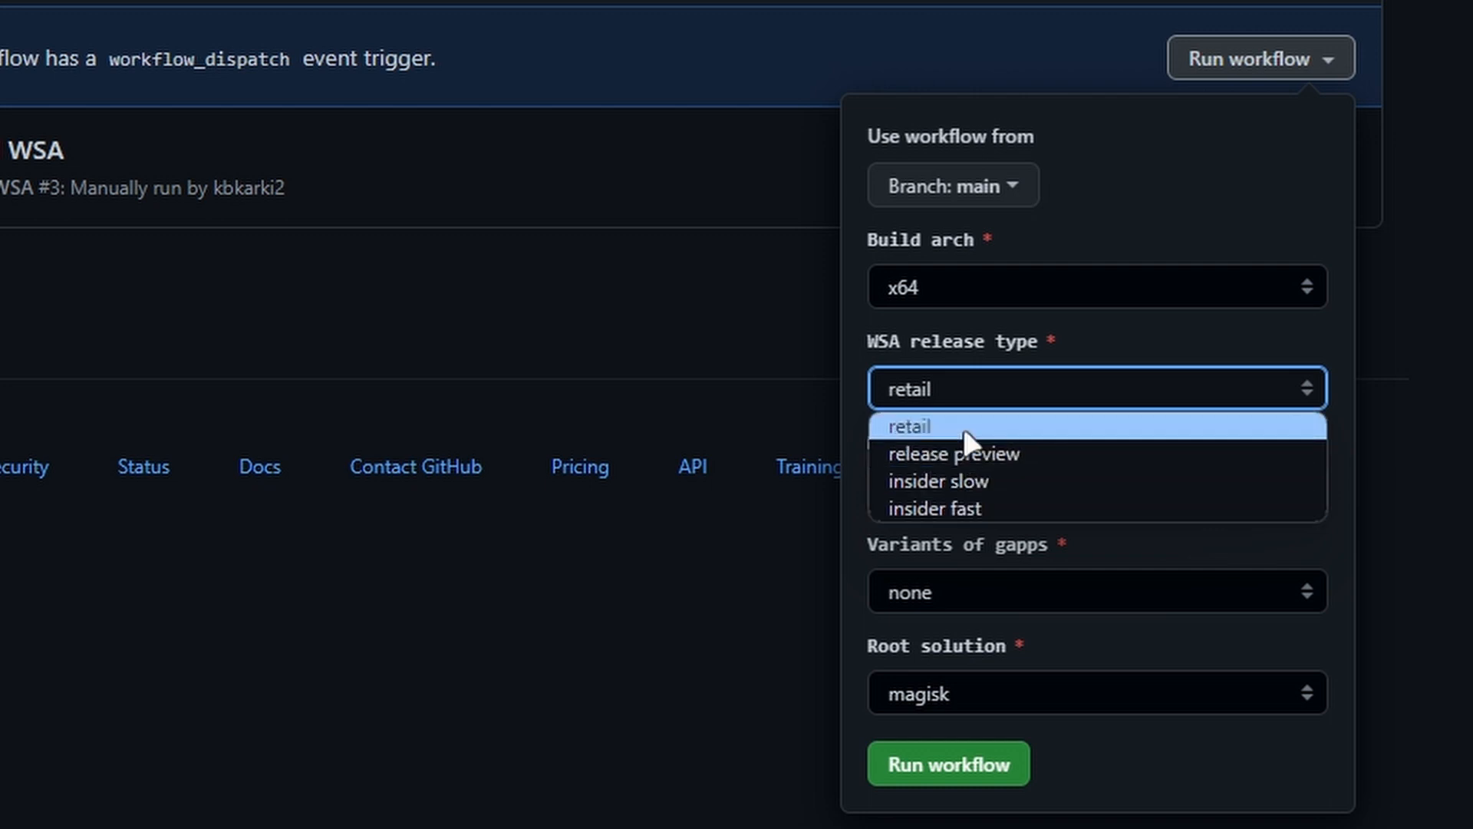
pyautogui.click(909, 426)
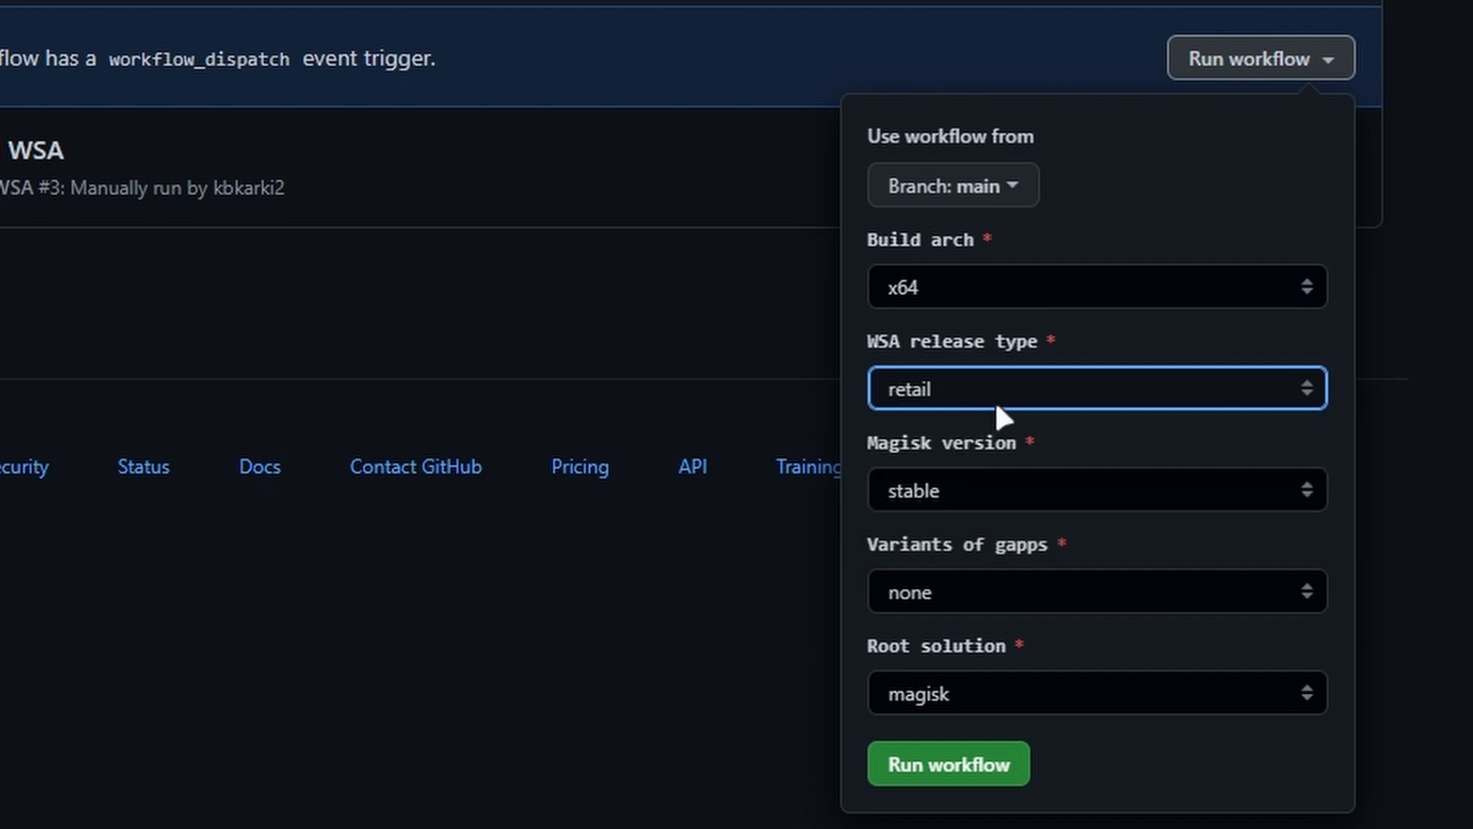
pyautogui.moveTo(1023, 400)
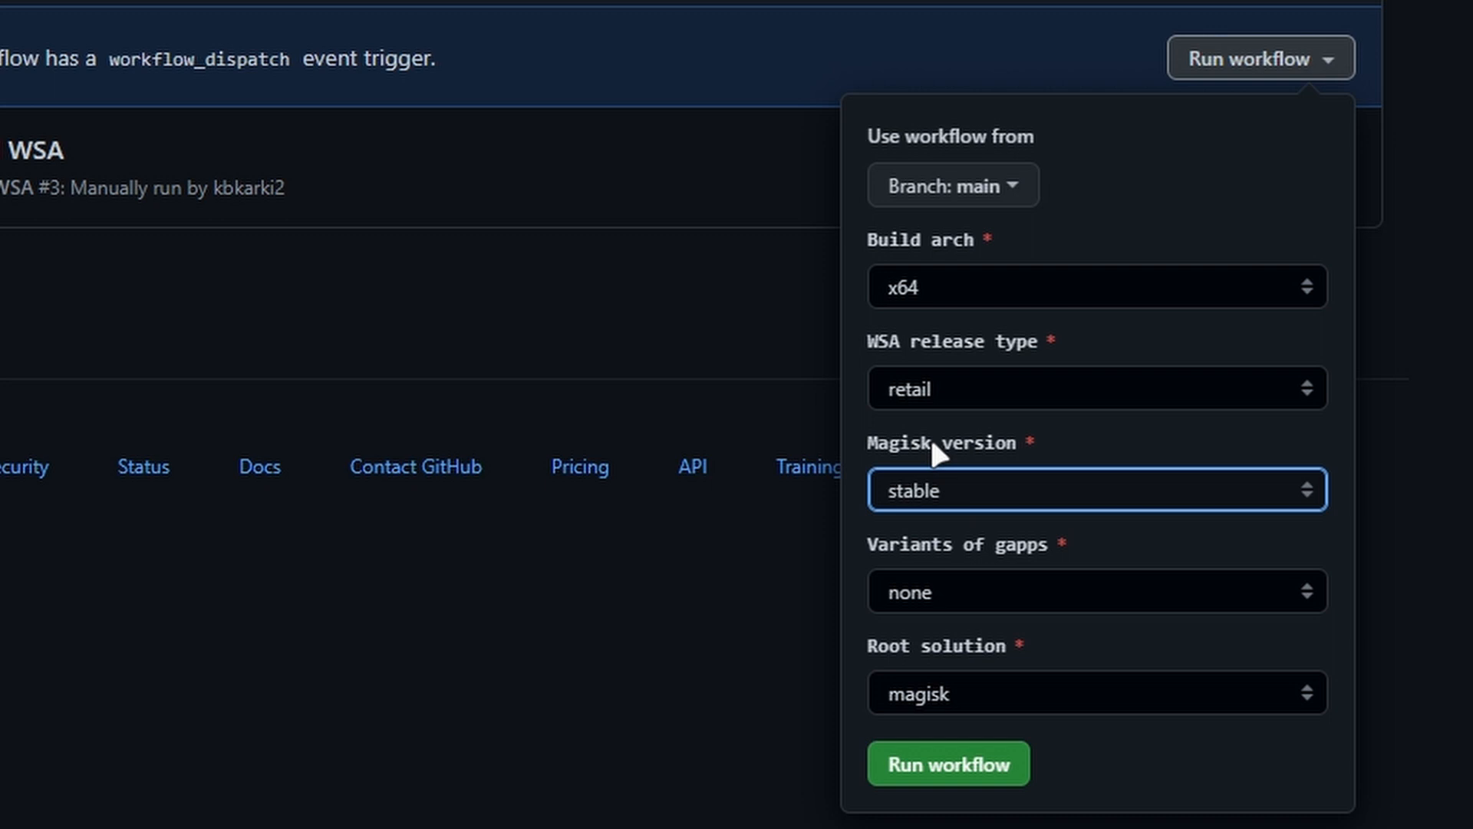
# Keep Magisk version stable, choose pico GApps, and set root solution to none
pyautogui.click(1096, 490)
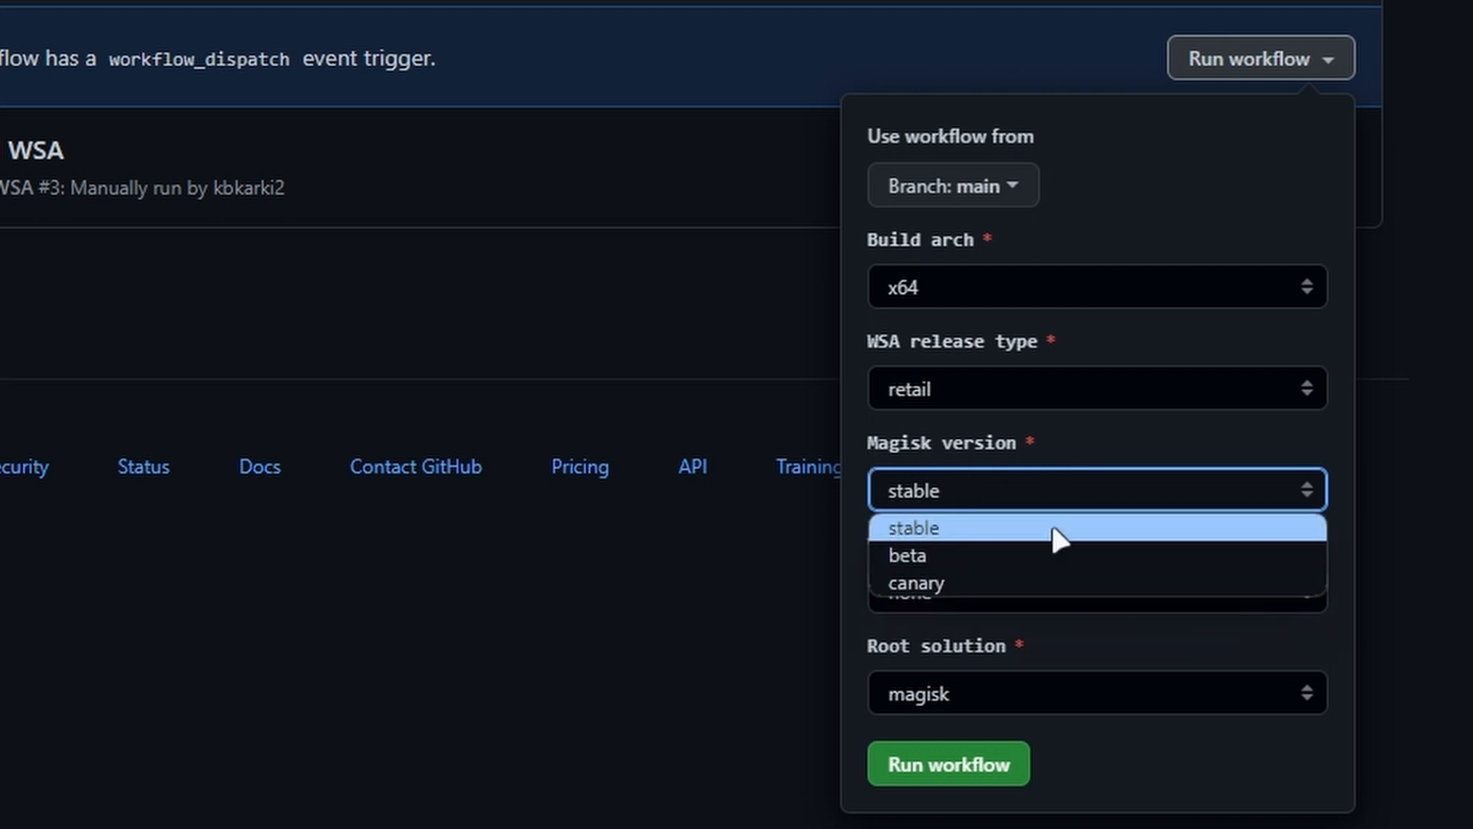
pyautogui.click(914, 528)
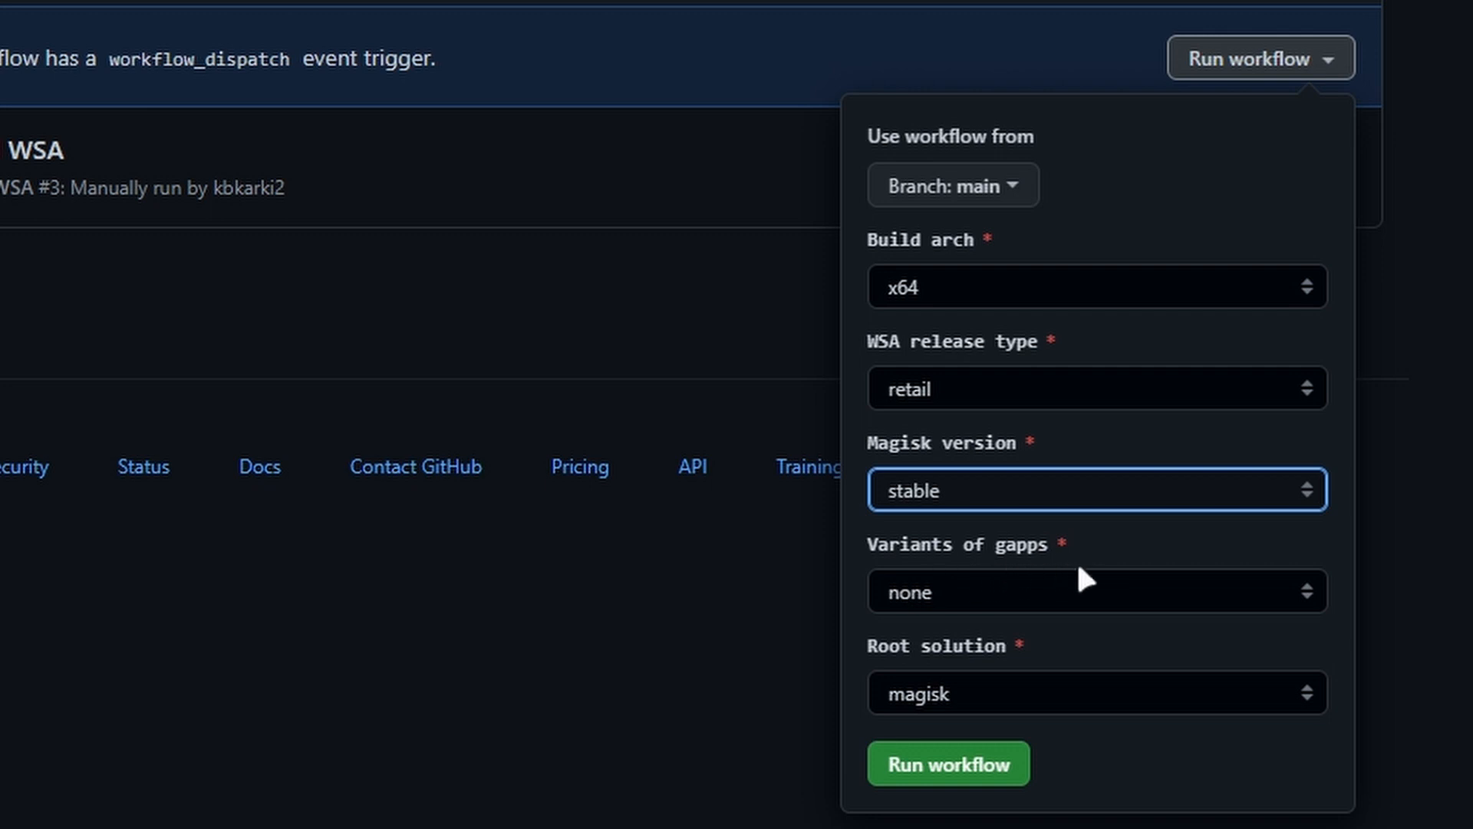
pyautogui.click(1098, 591)
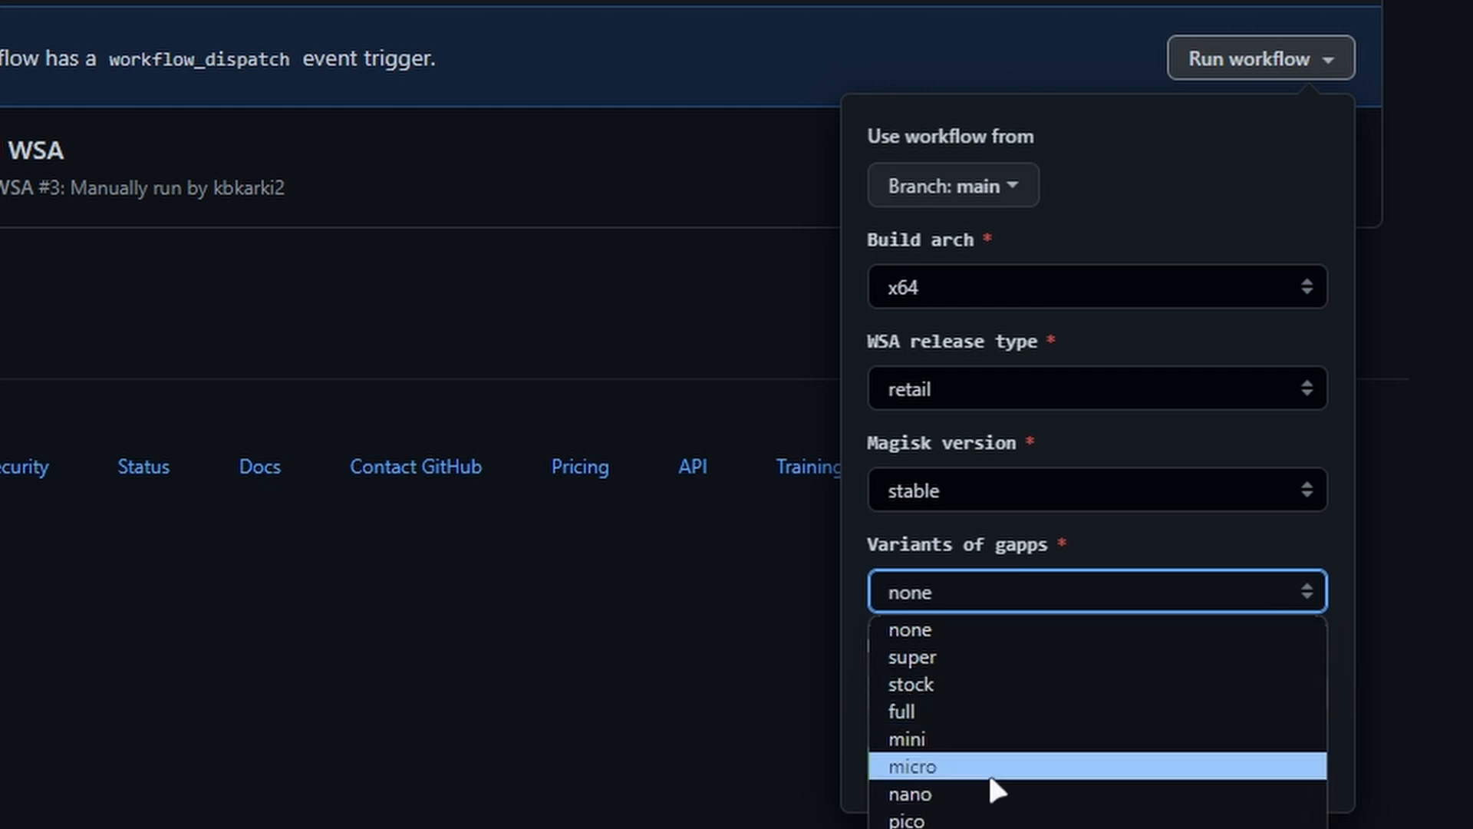
pyautogui.moveTo(992, 827)
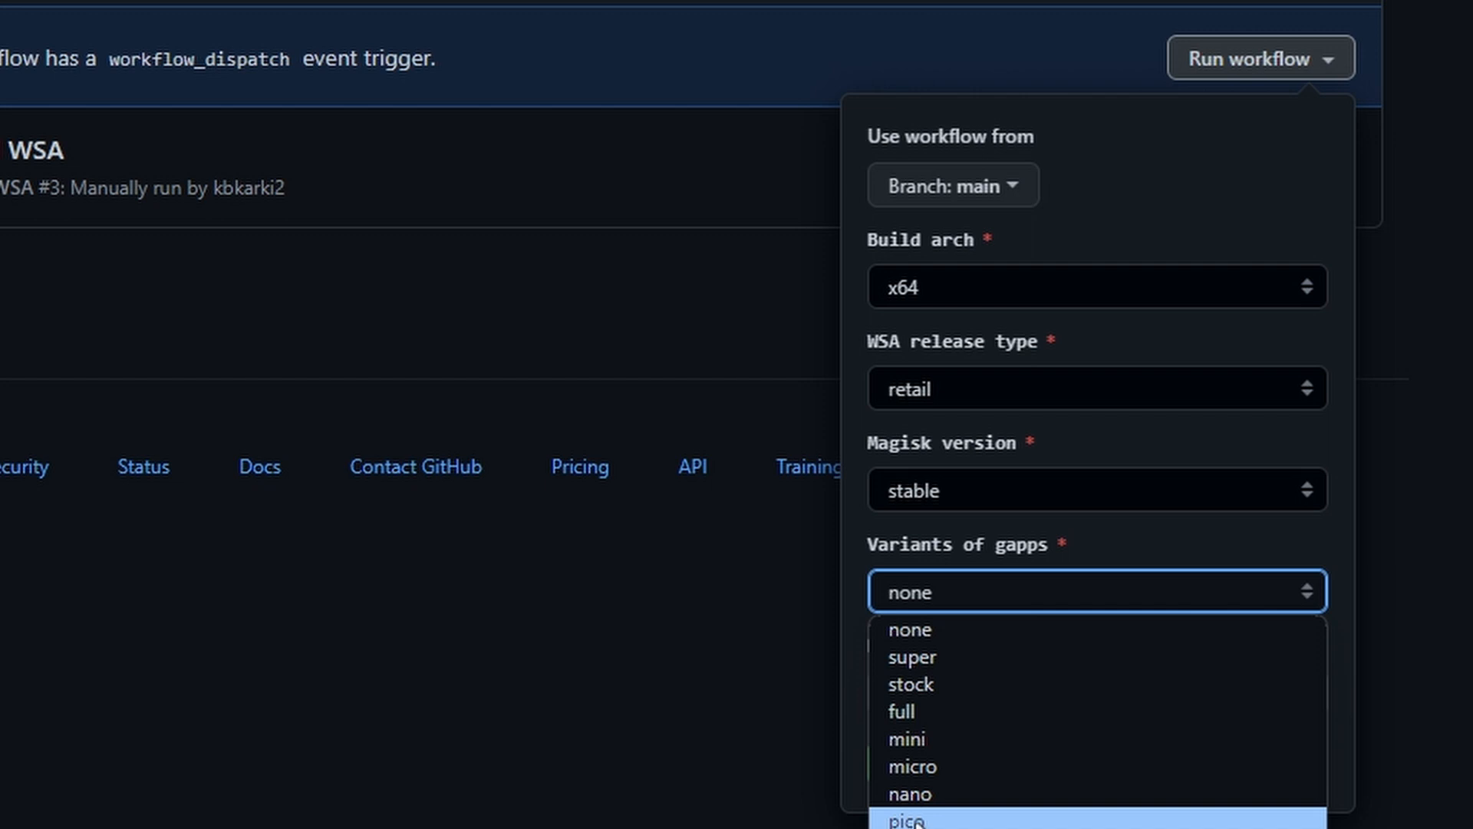
pyautogui.click(905, 823)
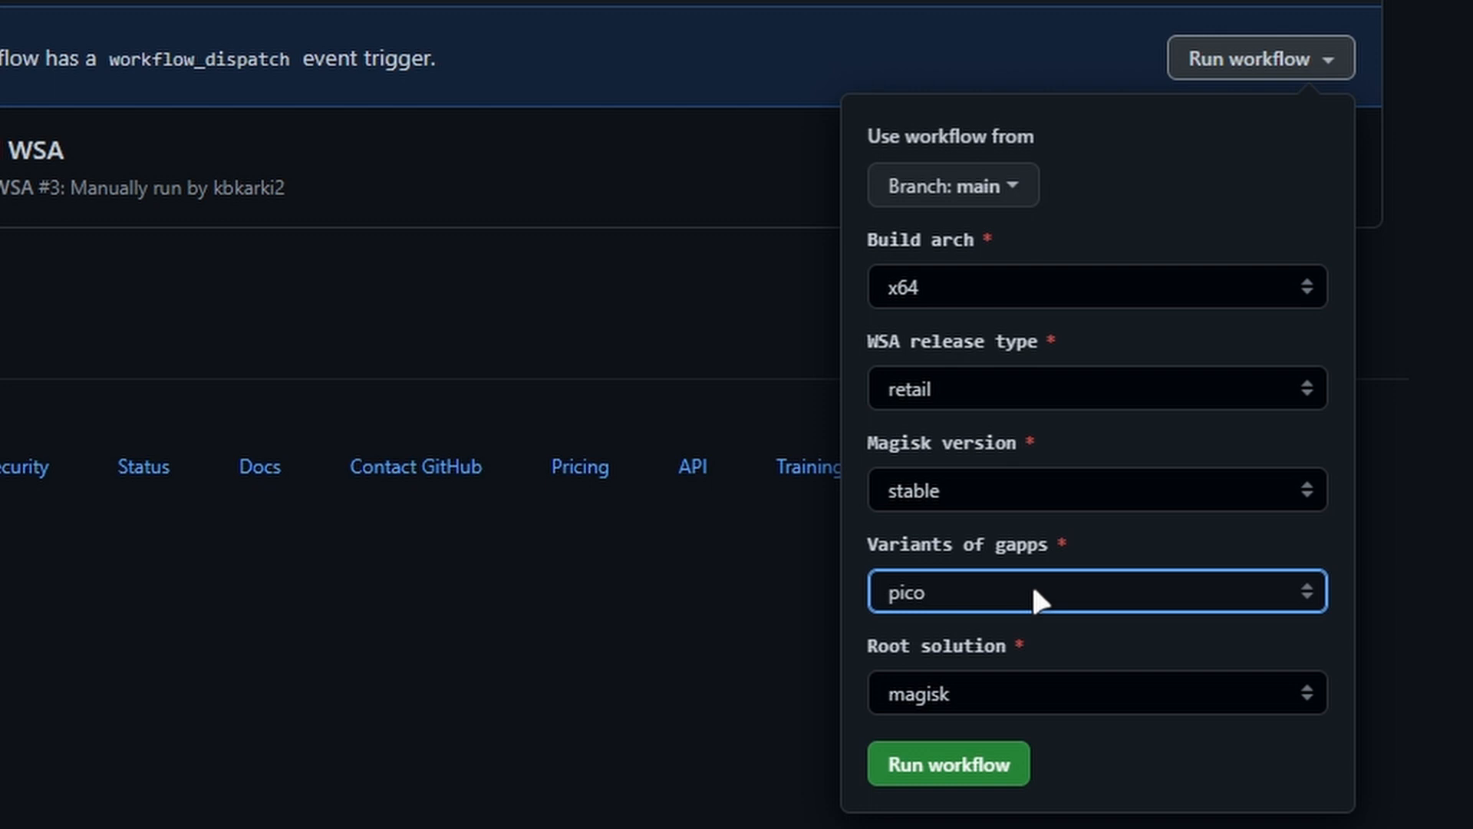
pyautogui.moveTo(1048, 656)
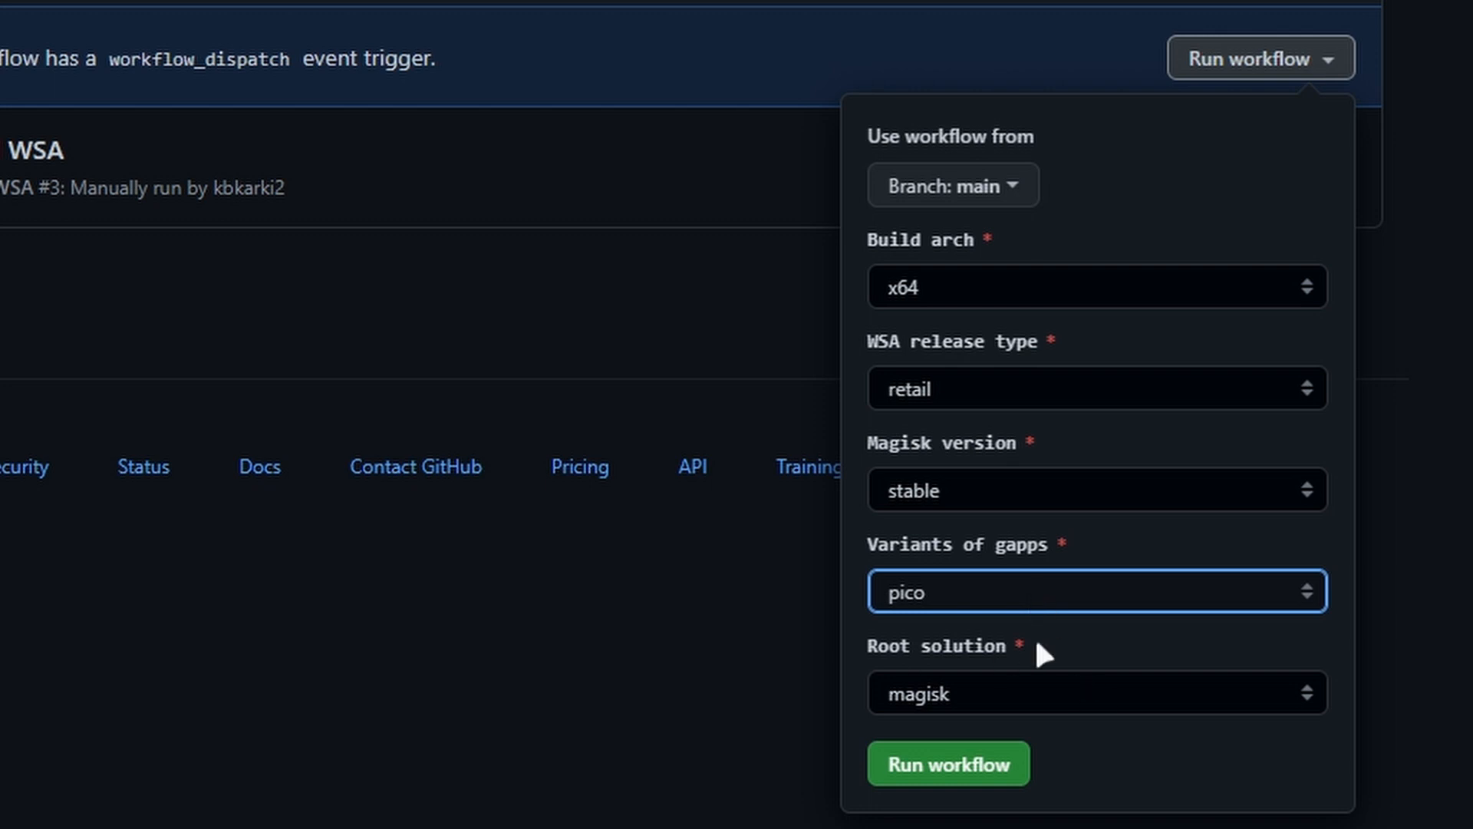
pyautogui.click(1095, 693)
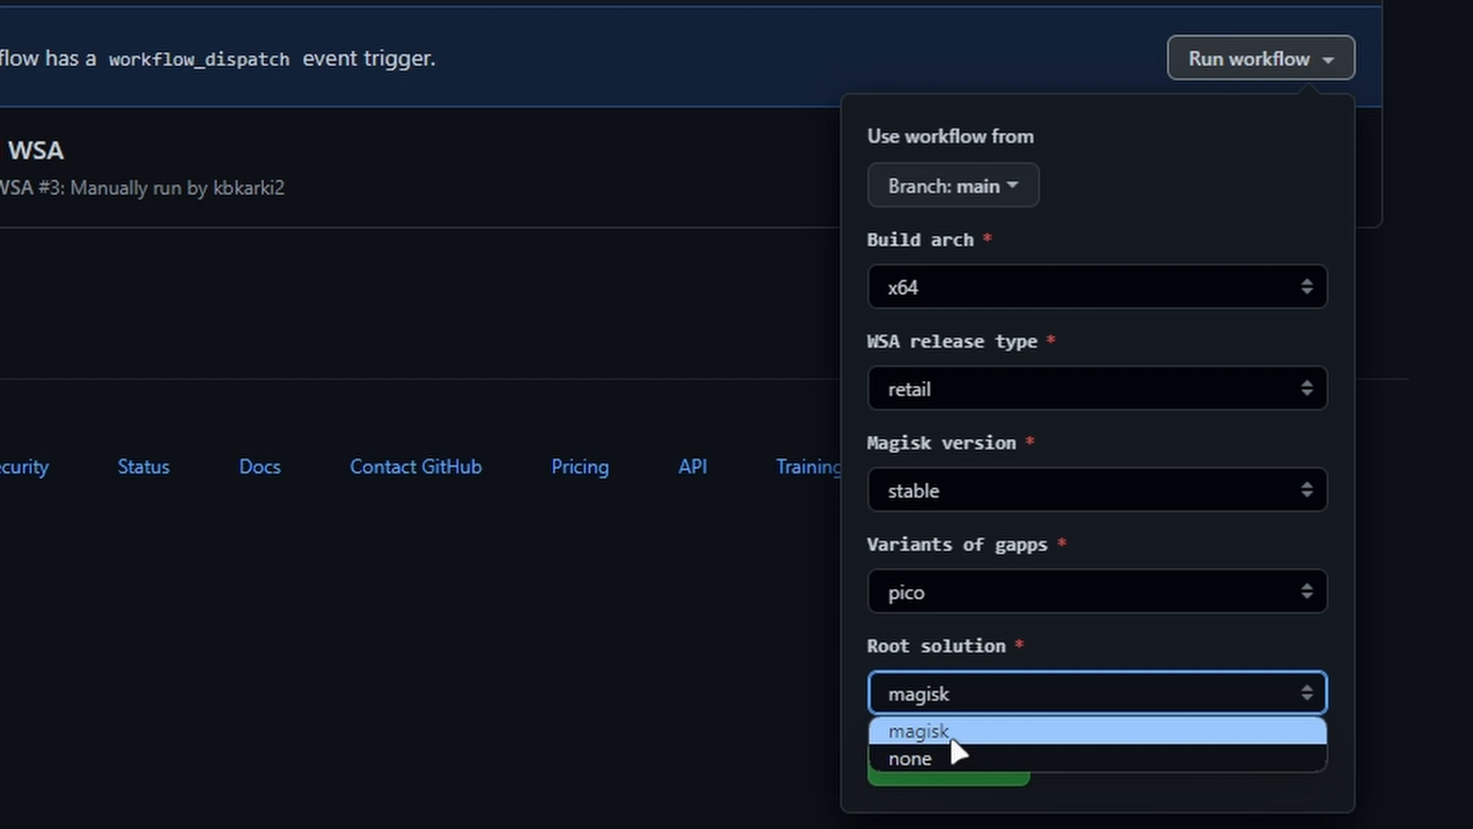
pyautogui.moveTo(975, 738)
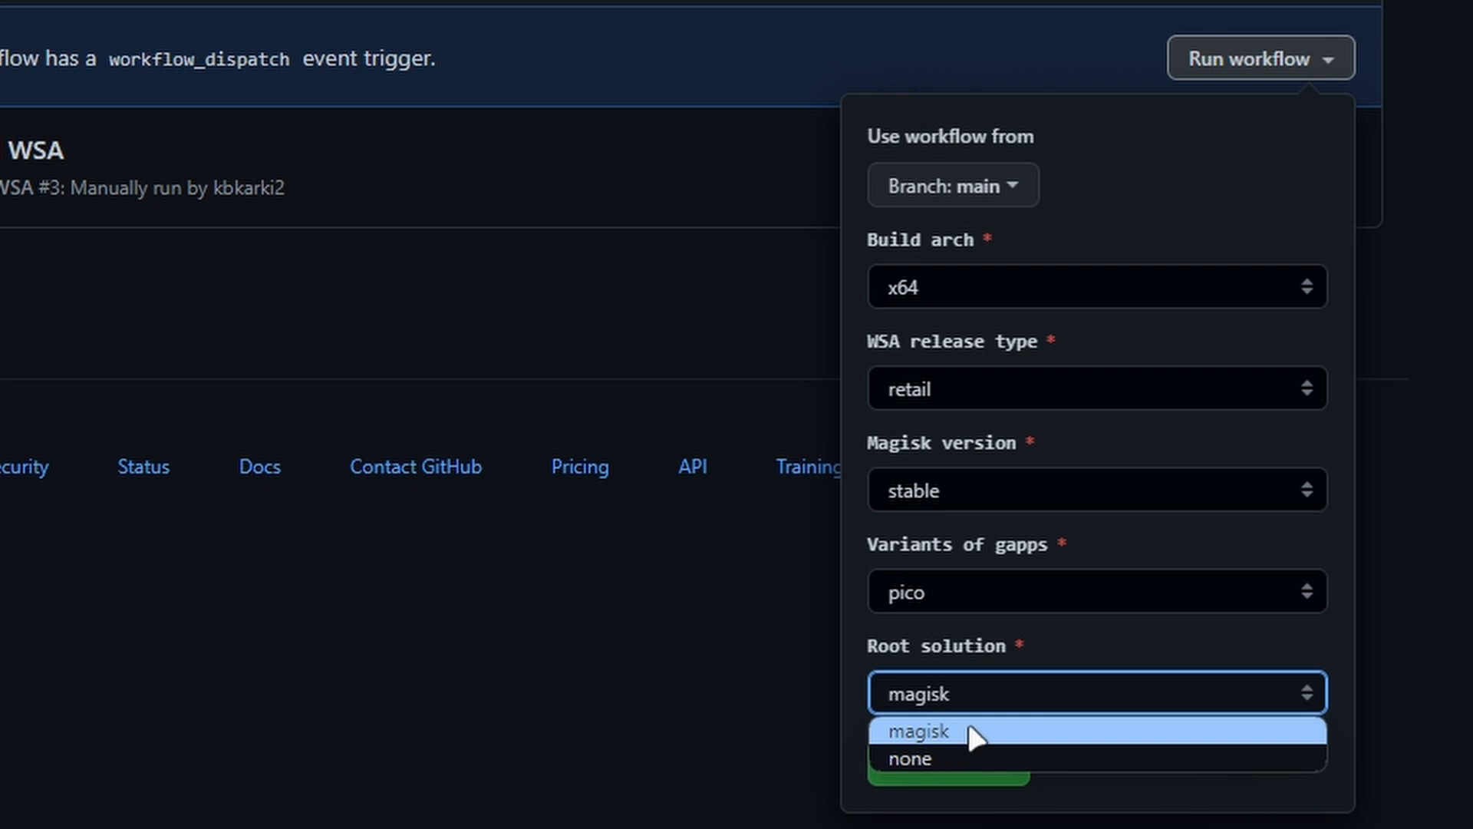
pyautogui.moveTo(947, 766)
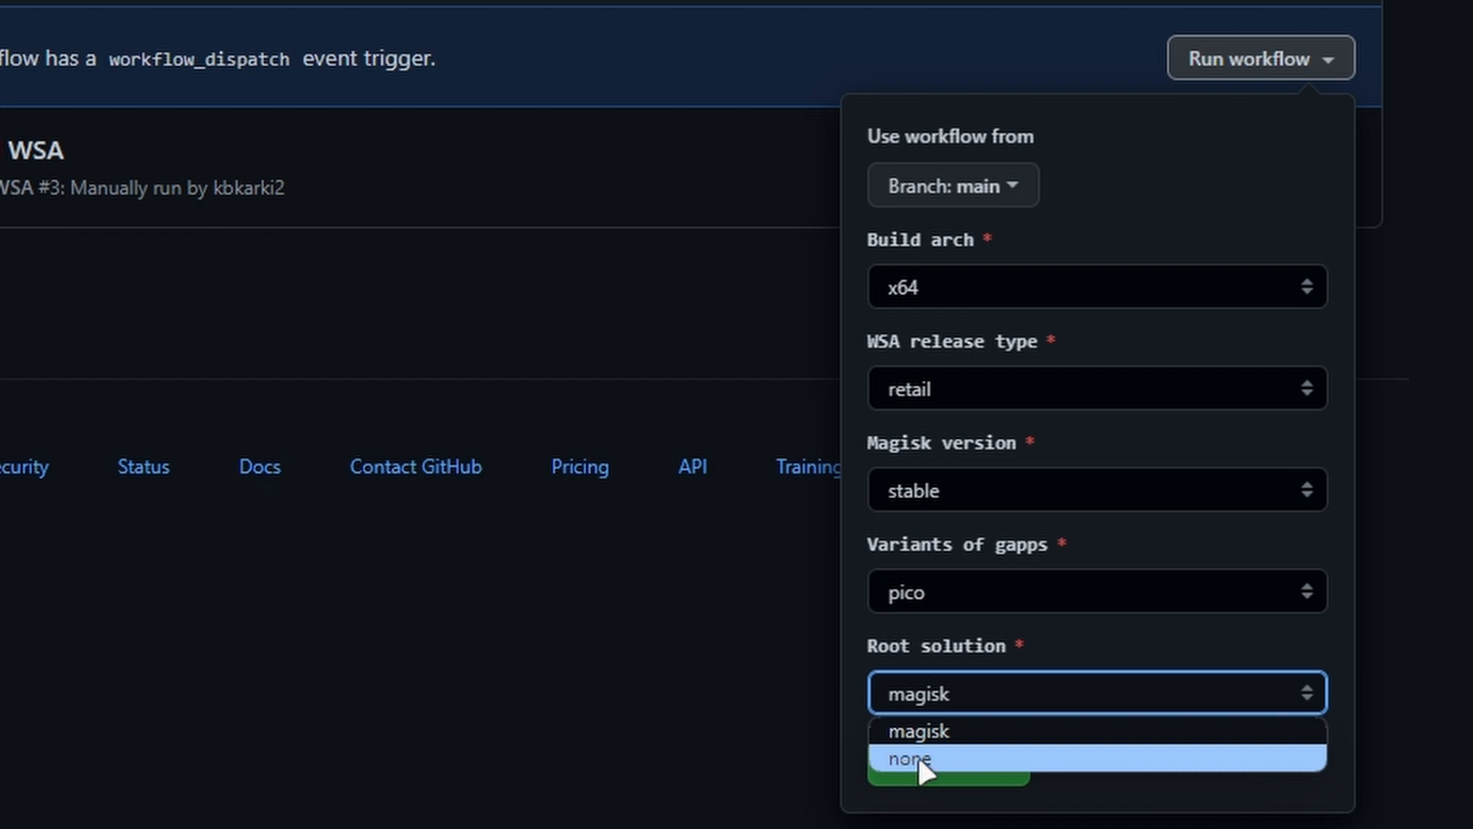
pyautogui.click(912, 757)
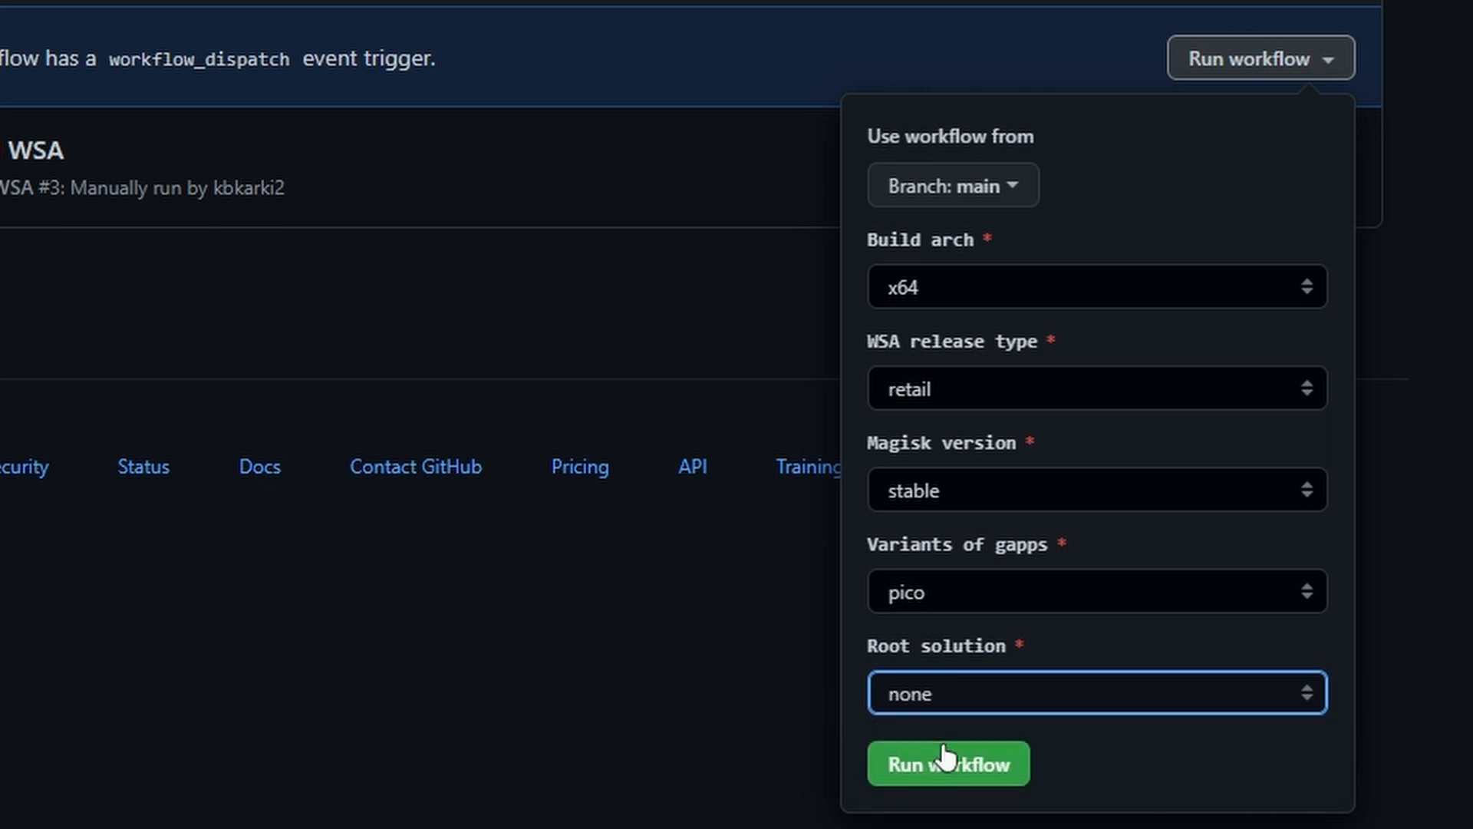
pyautogui.moveTo(952, 787)
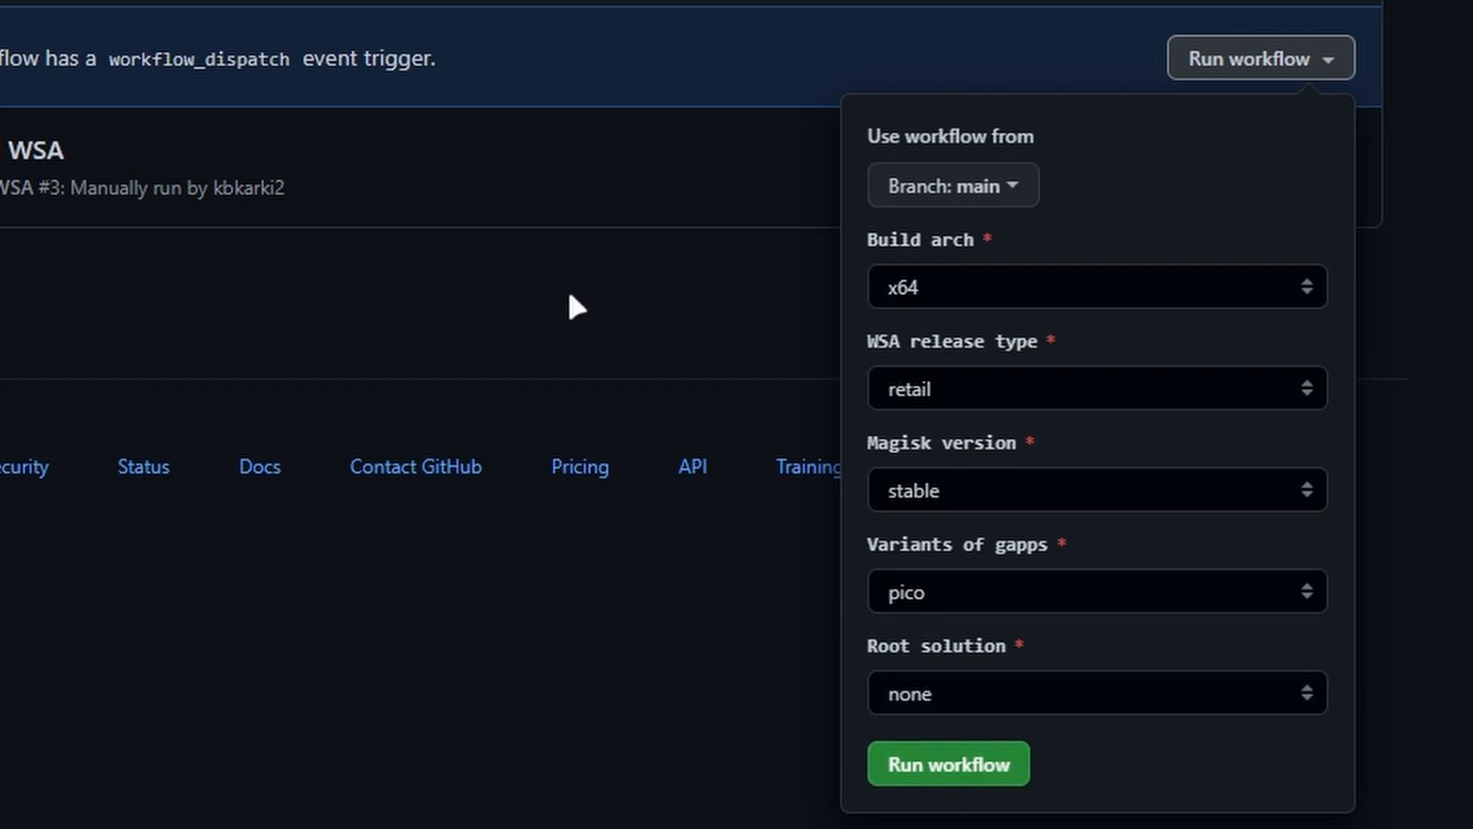
# Launch Build WSA run #4 with the chosen x64, pico, no-root inputs
pyautogui.click(947, 764)
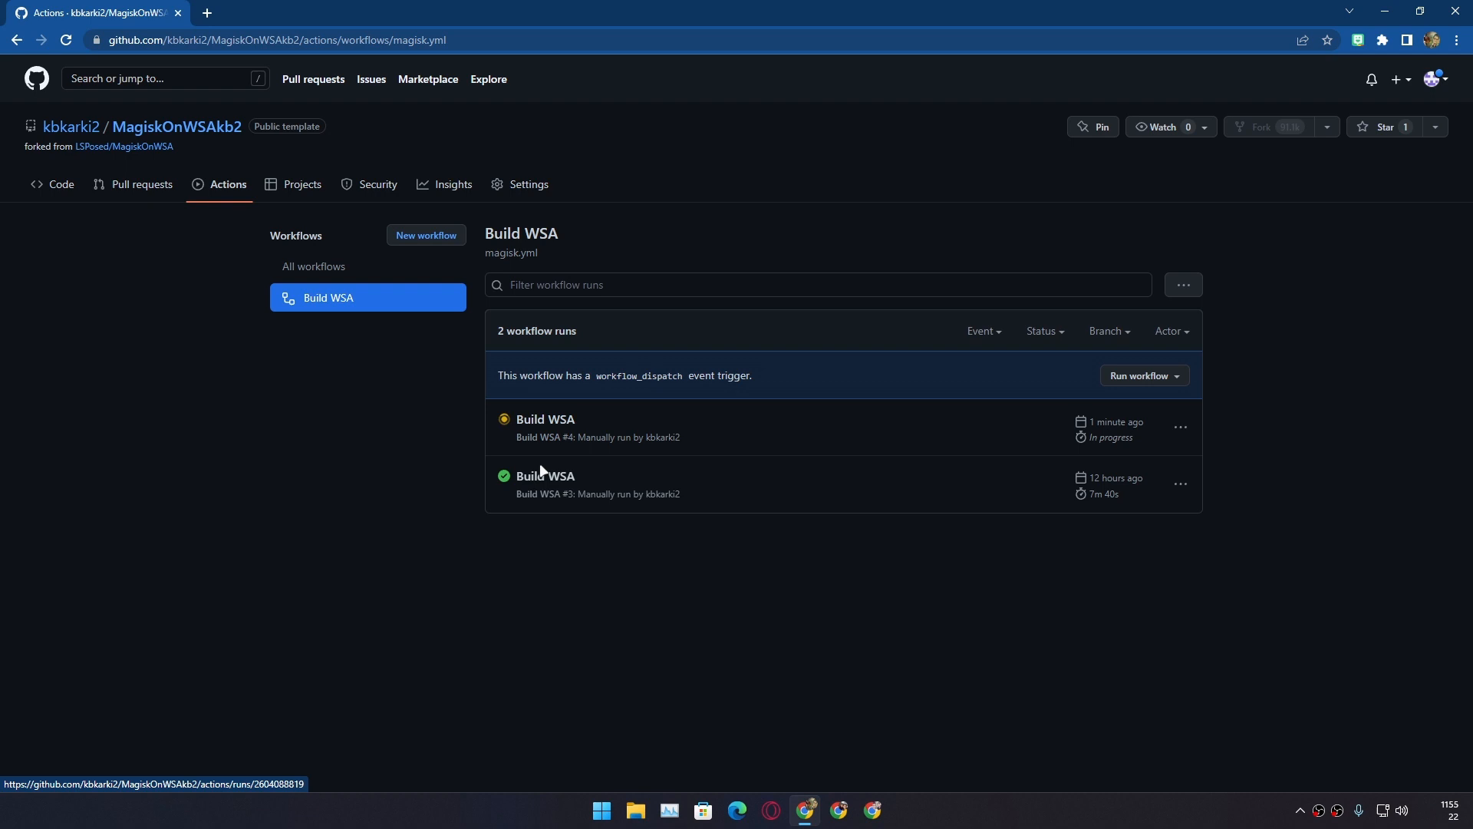
pyautogui.moveTo(537, 481)
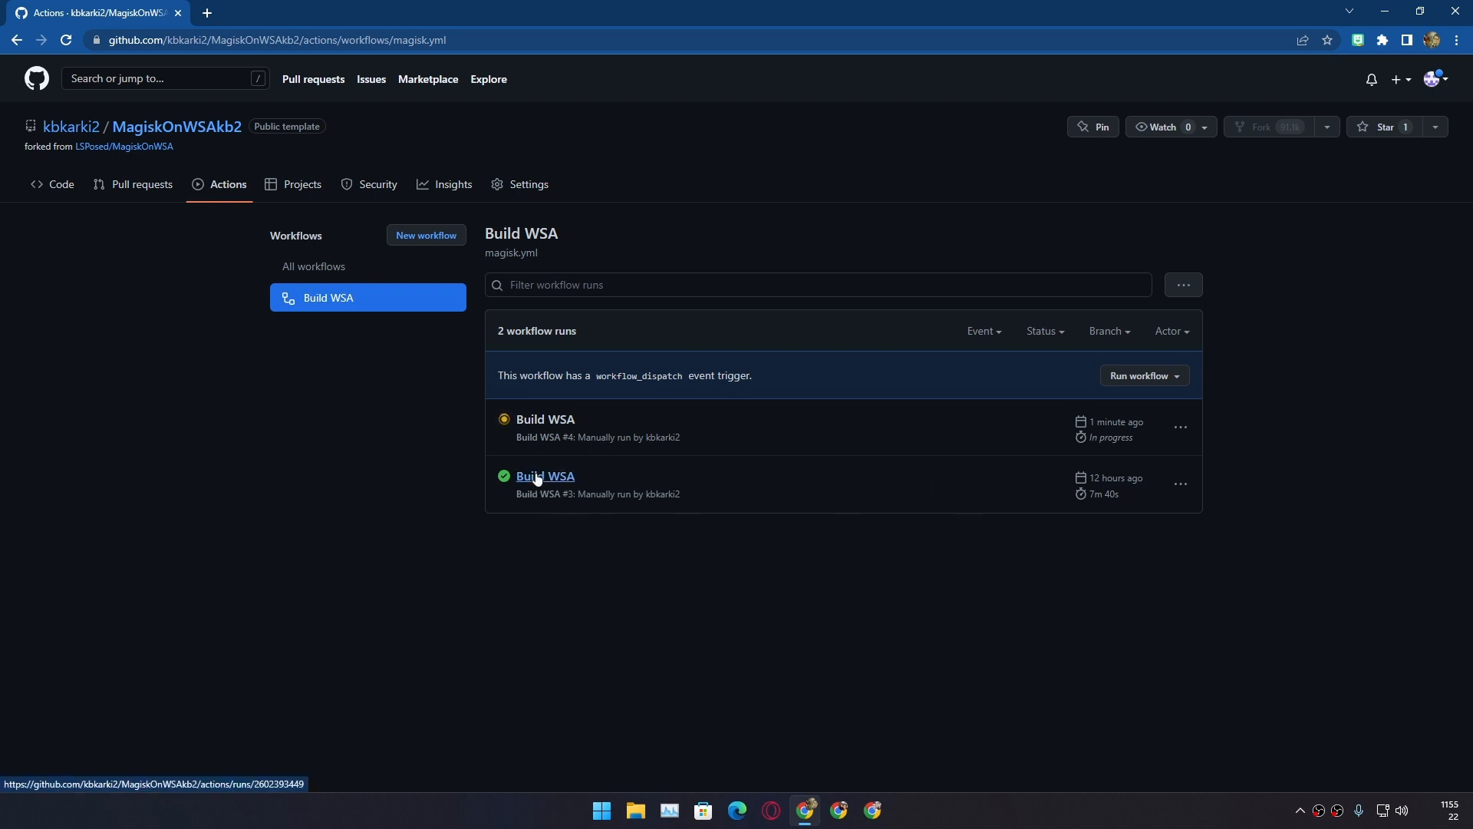
pyautogui.moveTo(554, 485)
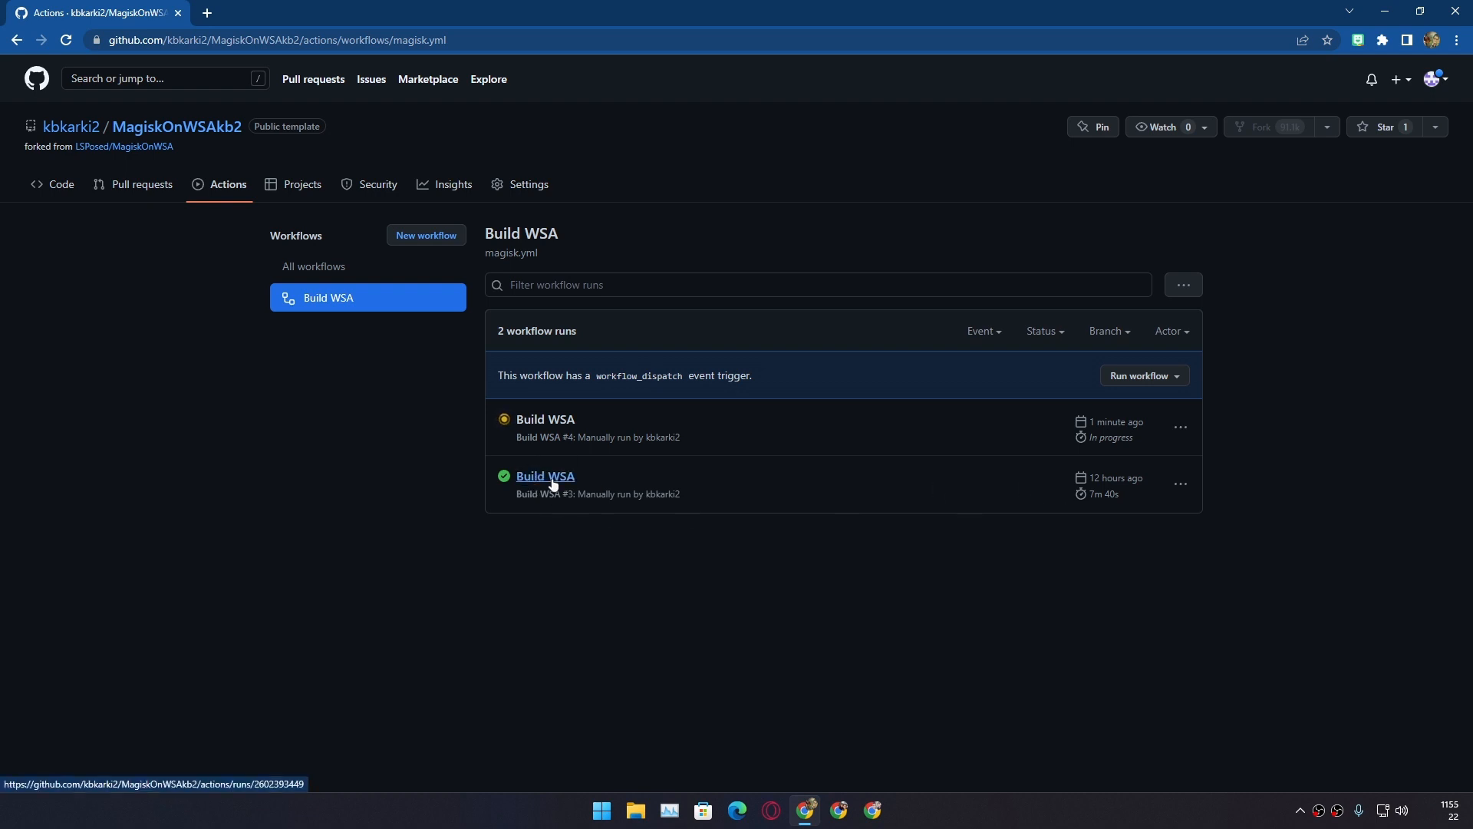
pyautogui.moveTo(1091, 478)
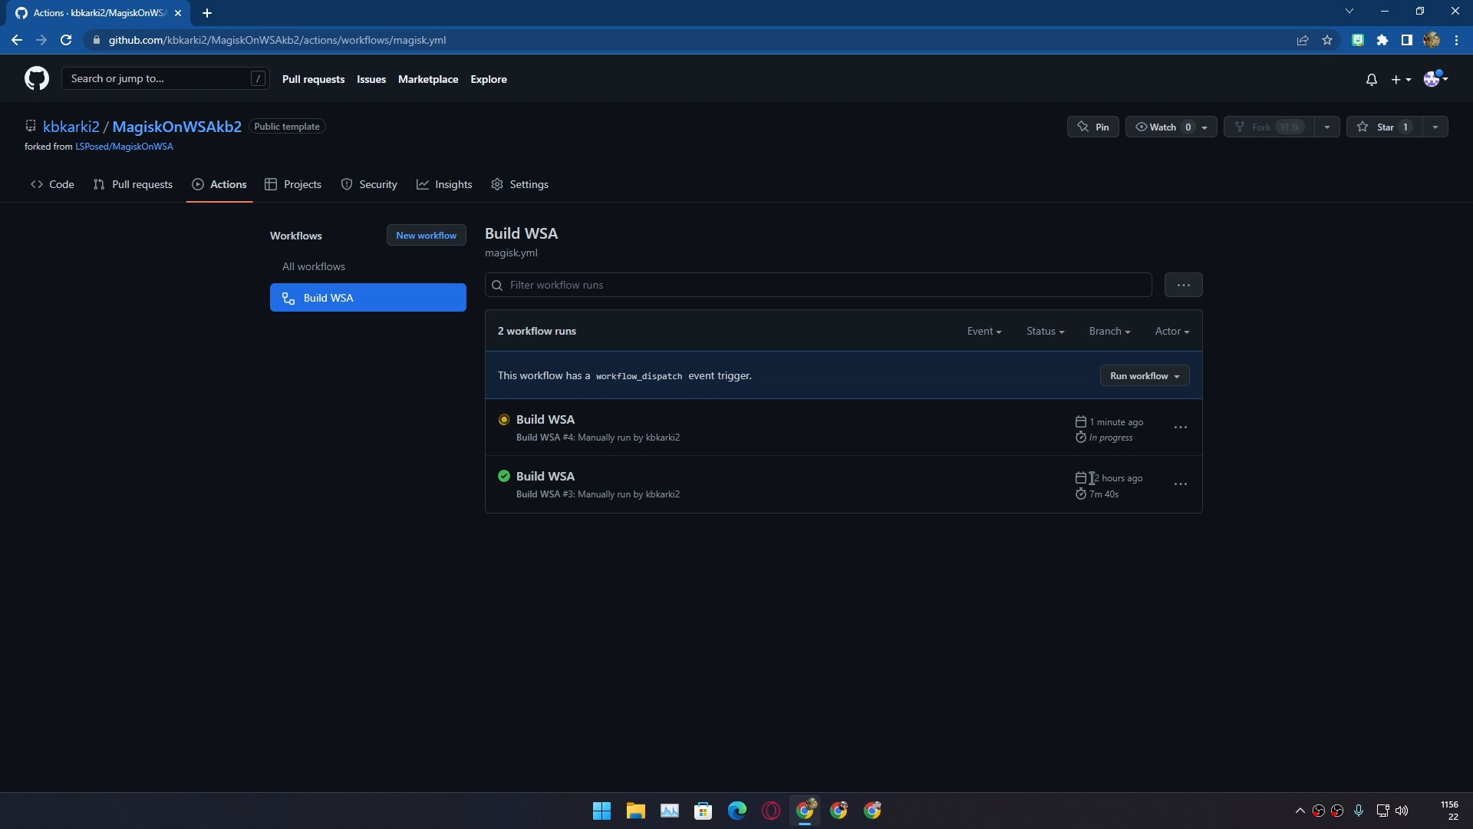
pyautogui.moveTo(539, 427)
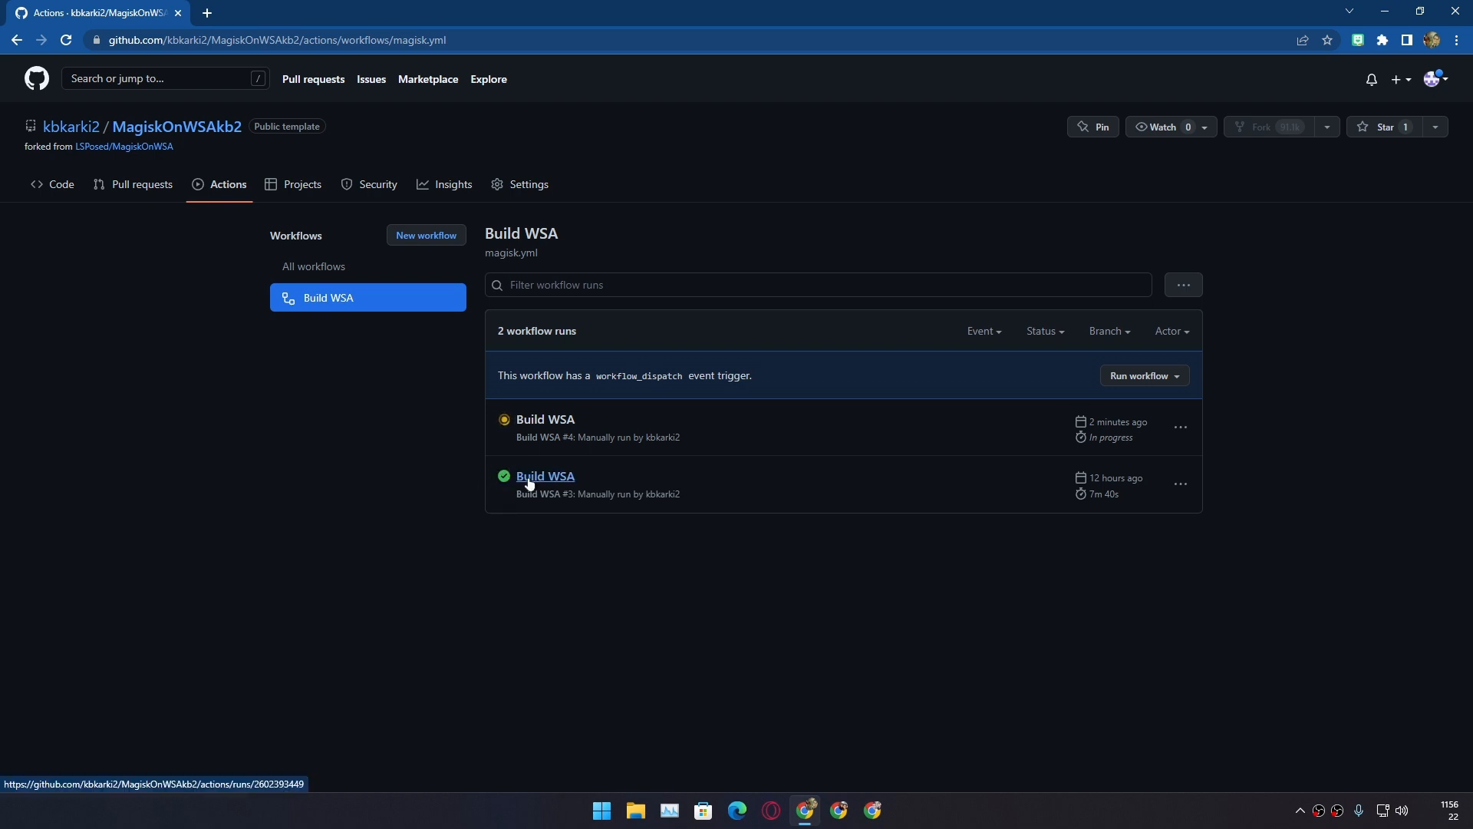
pyautogui.moveTo(545, 480)
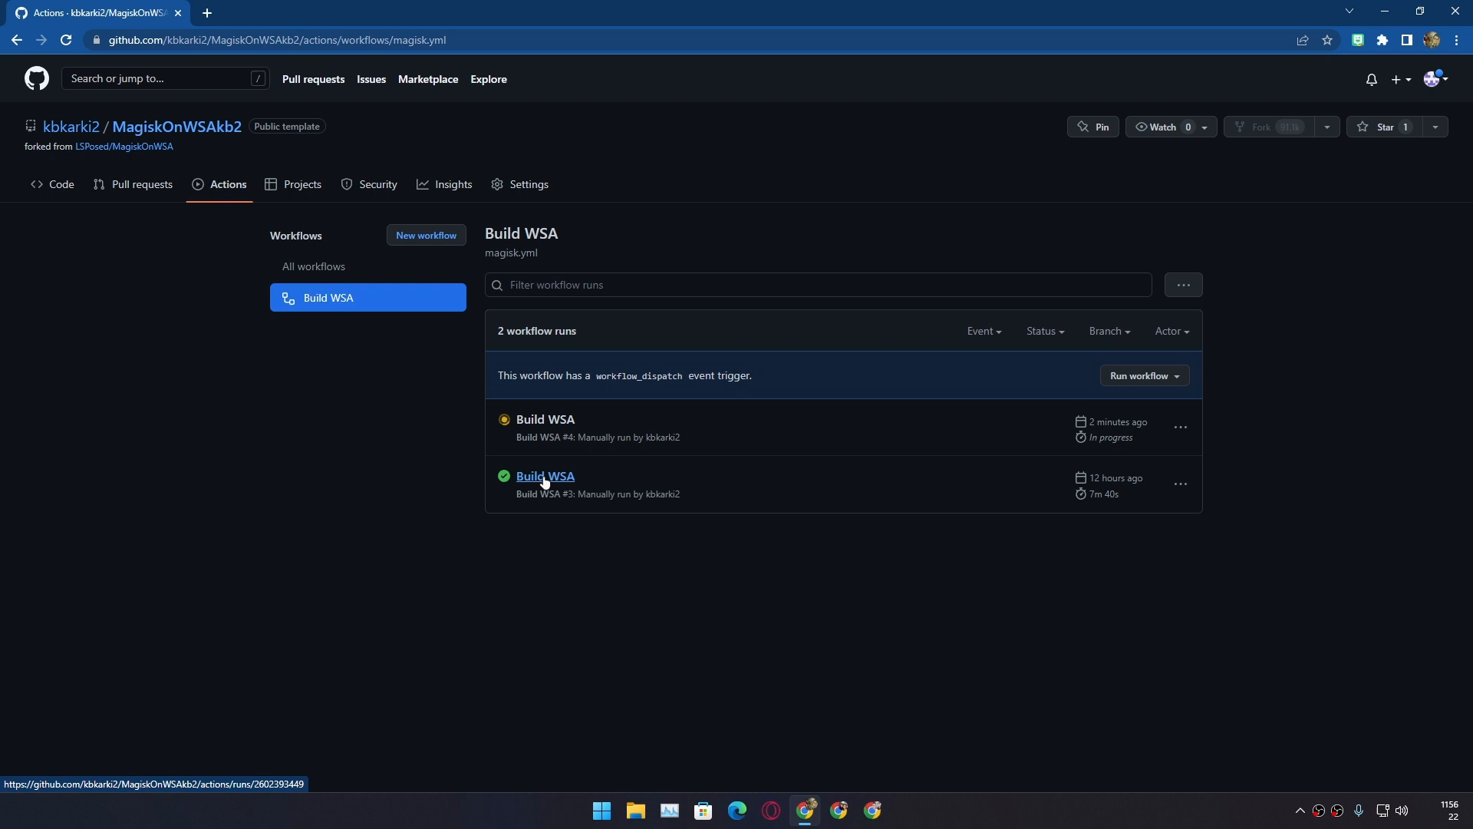
# Open Build WSA run #3, view its WSA-GApps-pico artifact, and cancel the zip download
pyautogui.click(546, 476)
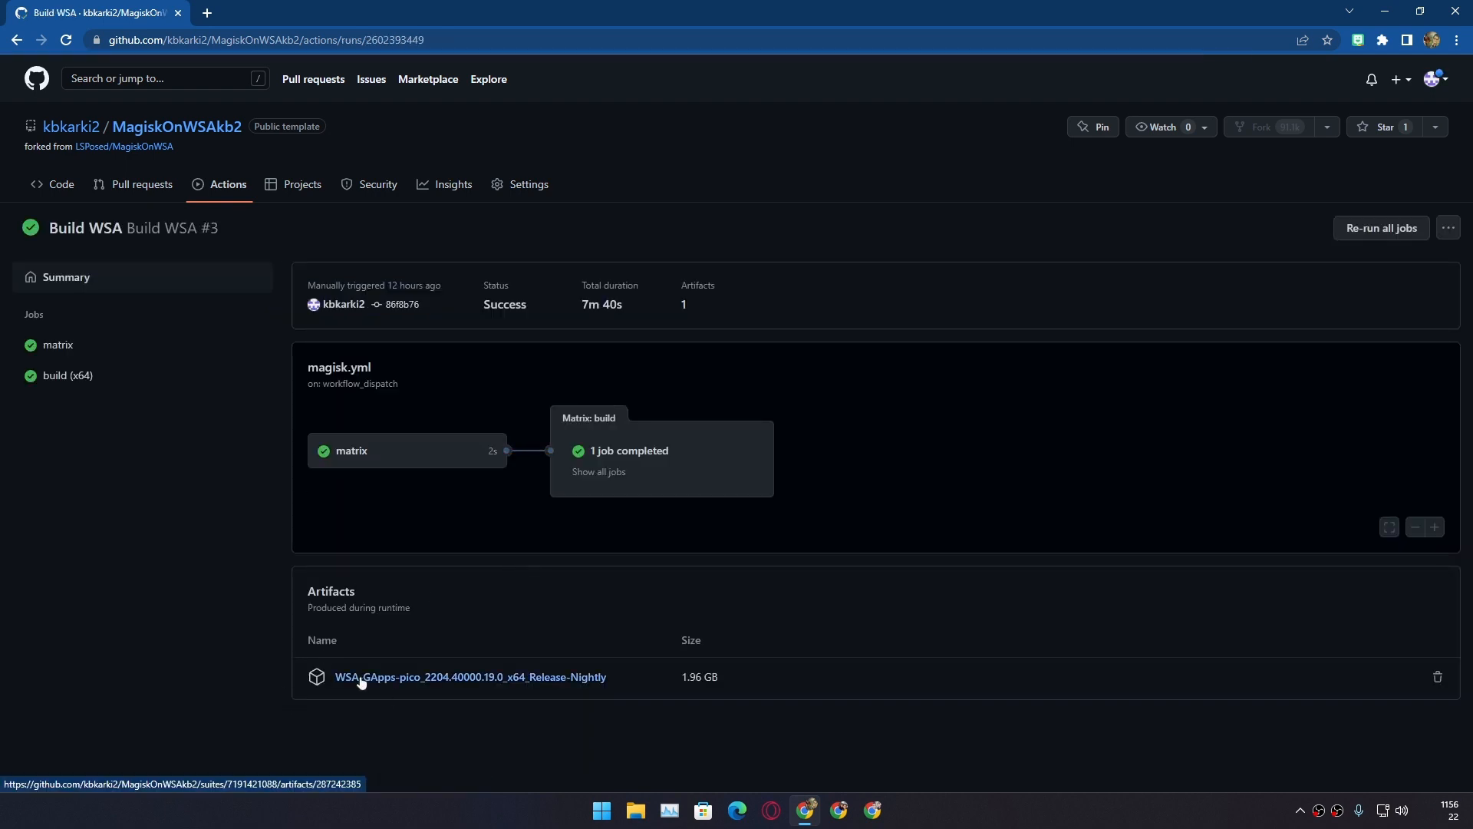
pyautogui.moveTo(395, 693)
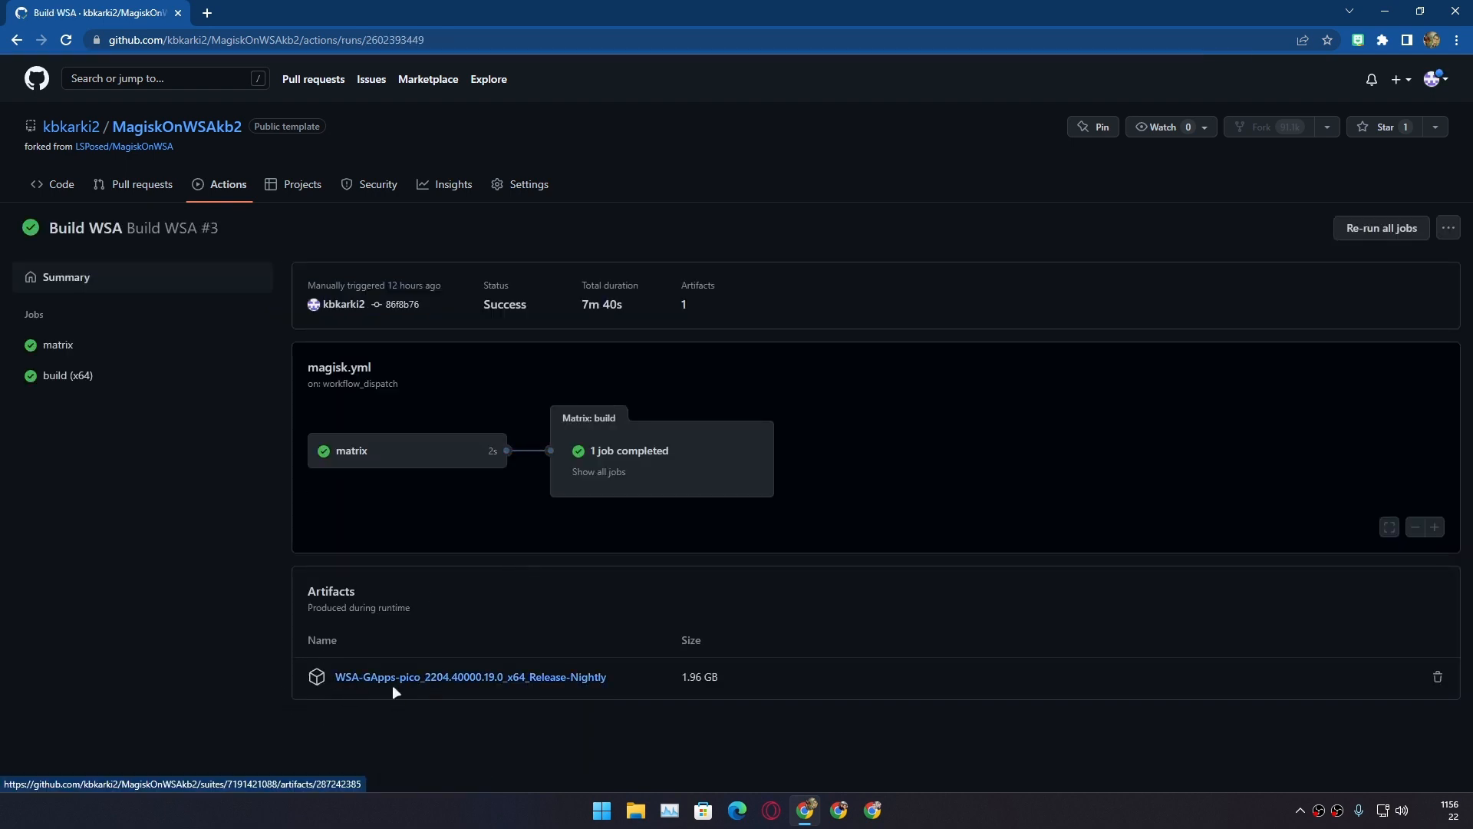
pyautogui.moveTo(994, 669)
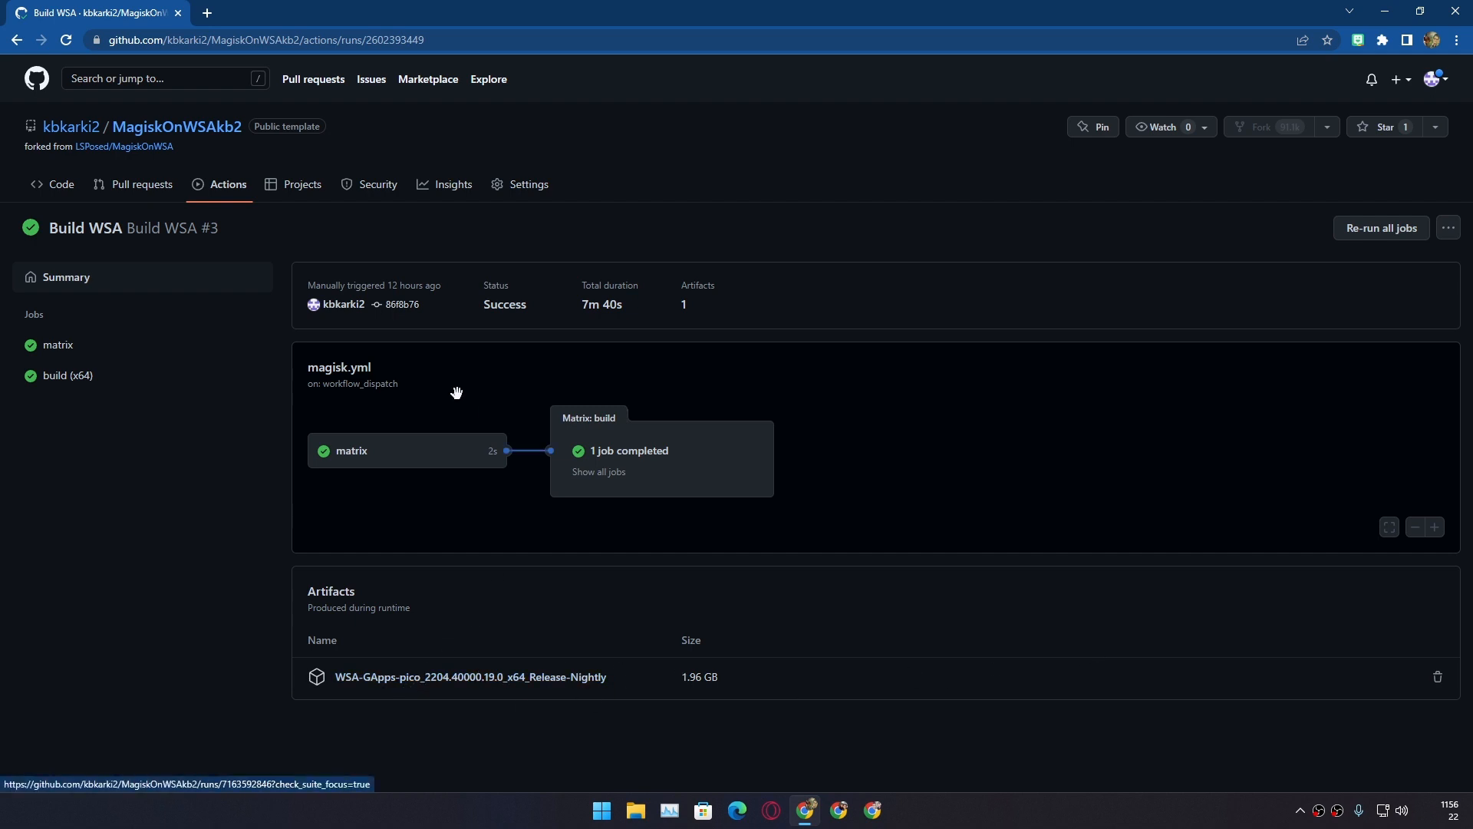
pyautogui.click(470, 676)
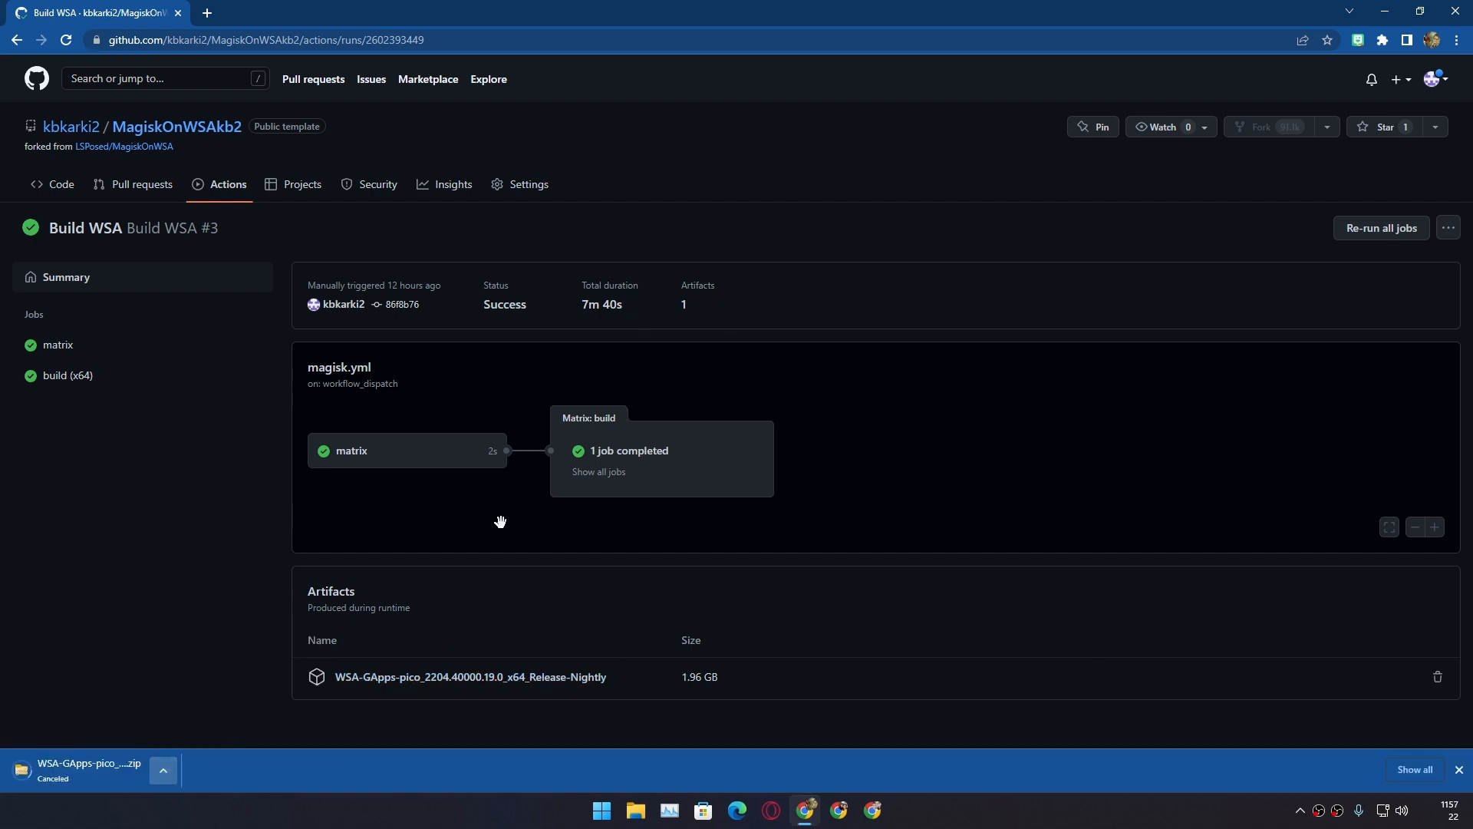
pyautogui.click(636, 810)
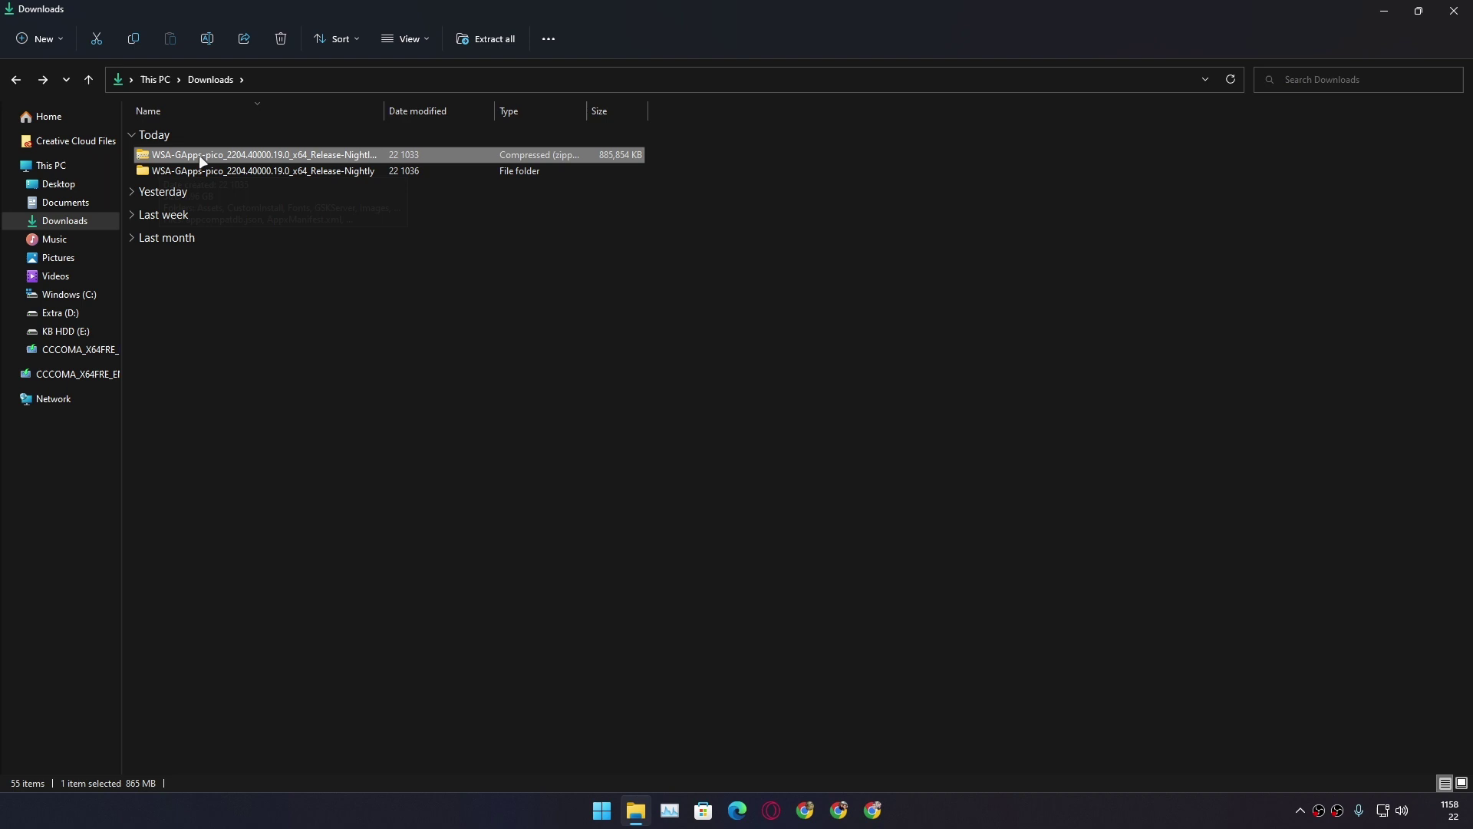
# Open the extracted WSA-GApps-pico folder in Downloads and run Install.ps1 with PowerShell
pyautogui.rightClick(203, 155)
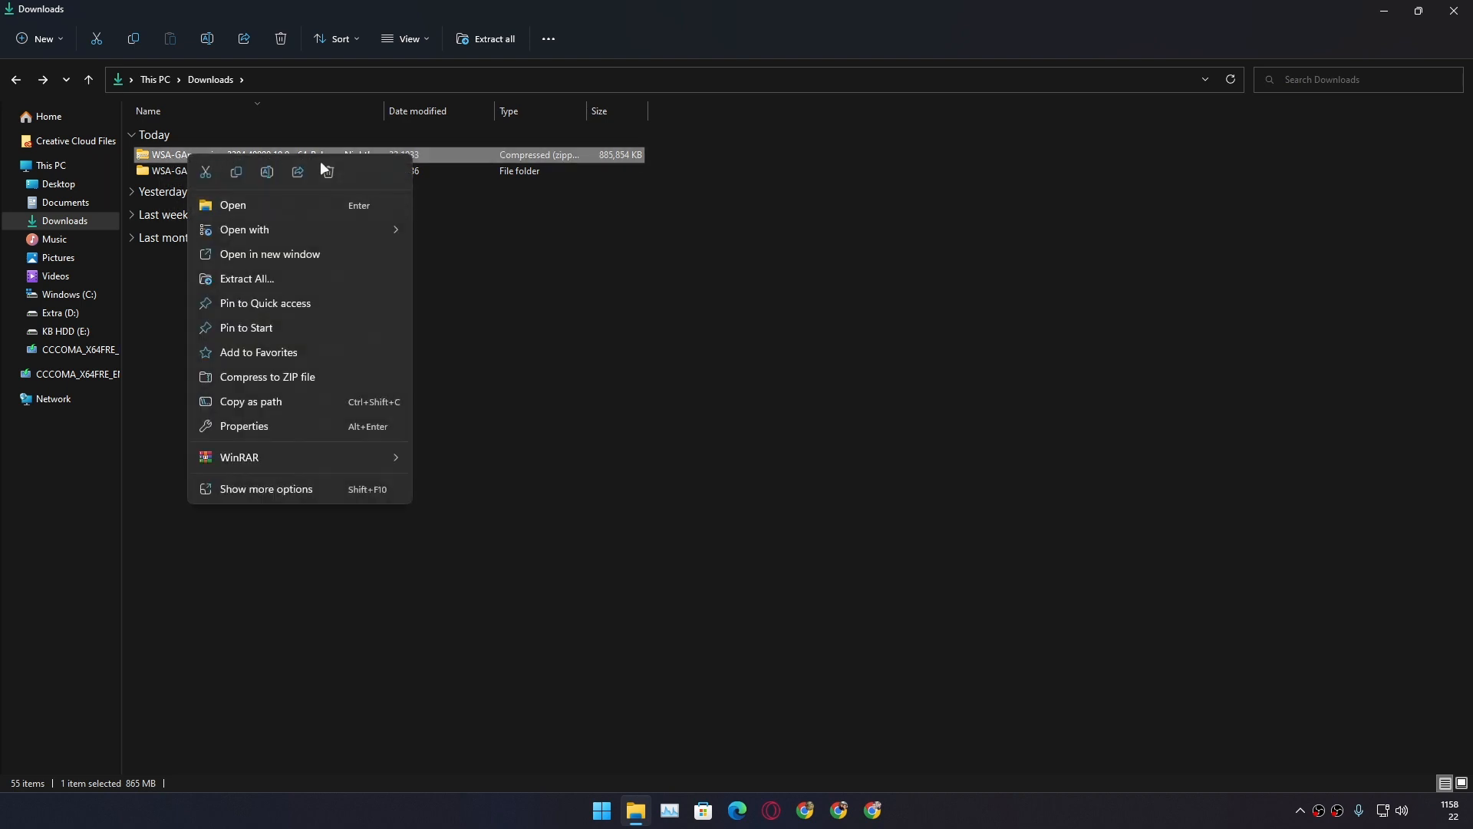
pyautogui.click(258, 170)
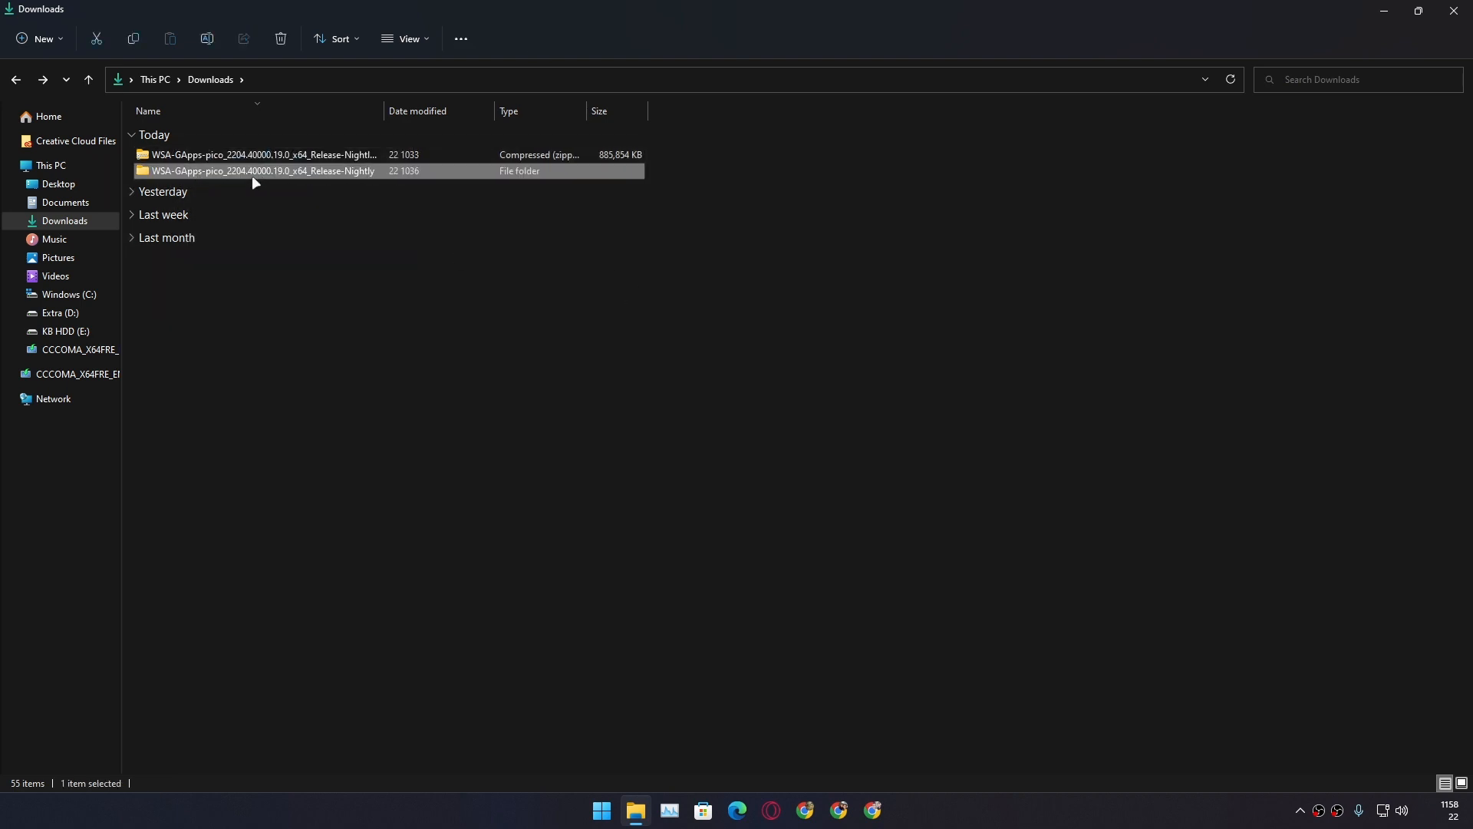
pyautogui.doubleClick(238, 170)
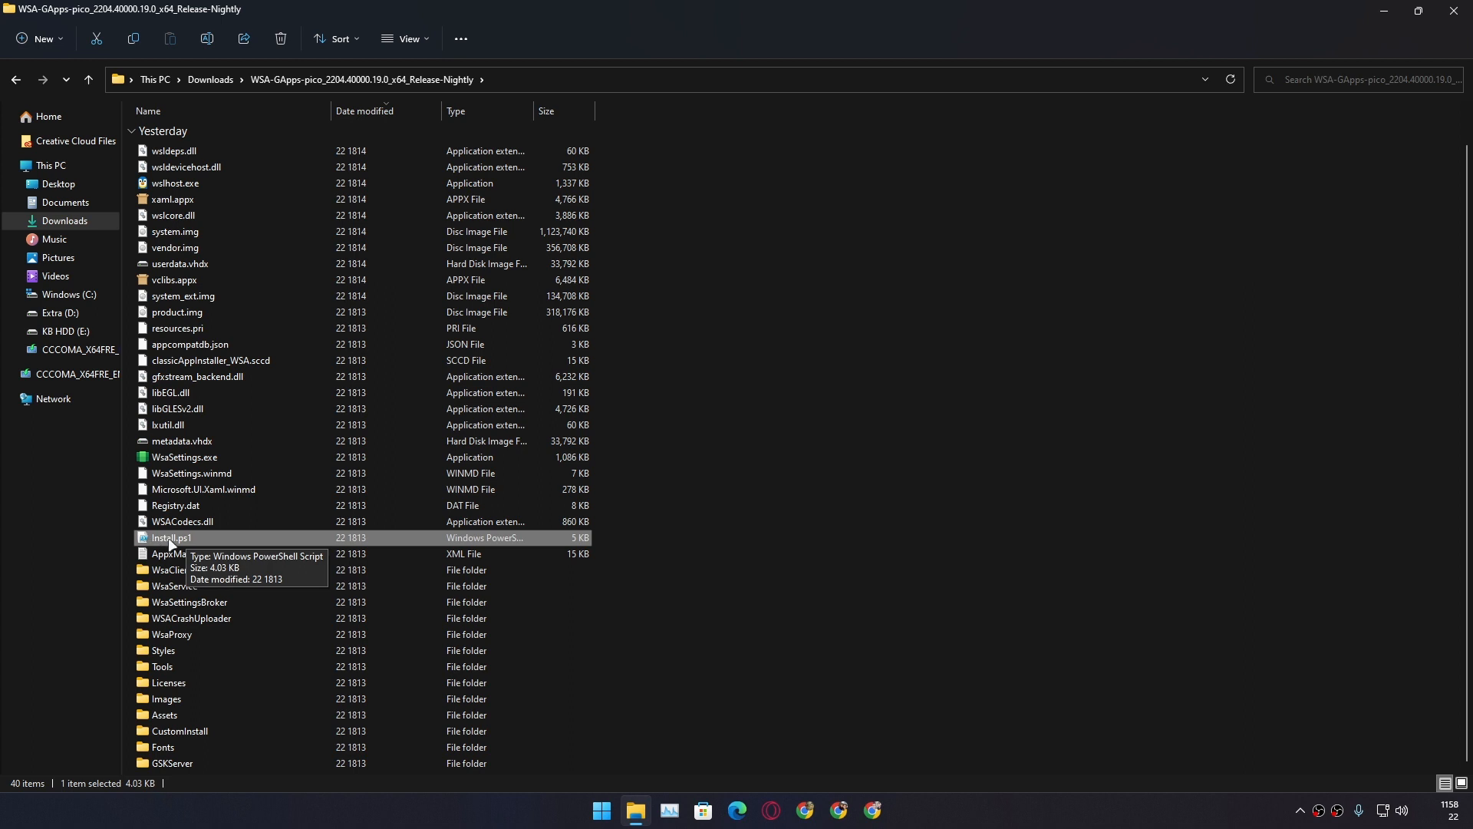
pyautogui.moveTo(161, 548)
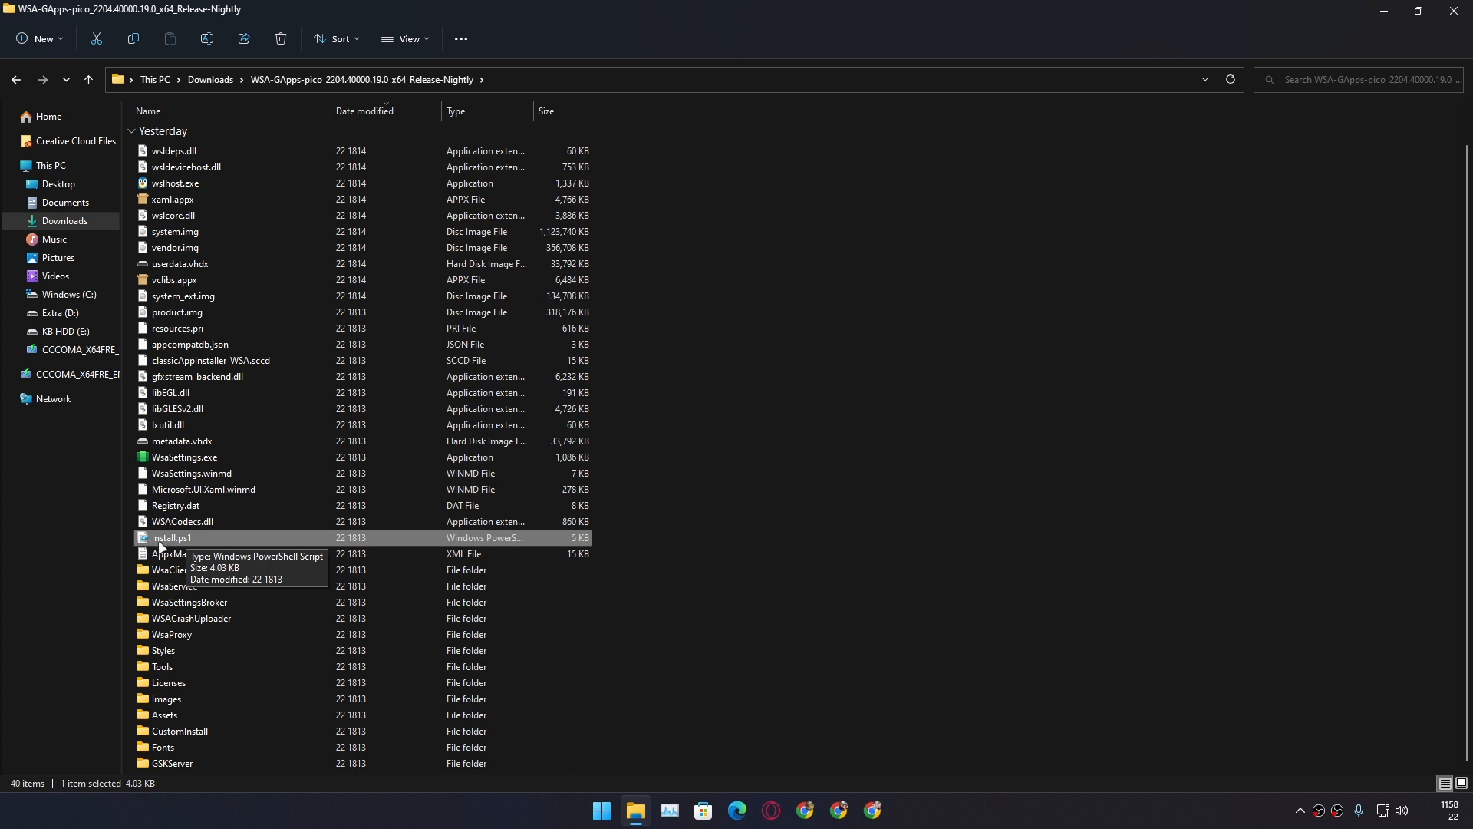
pyautogui.rightClick(170, 537)
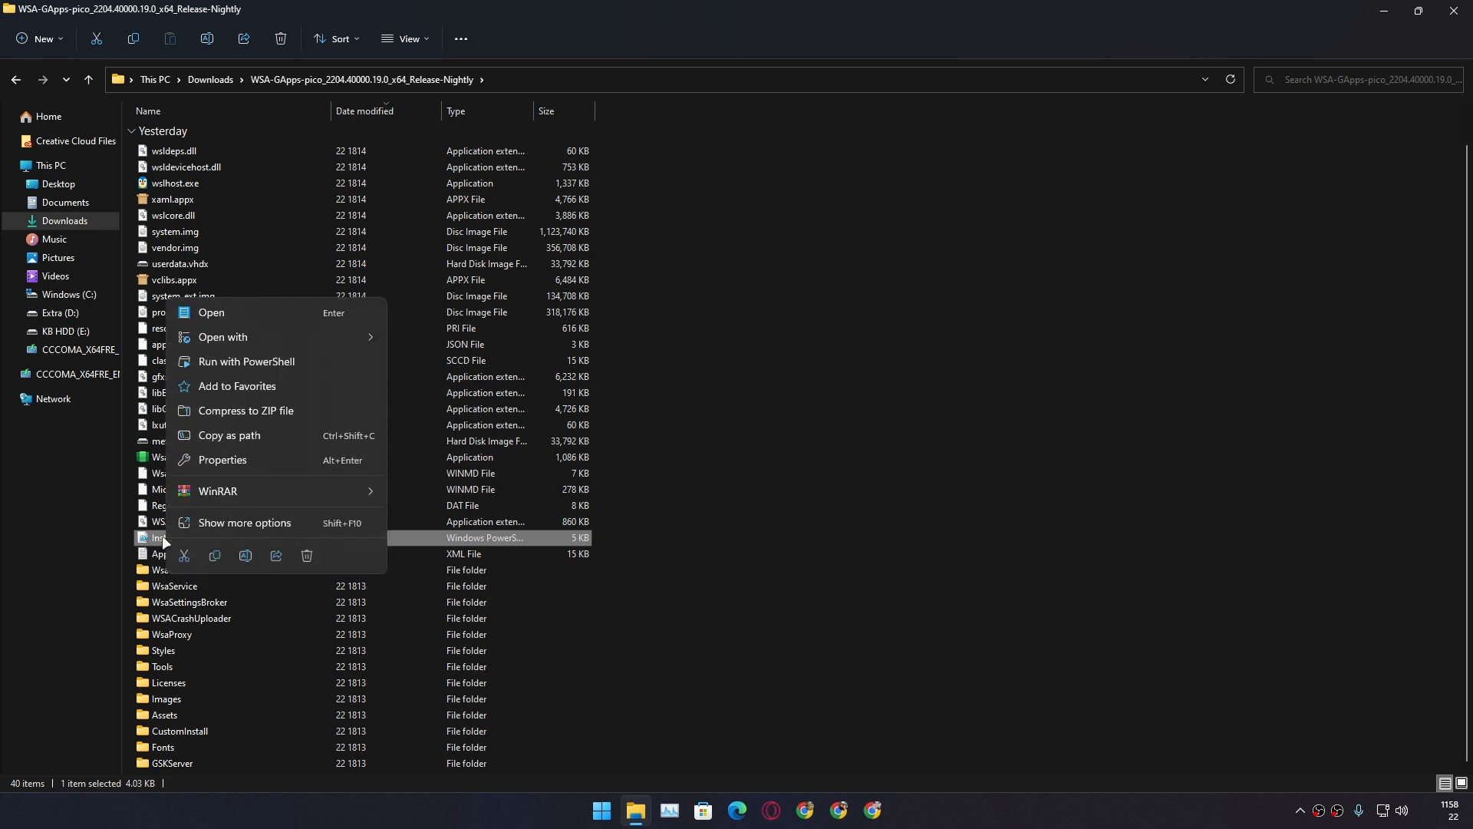
pyautogui.moveTo(170, 374)
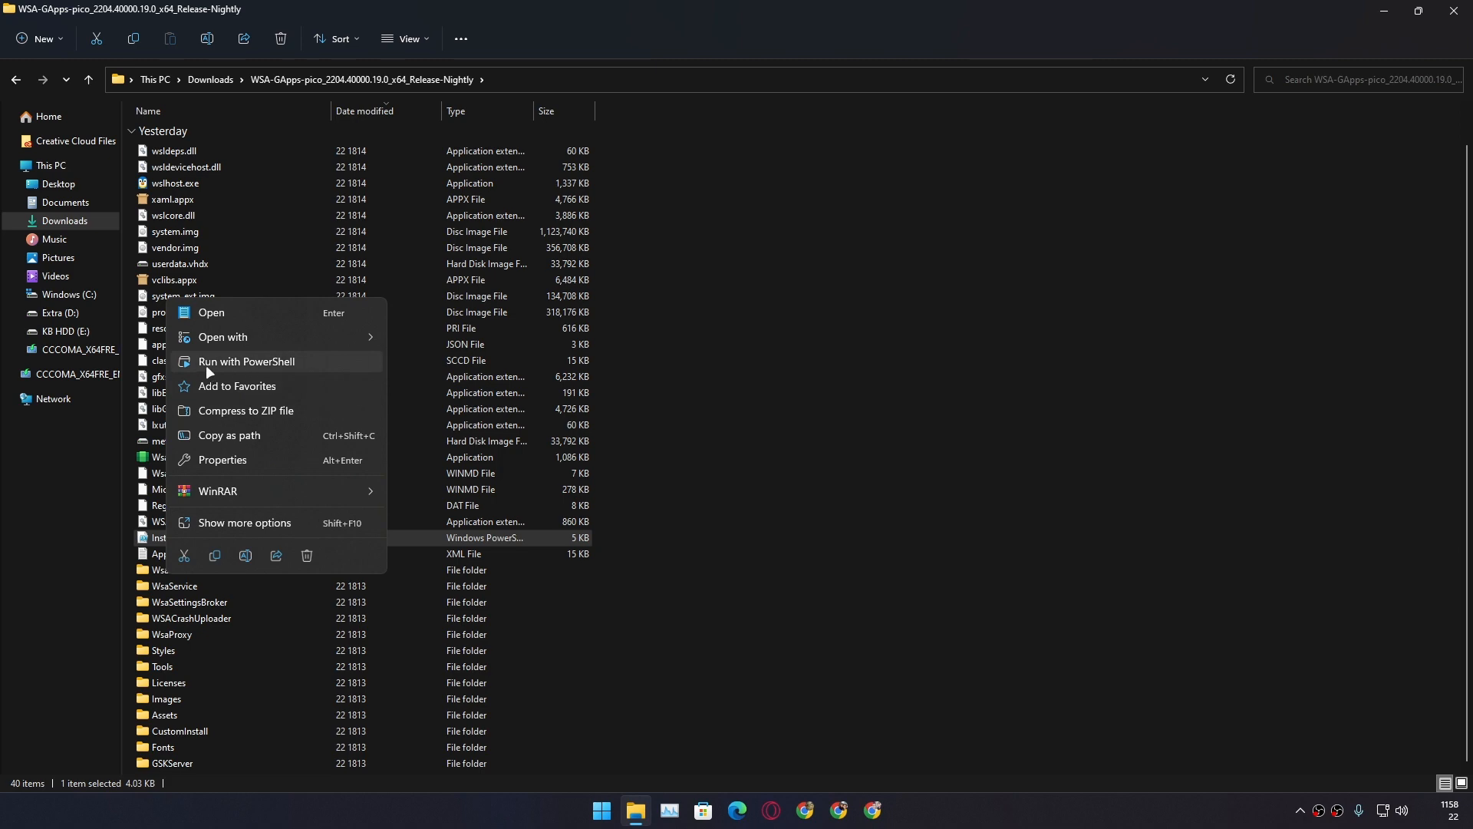
pyautogui.moveTo(272, 362)
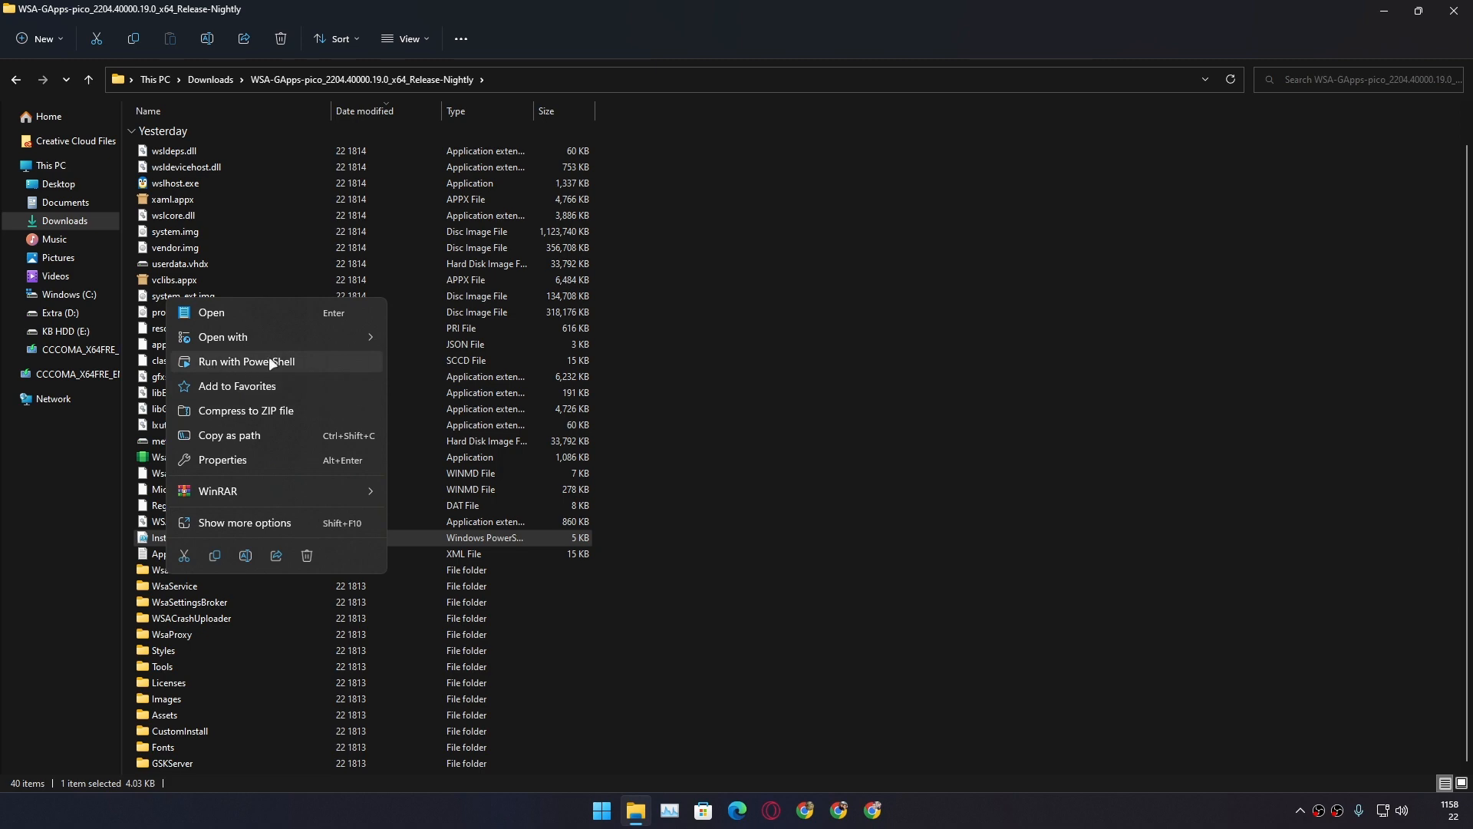
pyautogui.click(246, 361)
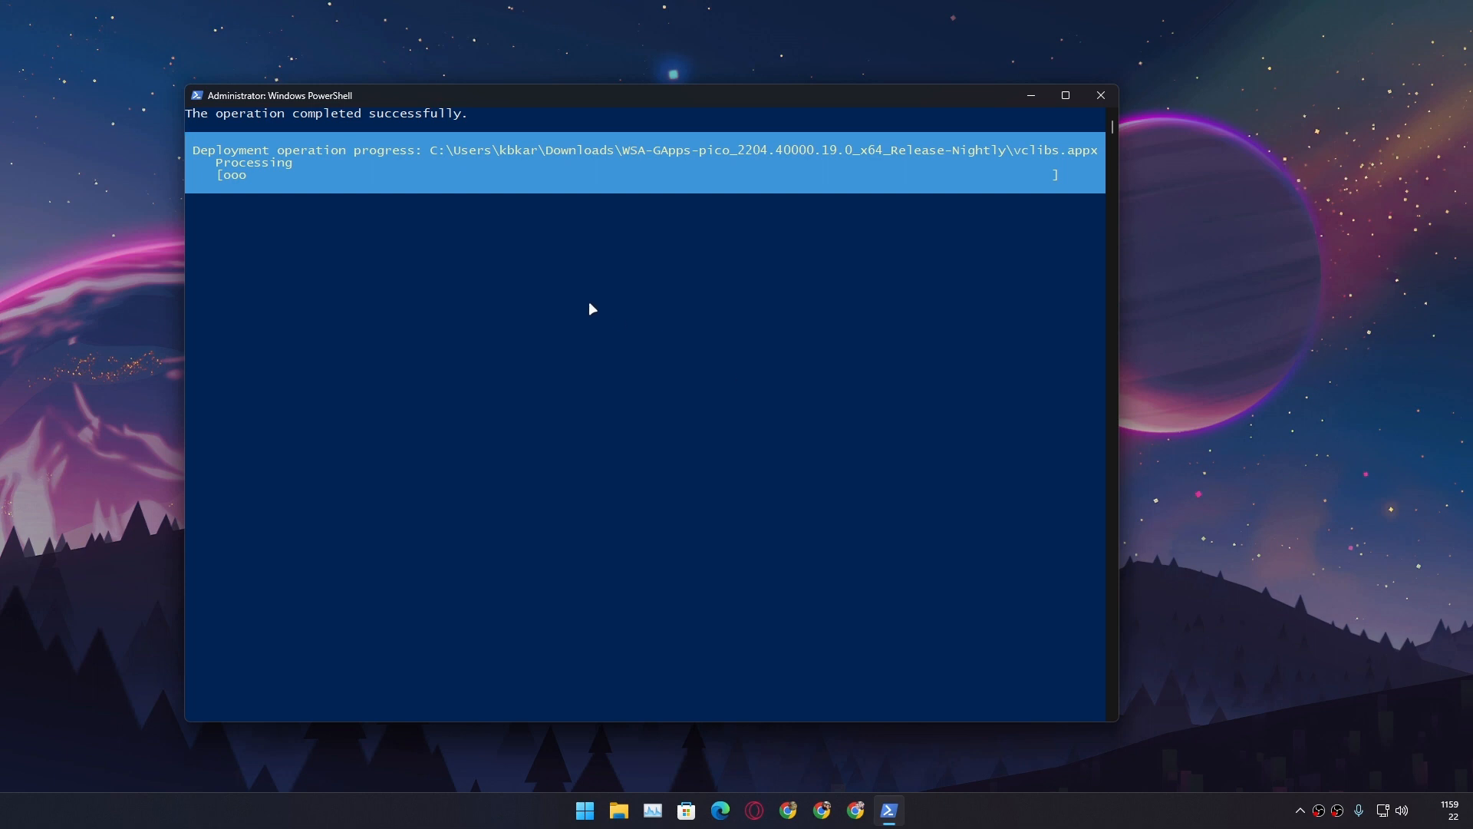
pyautogui.moveTo(649, 643)
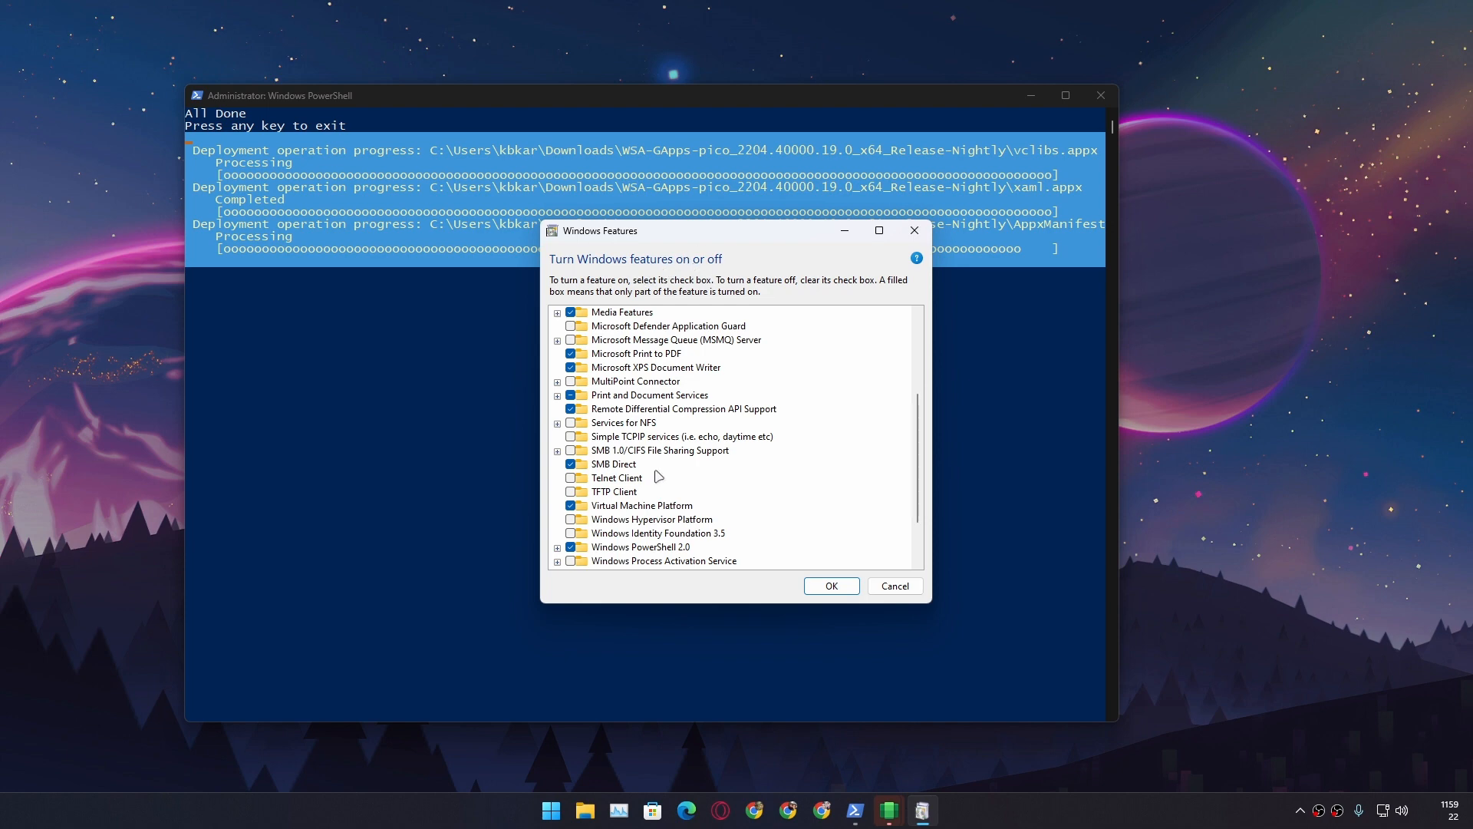
# Scroll Windows Features to confirm Virtual Machine Platform is ticked while the script finishes
pyautogui.scroll(-3)
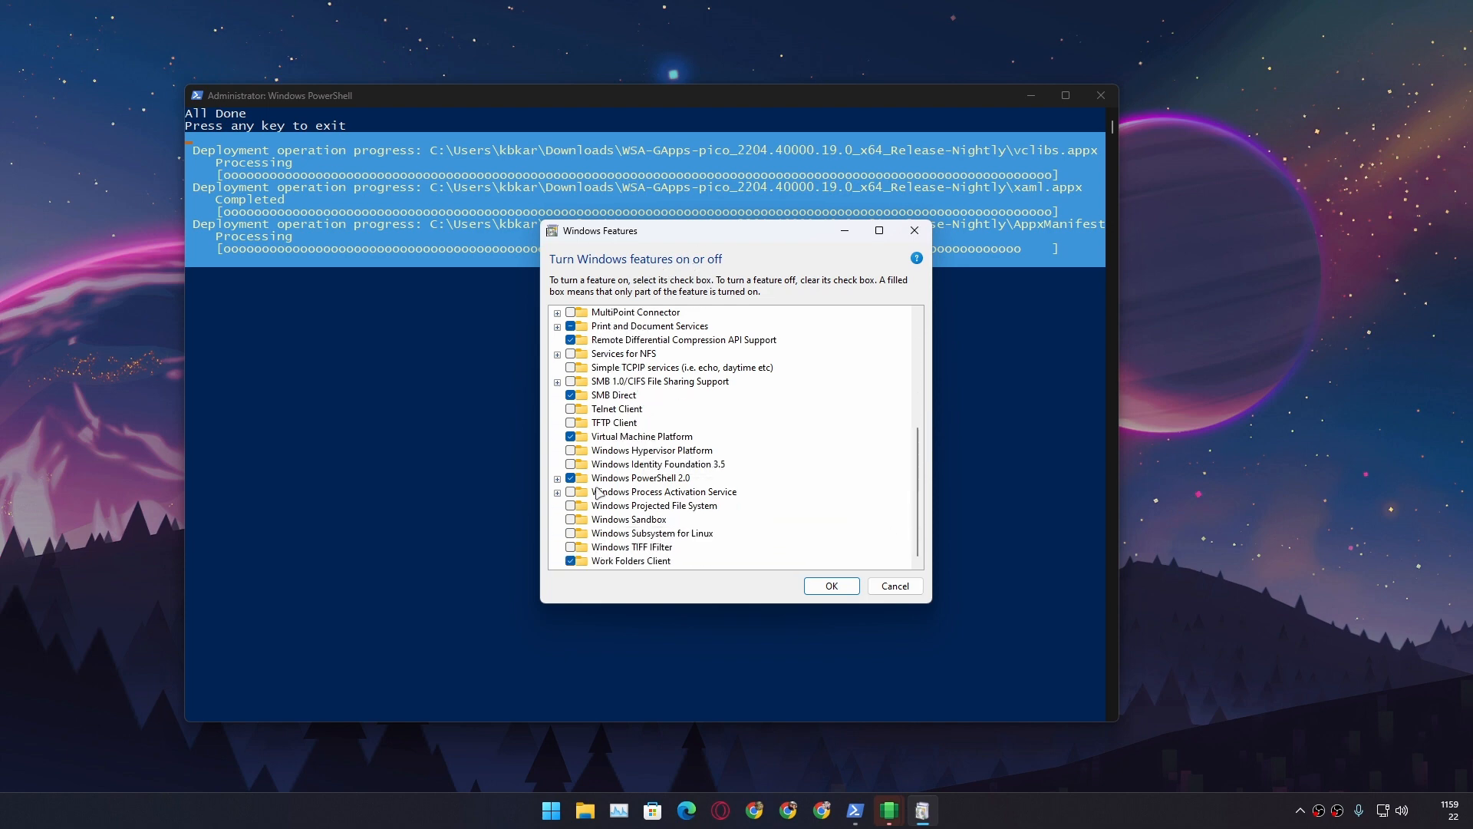
pyautogui.moveTo(710, 437)
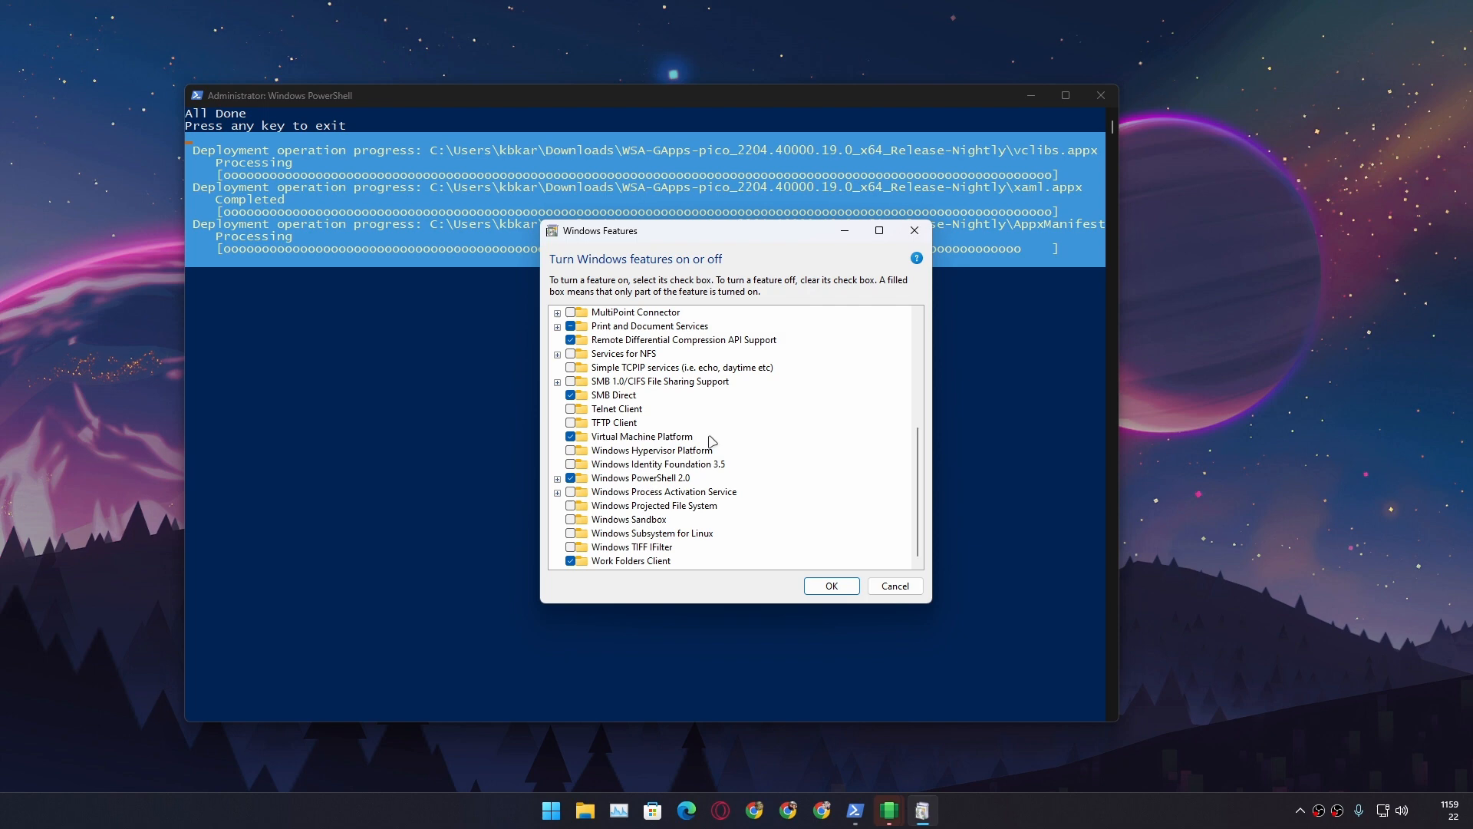
pyautogui.moveTo(563, 448)
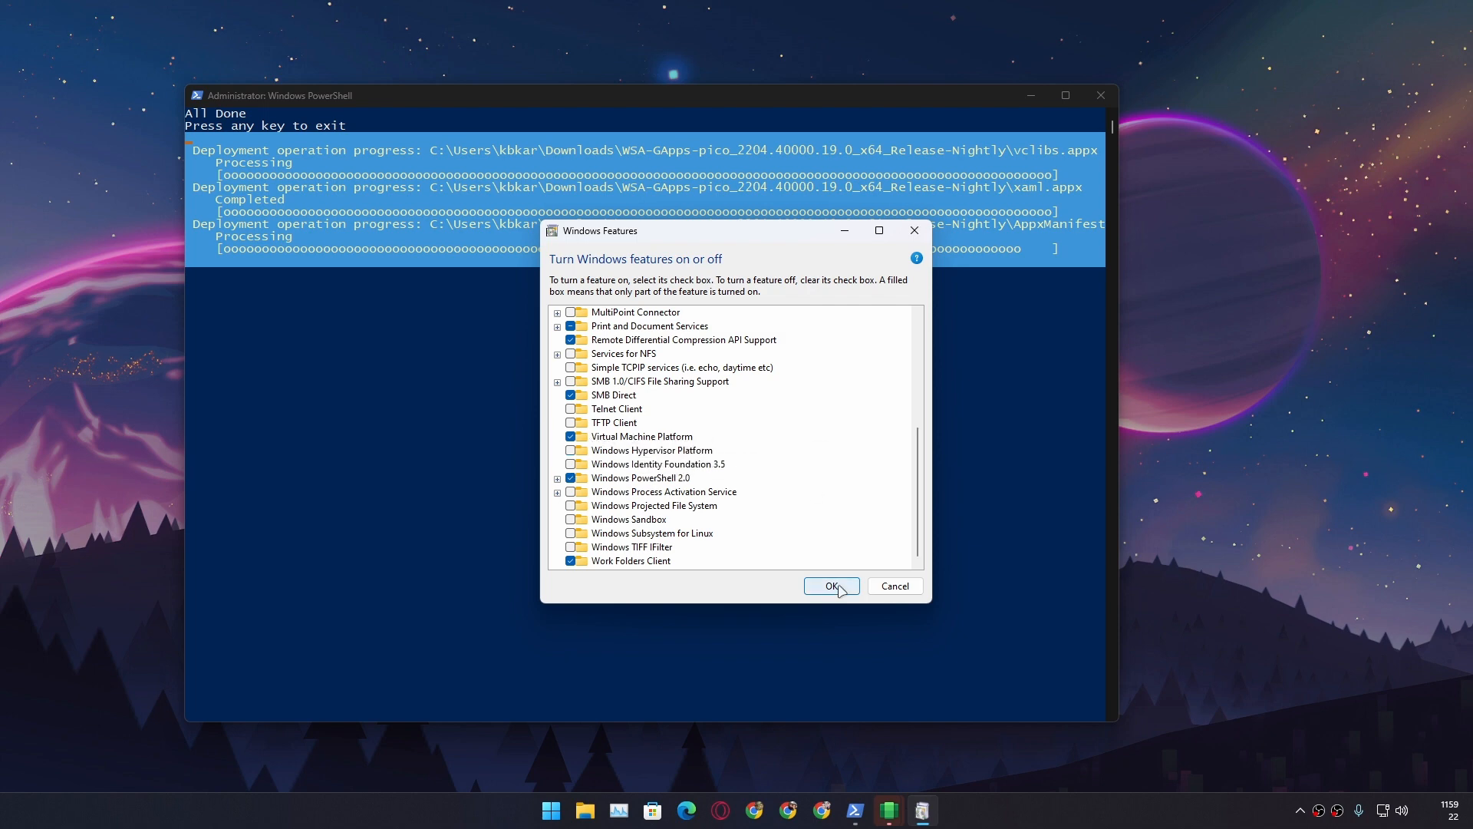
# Confirm Windows Features and continue past the diagnostic data prompt without sharing
pyautogui.click(831, 585)
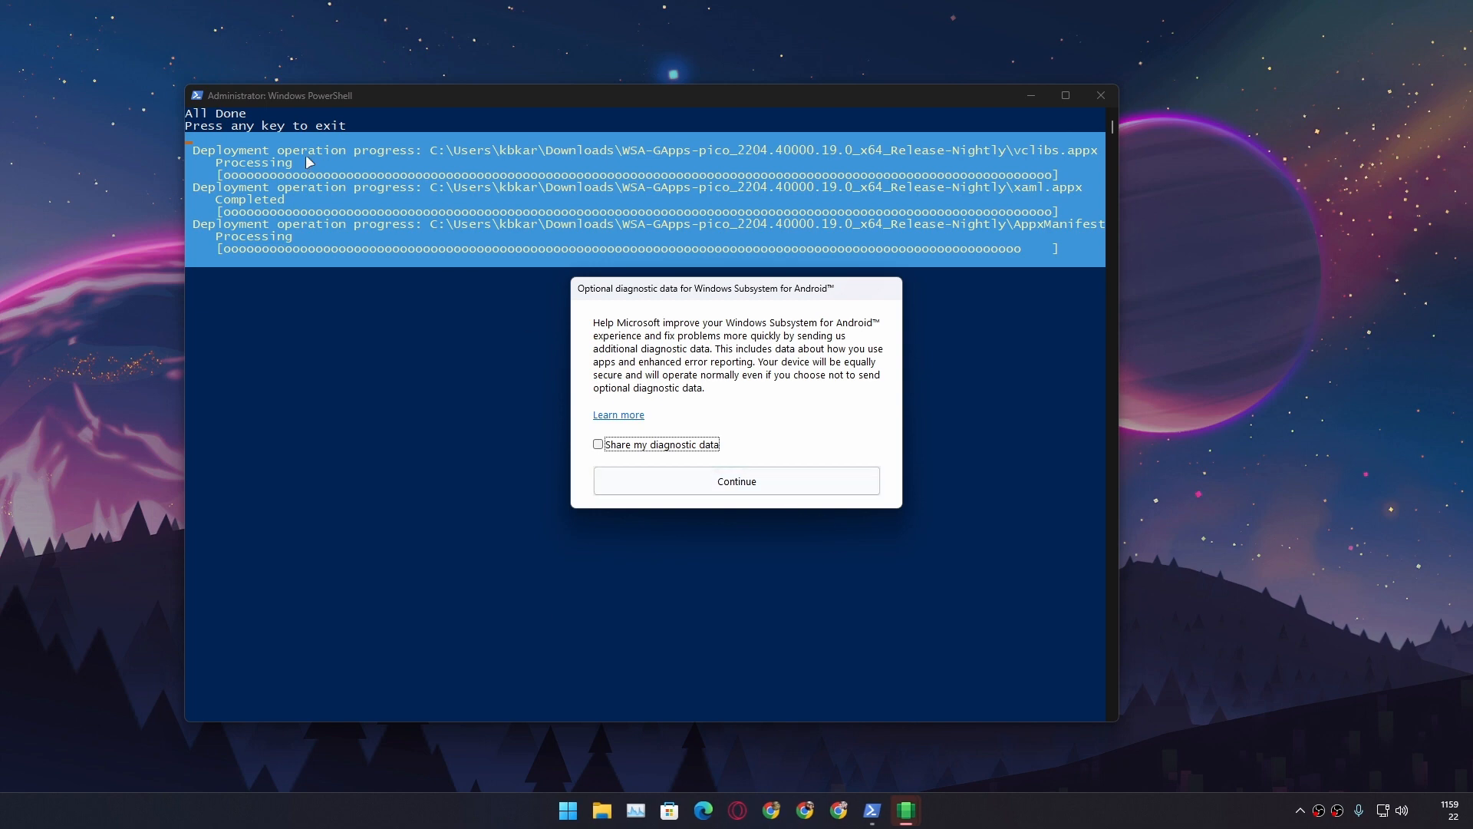
pyautogui.moveTo(580, 145)
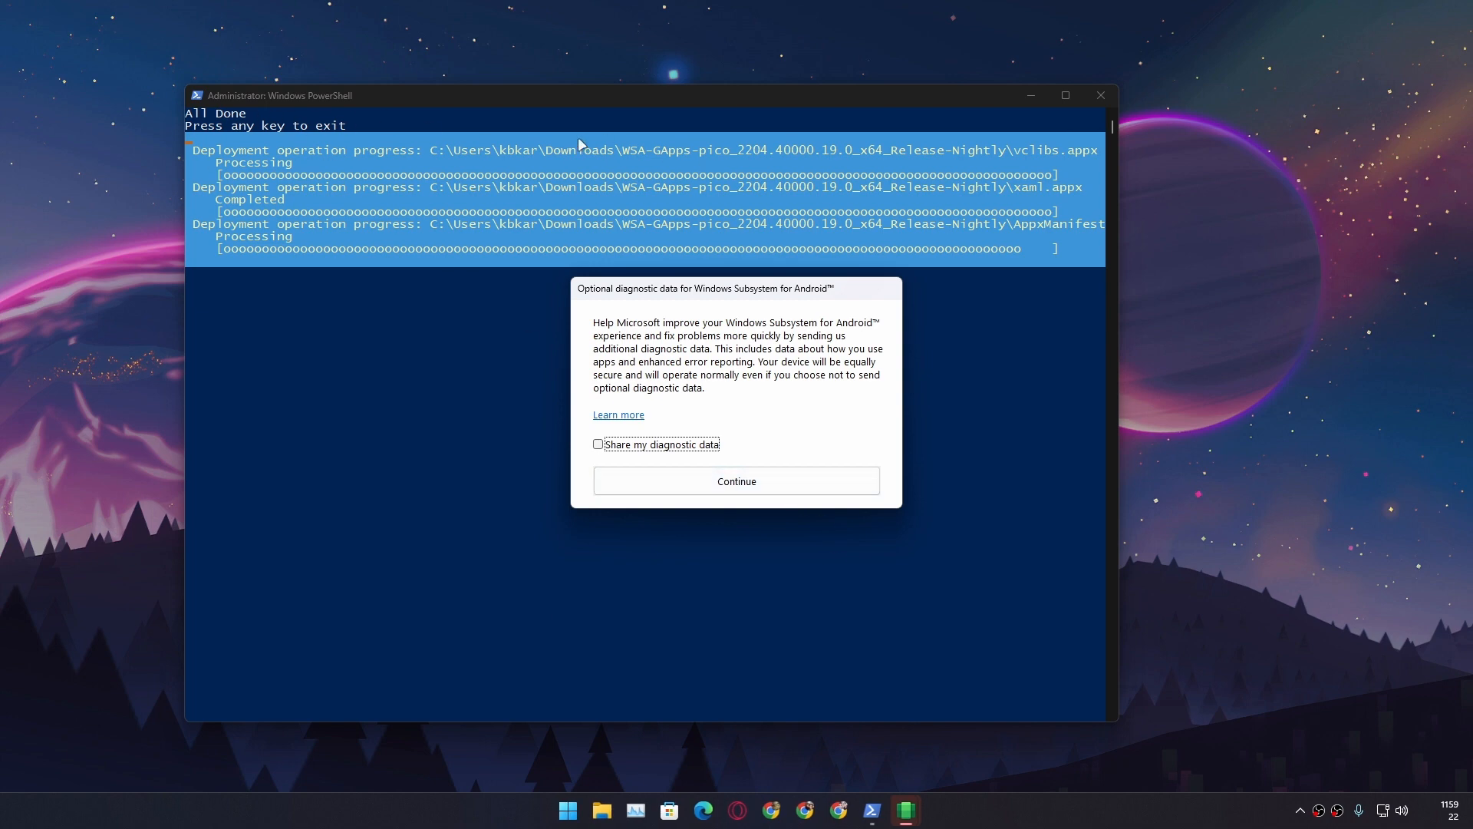
pyautogui.moveTo(999, 274)
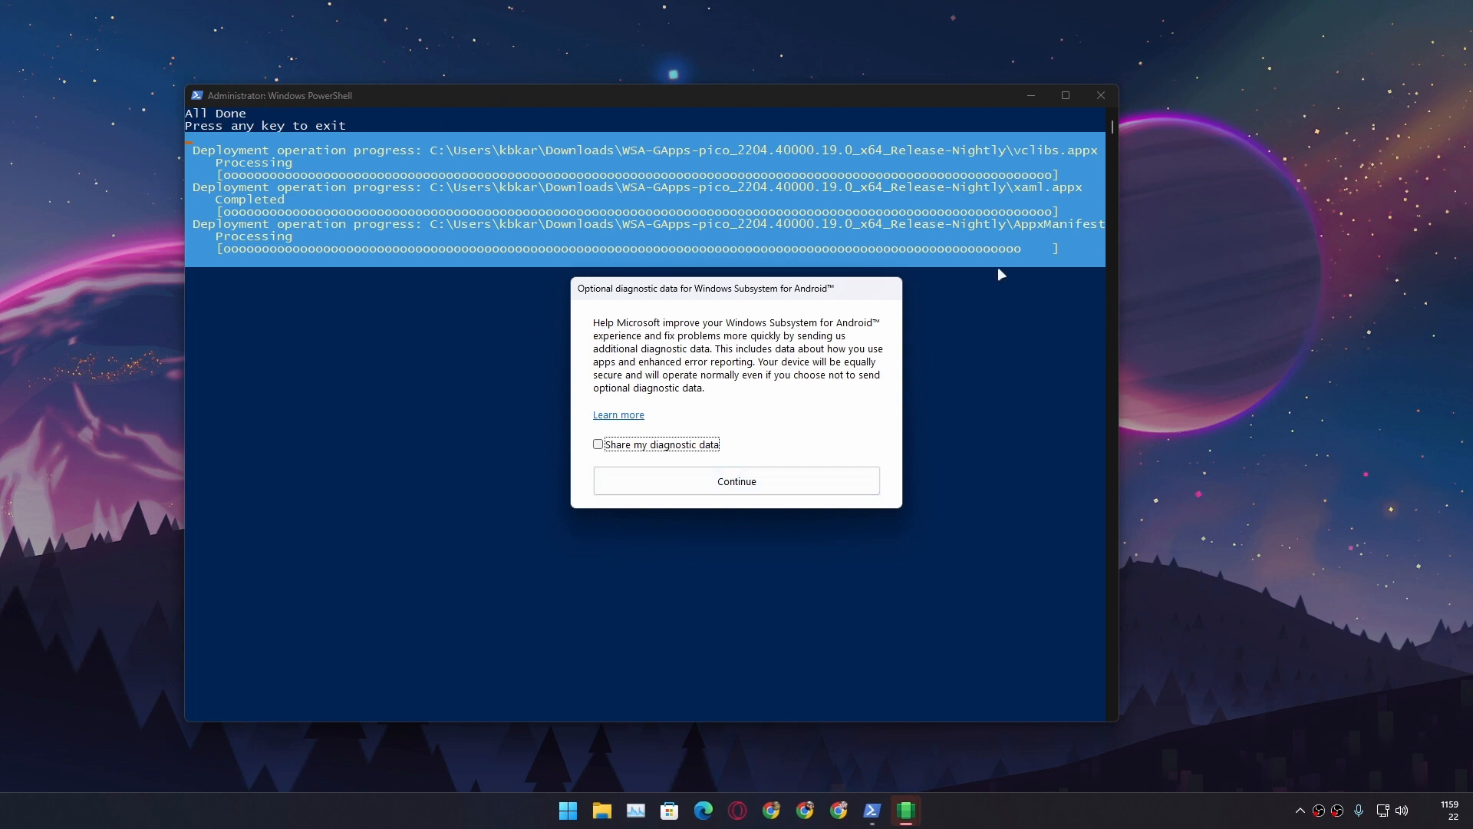
pyautogui.click(736, 481)
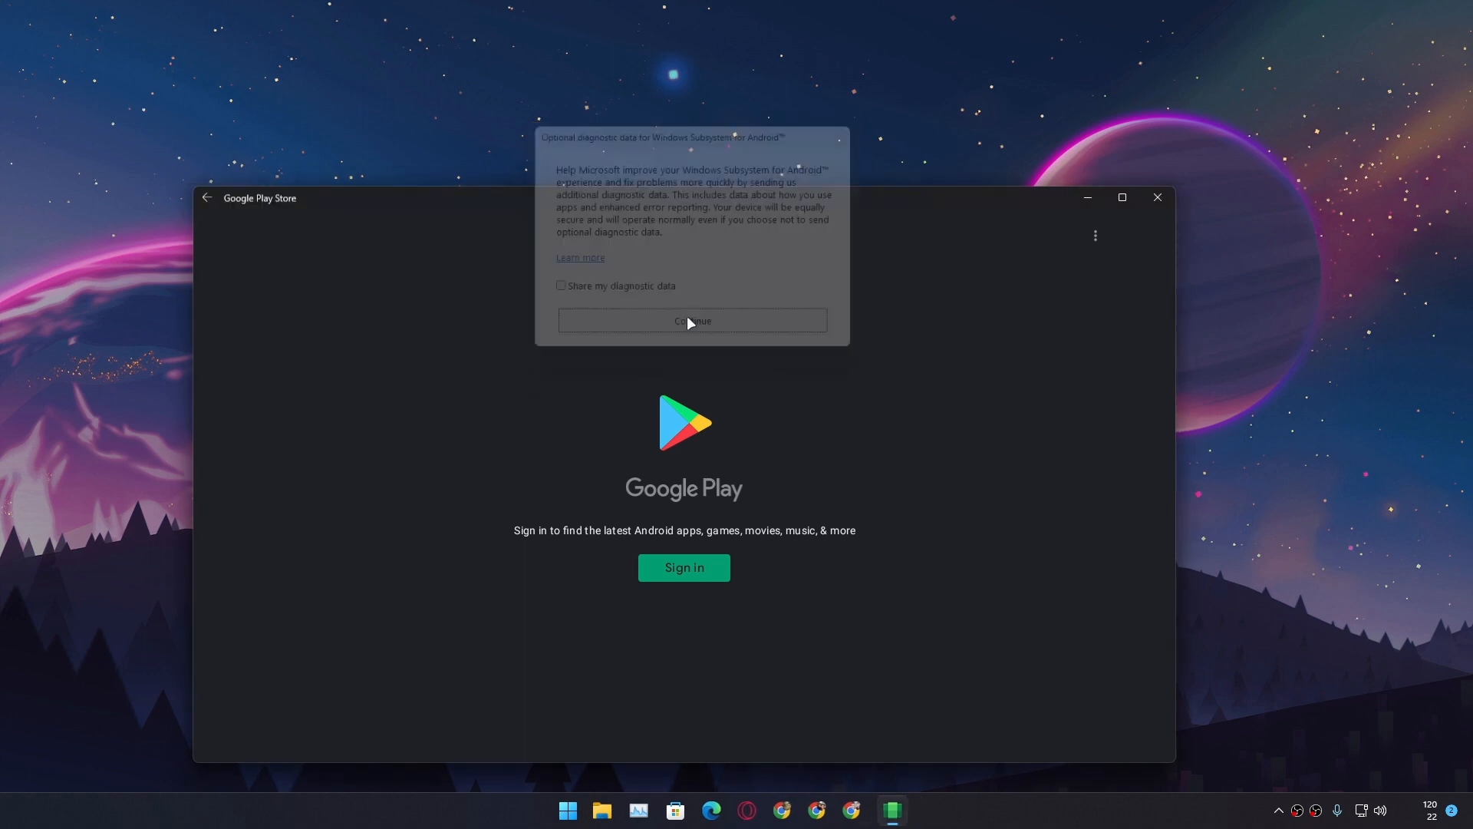
pyautogui.click(692, 321)
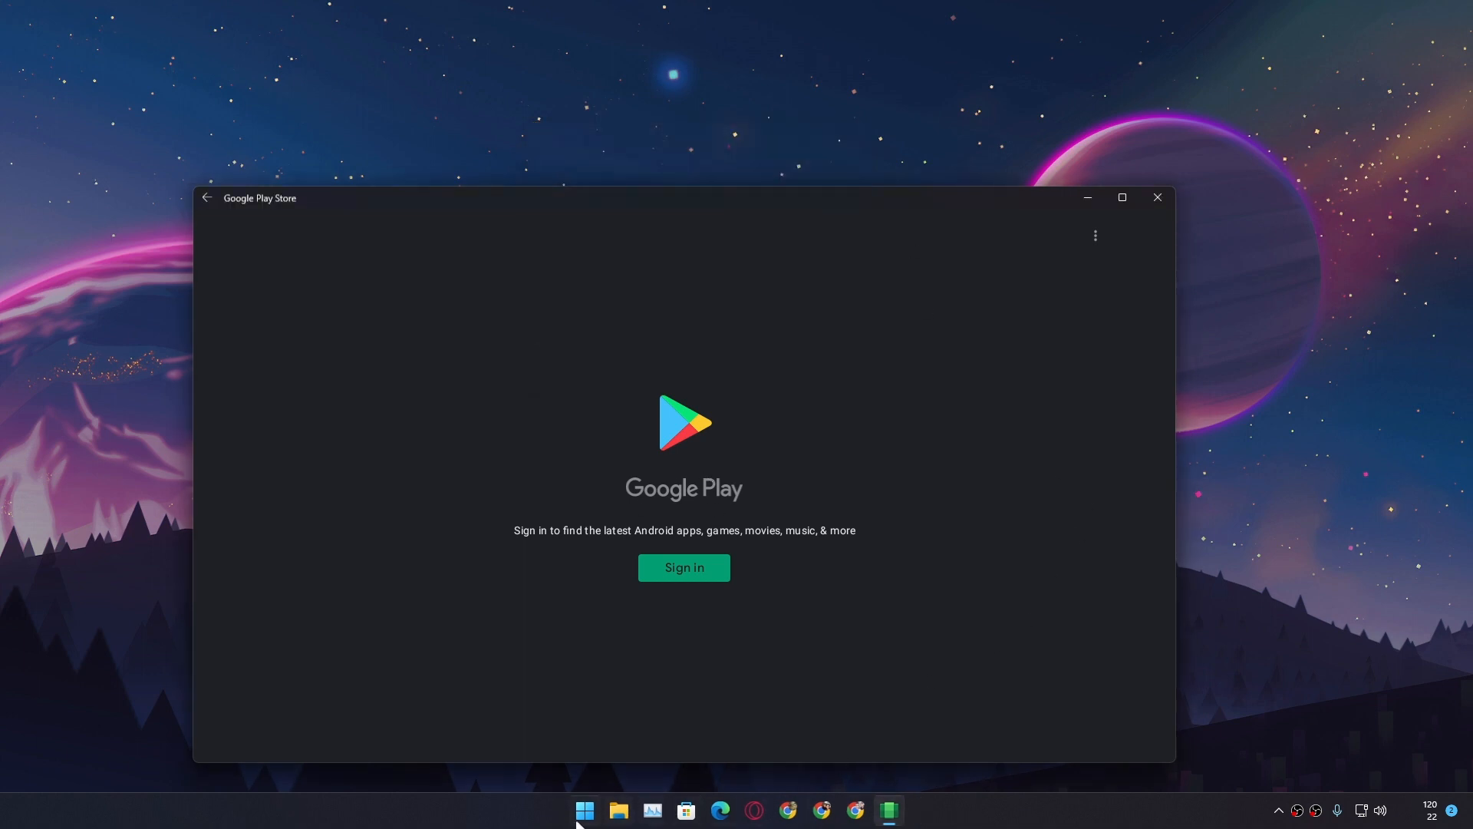
# Open Windows Subsystem for Android settings from Start, then close them
pyautogui.click(585, 810)
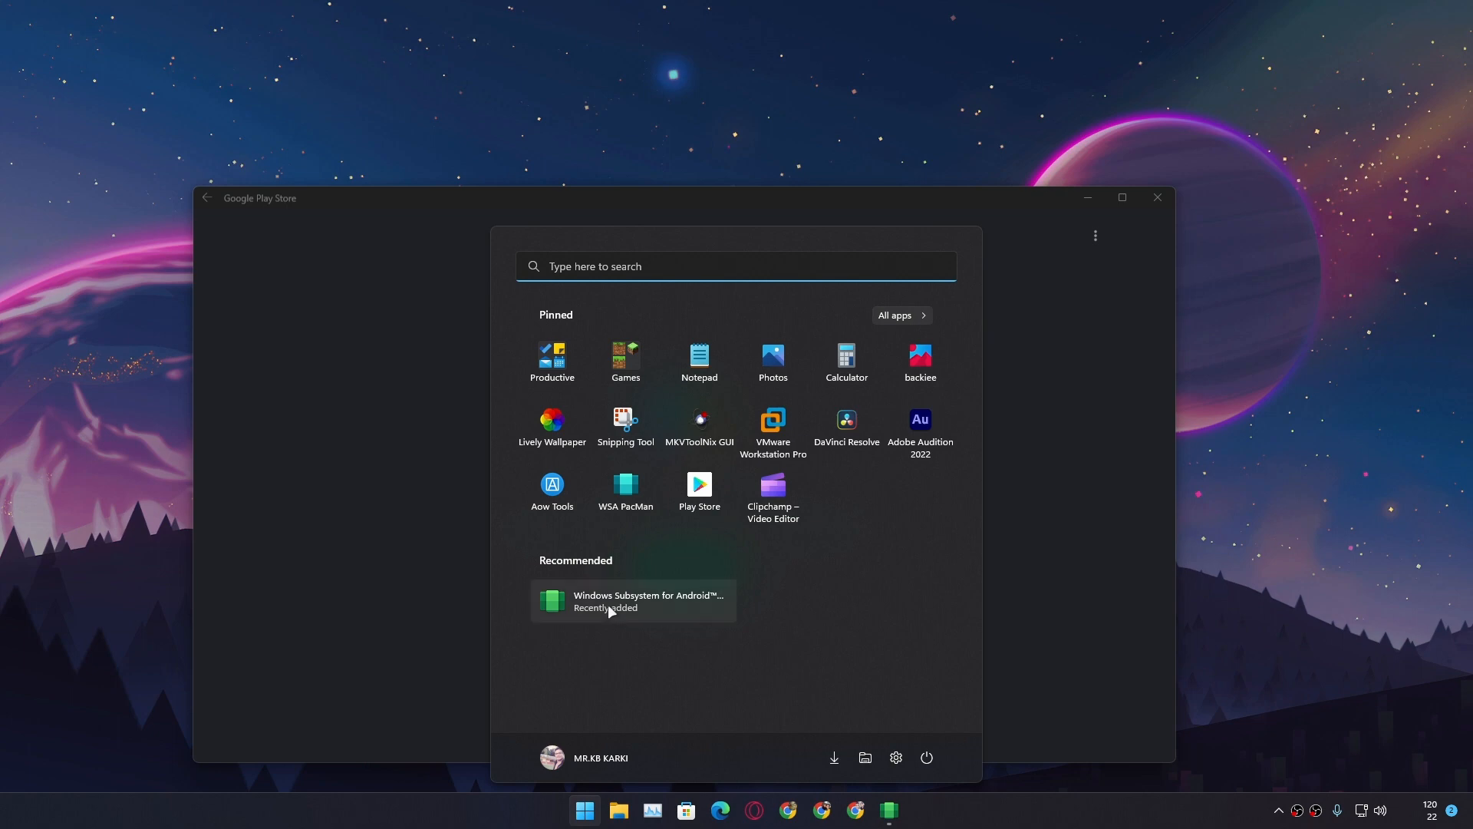
pyautogui.click(607, 601)
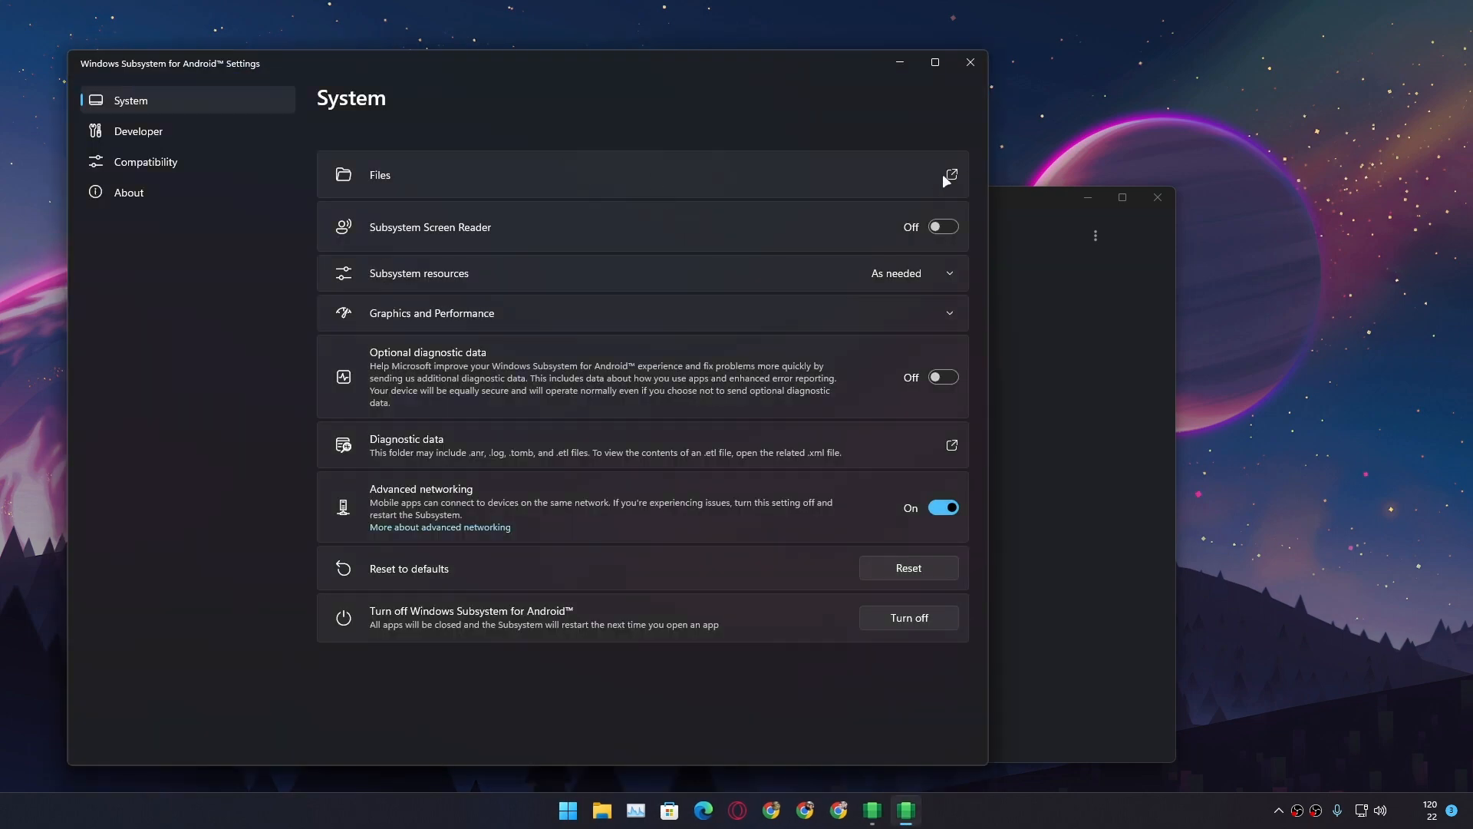
pyautogui.click(952, 174)
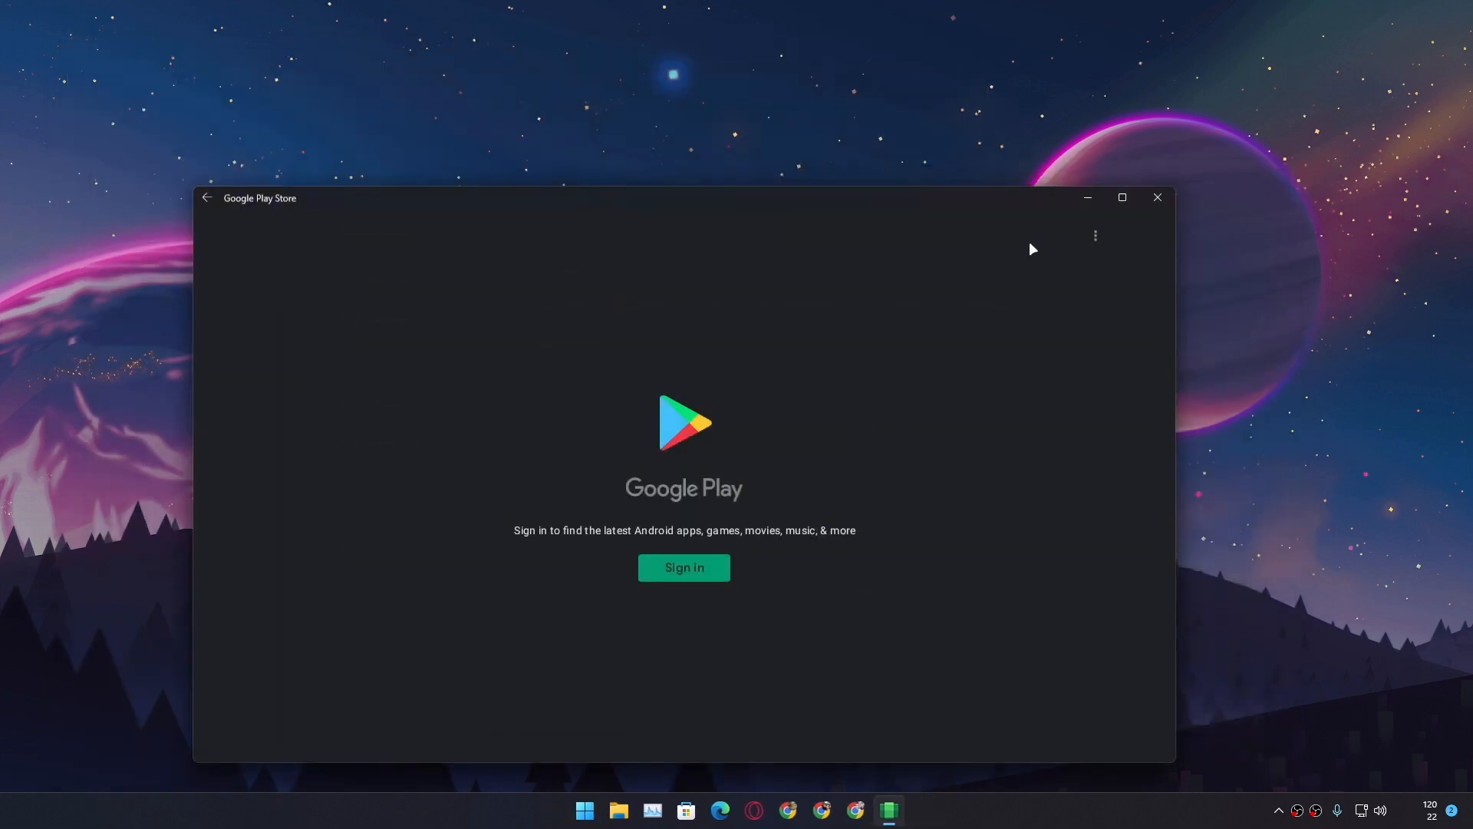
# Sign in to Google Play and scroll through the Apps listings, including premium and kids titles
pyautogui.click(684, 568)
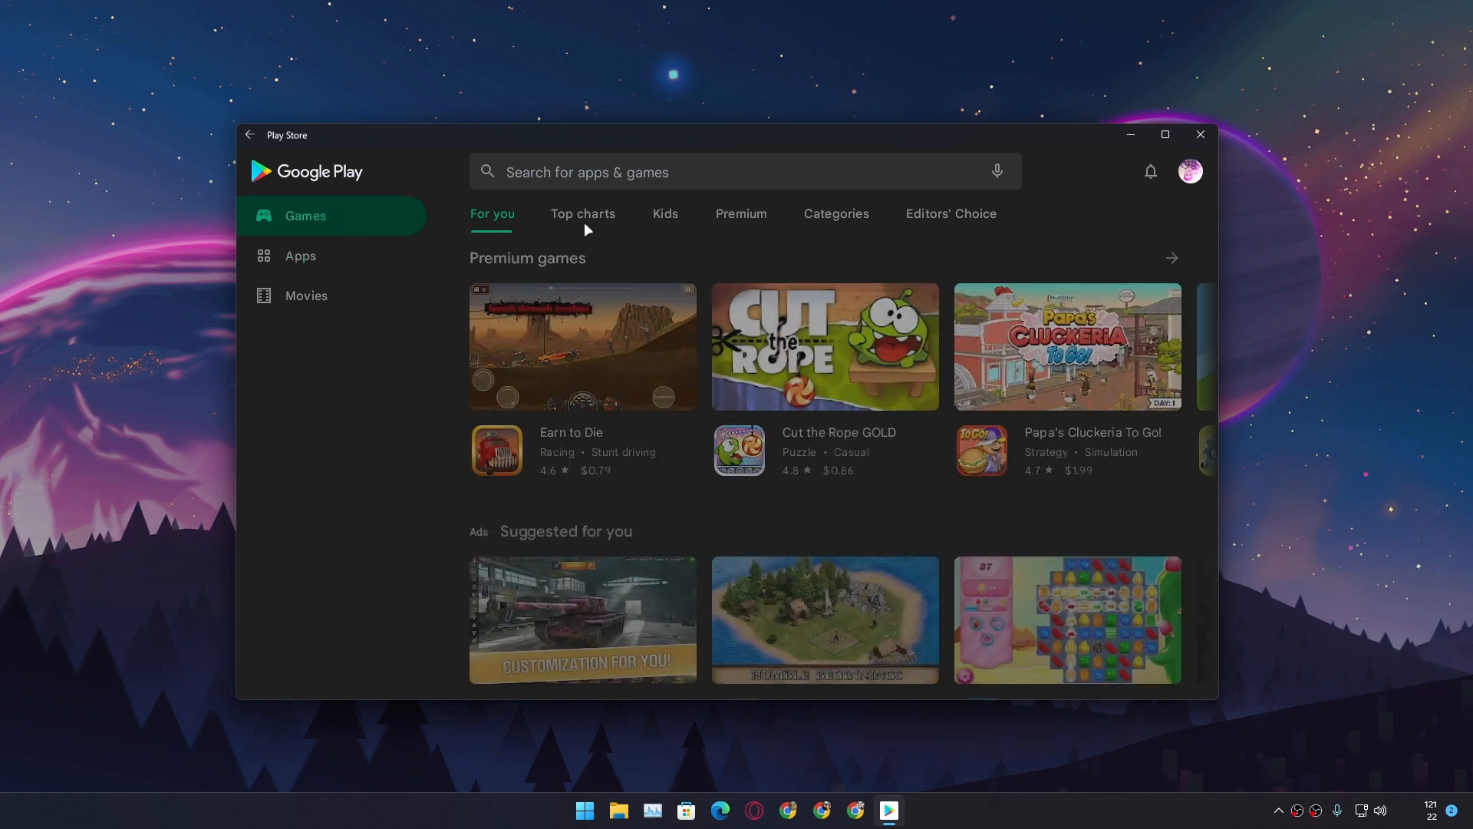
pyautogui.click(301, 255)
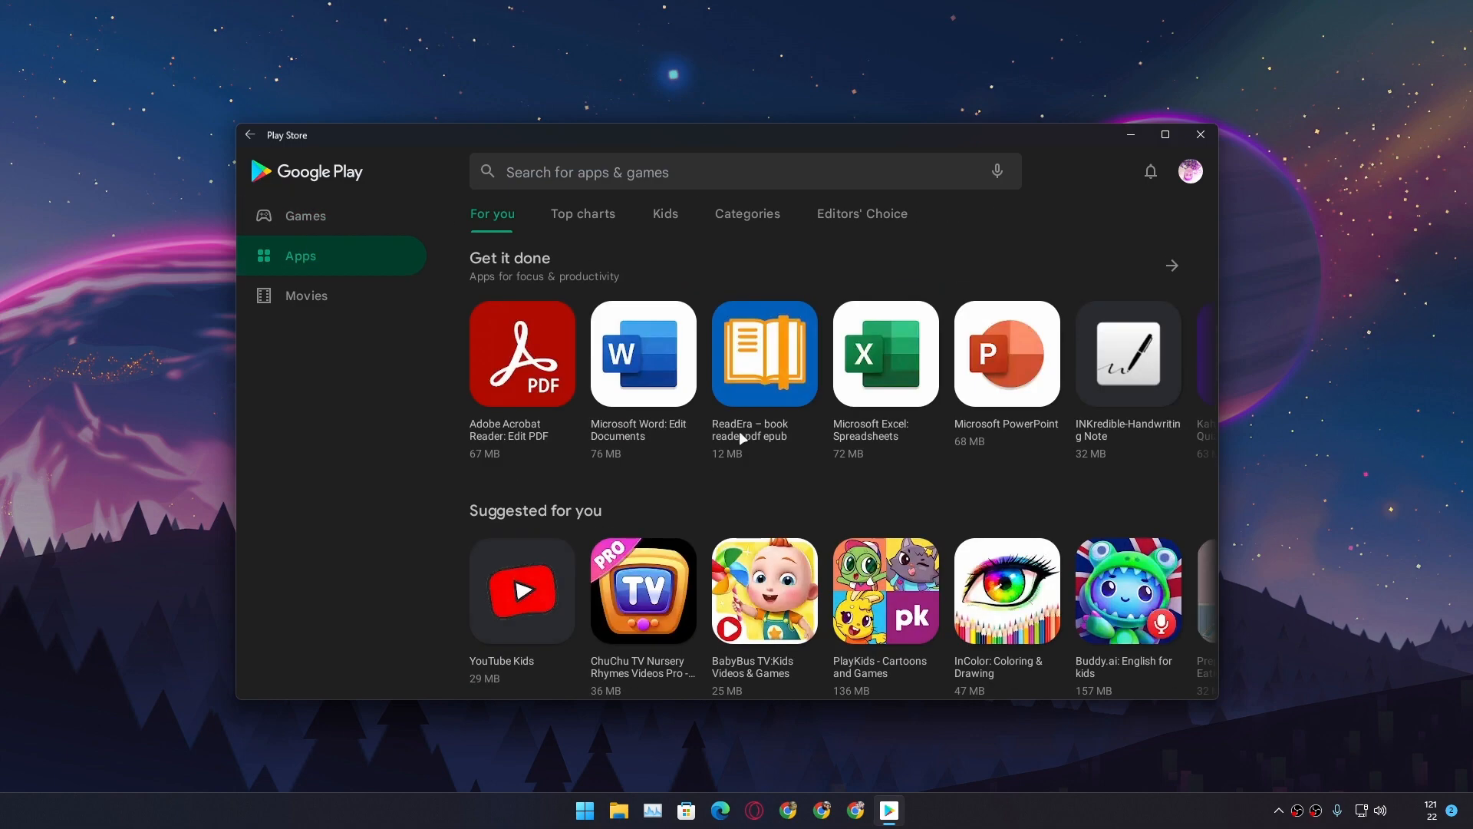
pyautogui.scroll(-3)
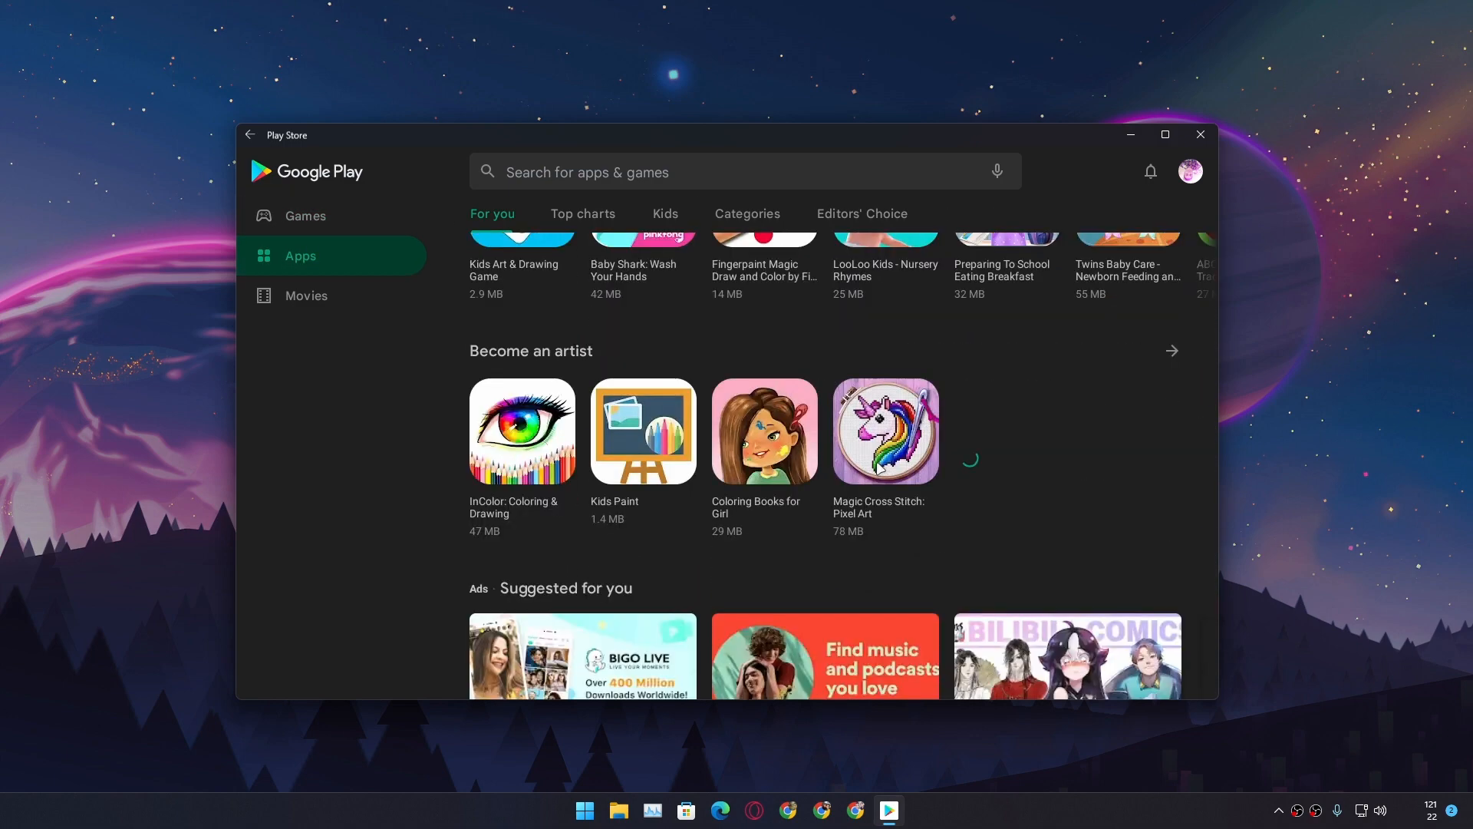
pyautogui.scroll(-3)
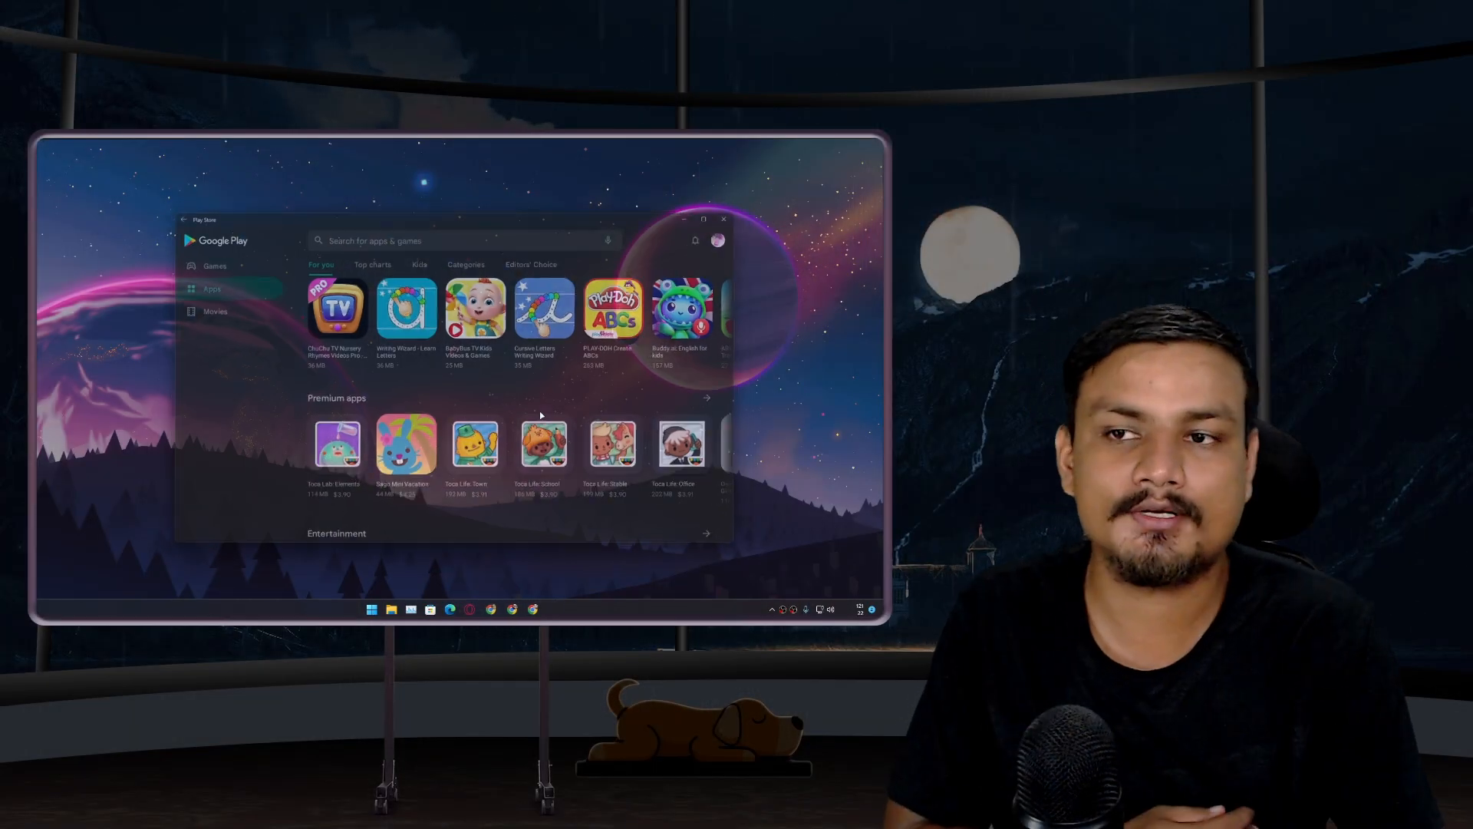
# Close the Play Store window and the Chrome window showing GitHub Actions
pyautogui.click(722, 219)
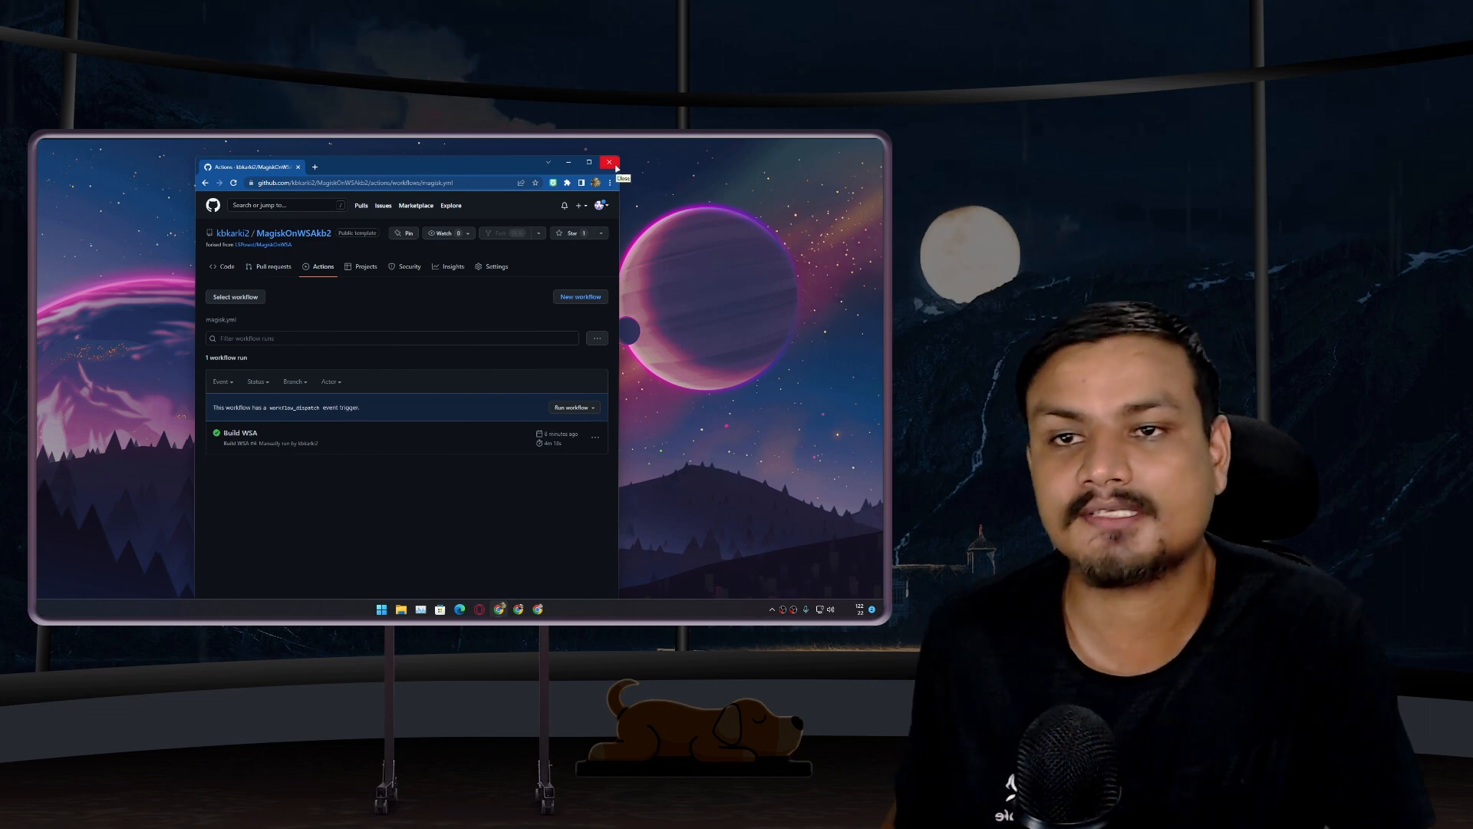
pyautogui.click(609, 161)
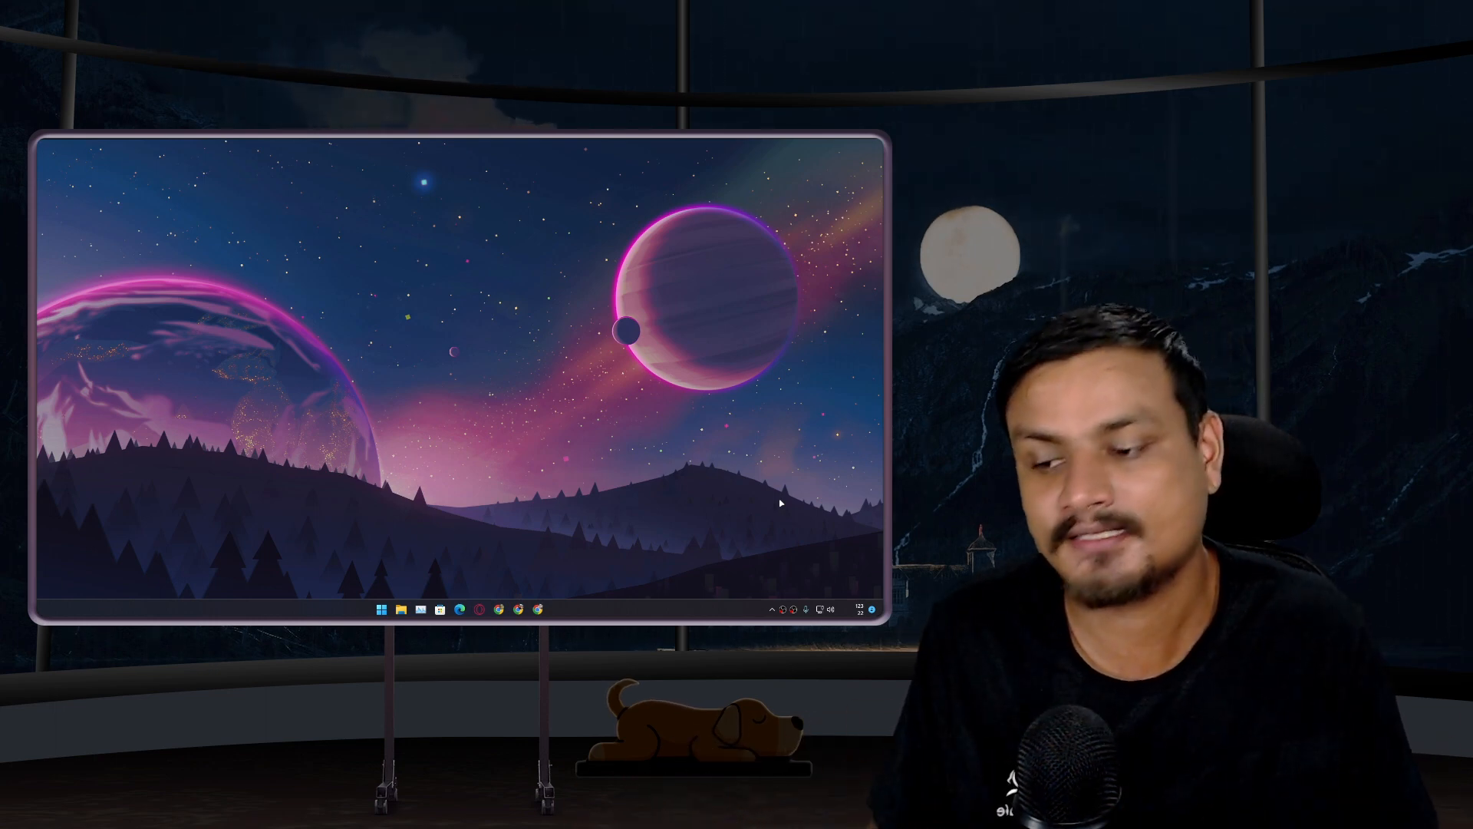
pyautogui.moveTo(636, 449)
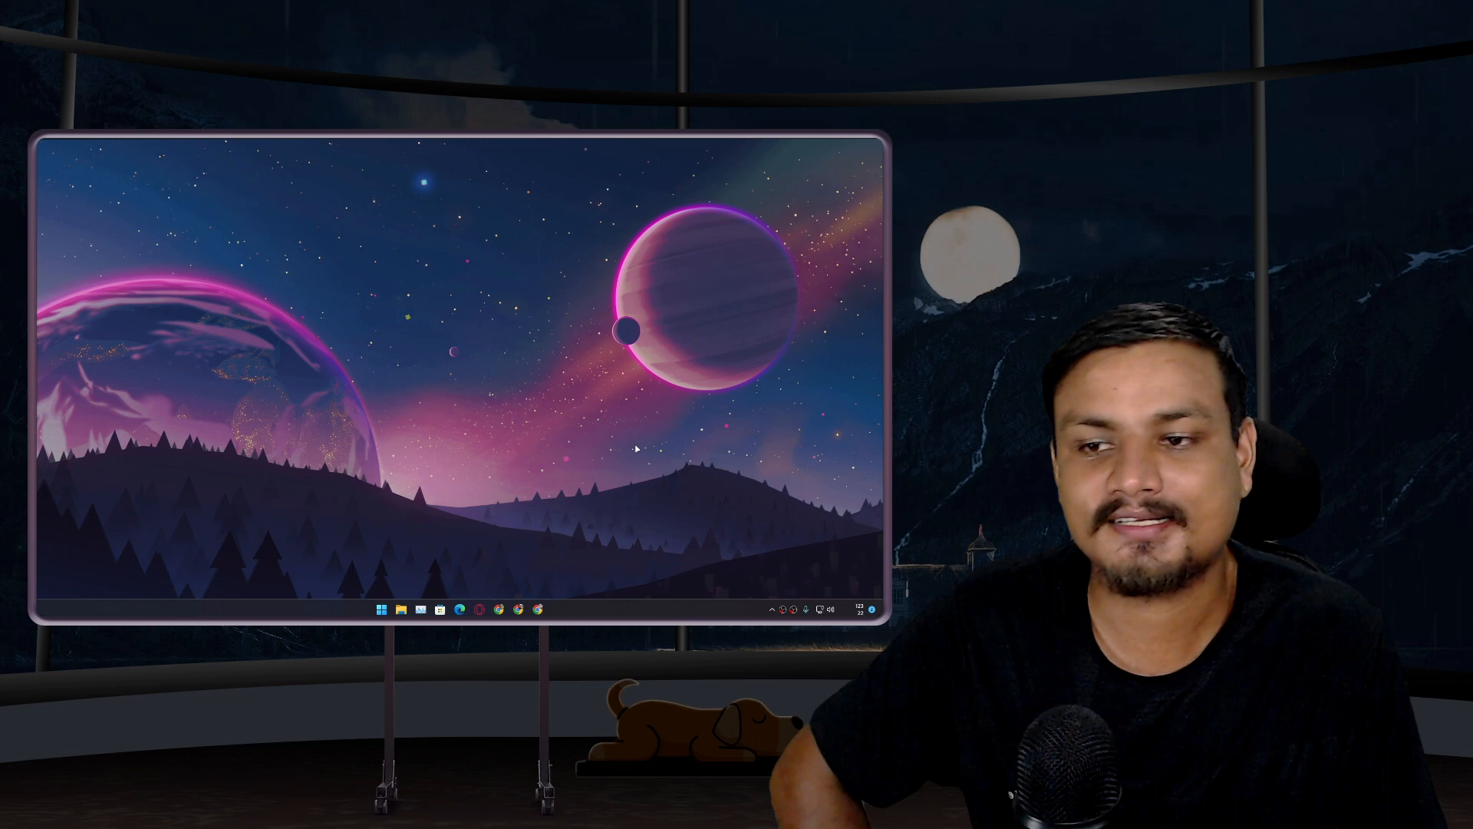
pyautogui.moveTo(457, 411)
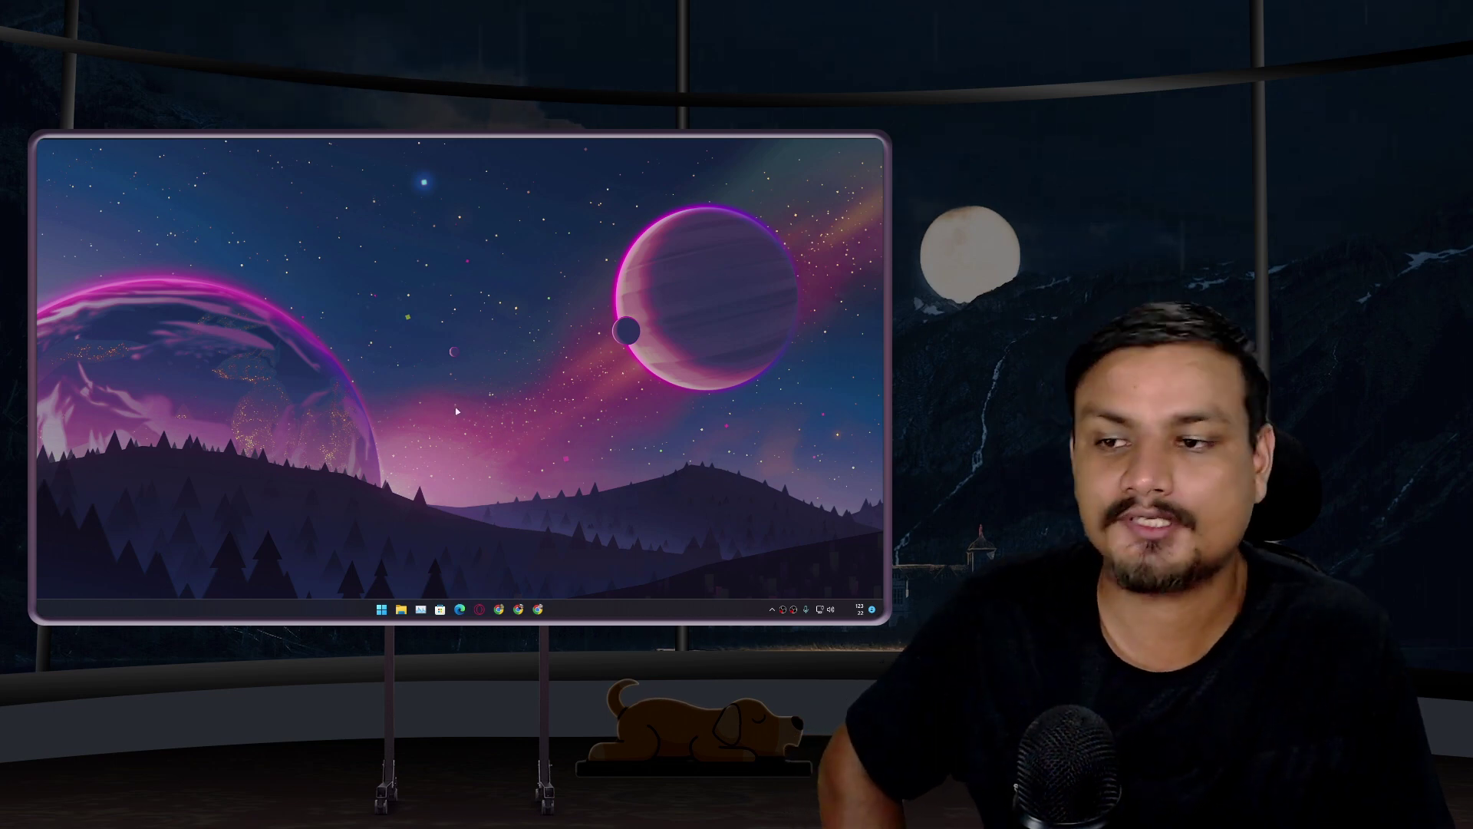